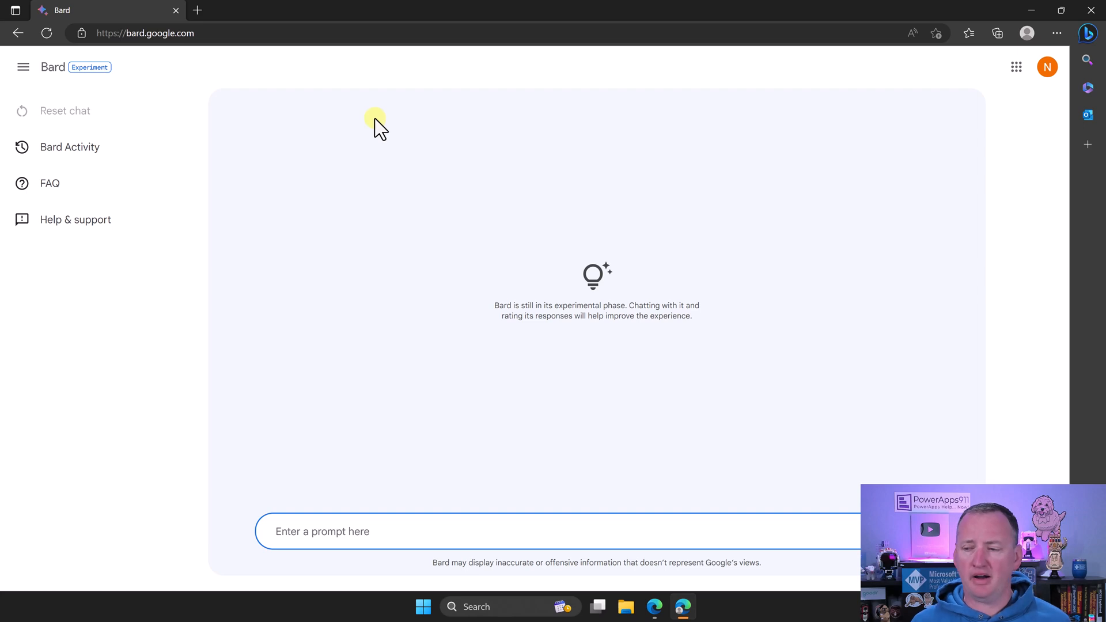
{"action": "mouse_move", "coordinate": [111, 133]}
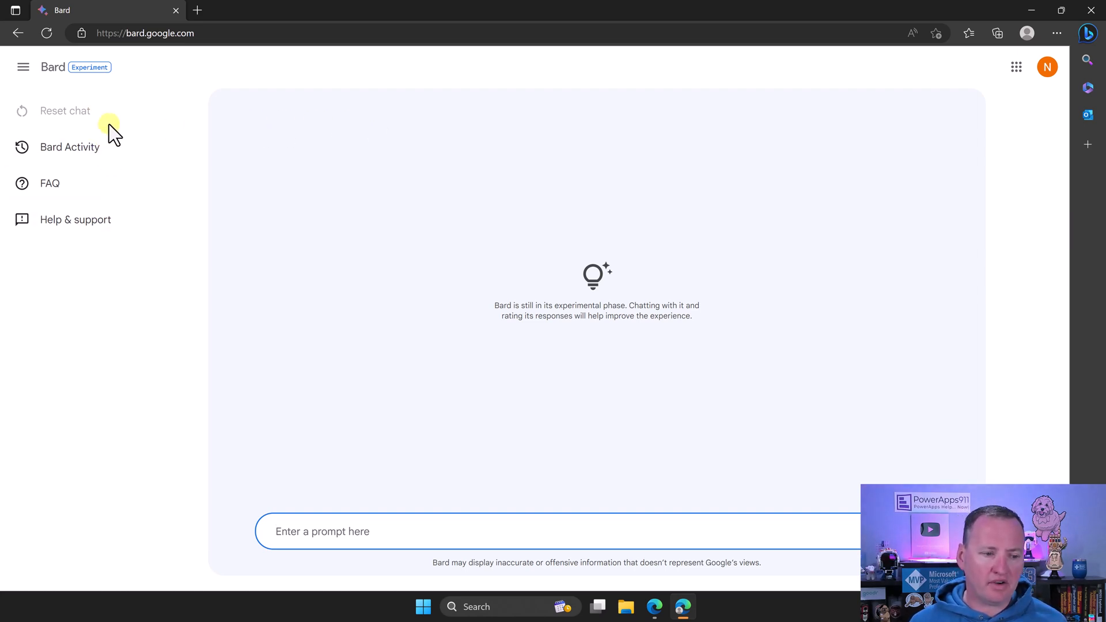
{"action": "mouse_move", "coordinate": [363, 531]}
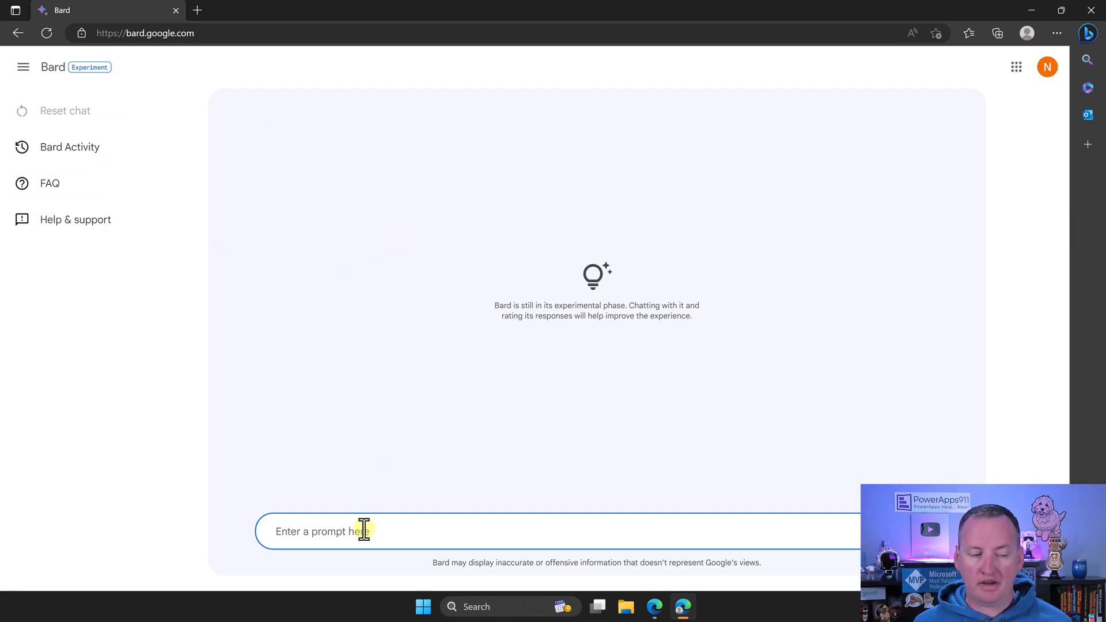
{"action": "mouse_move", "coordinate": [68, 147]}
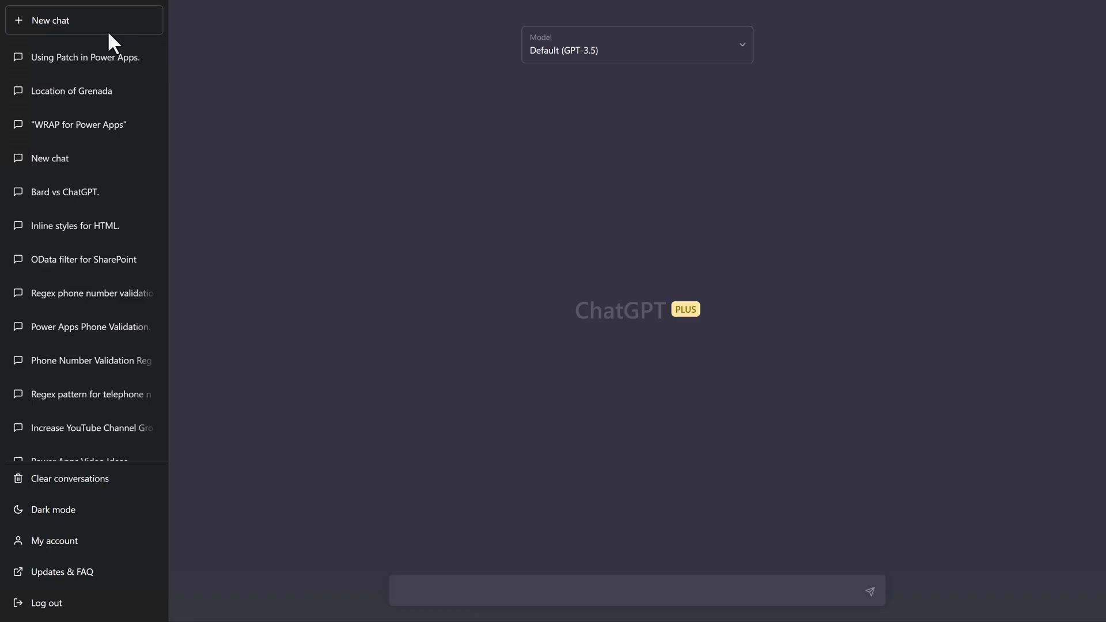
{"action": "mouse_move", "coordinate": [620, 132]}
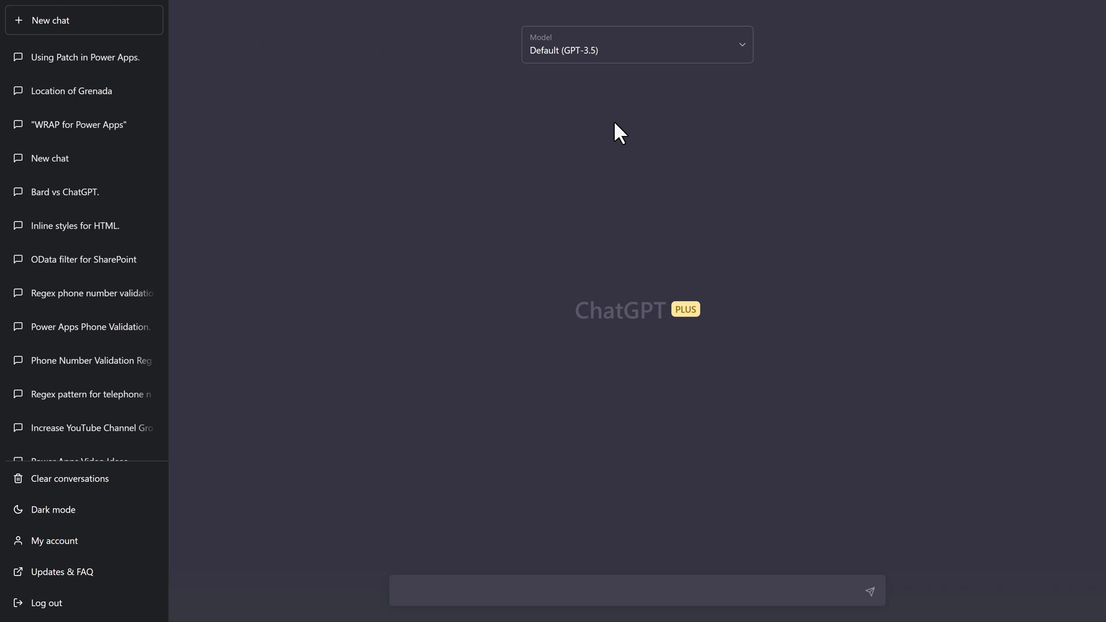
{"action": "mouse_move", "coordinate": [254, 189]}
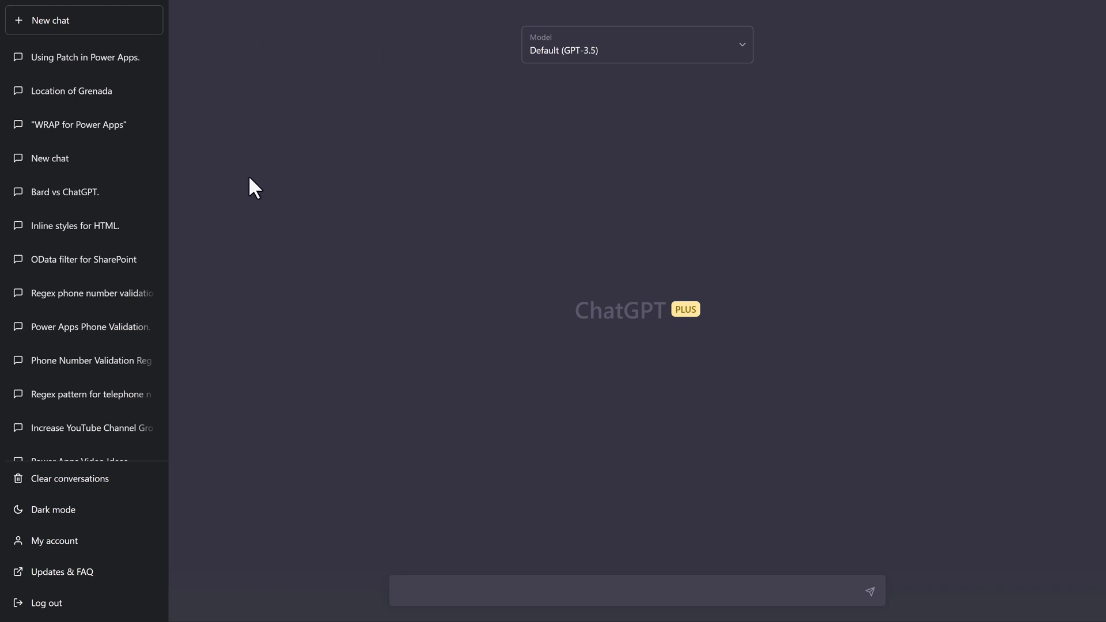
{"action": "mouse_move", "coordinate": [91, 393]}
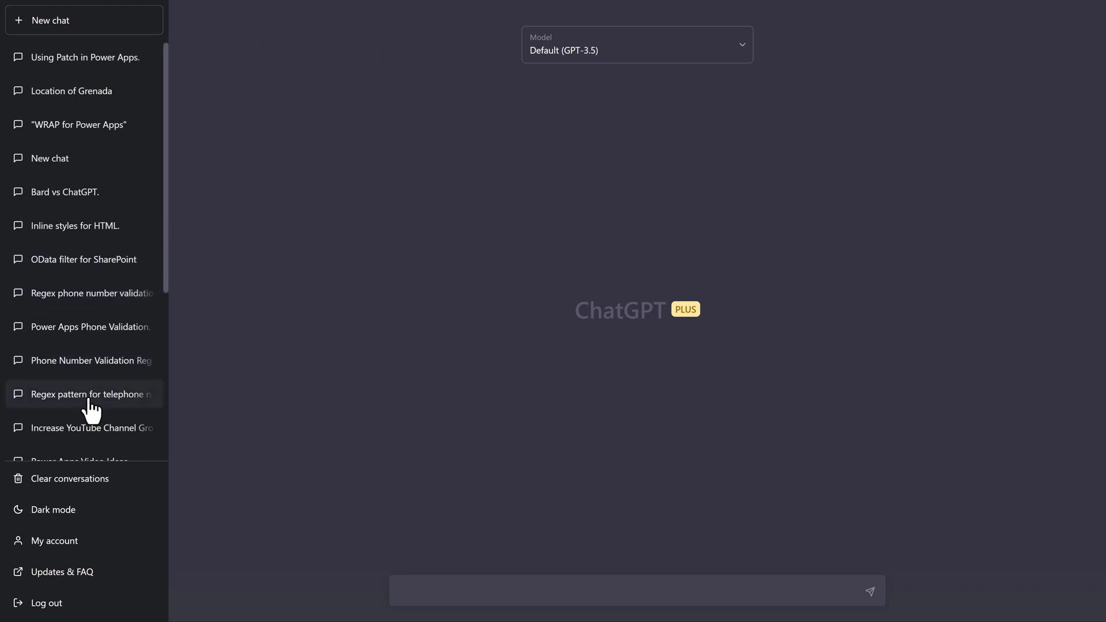
- Review saved Bard prompts in My Activity, view the code-comments prompt's details, then return to Bard
{"action": "left_click", "coordinate": [84, 393]}
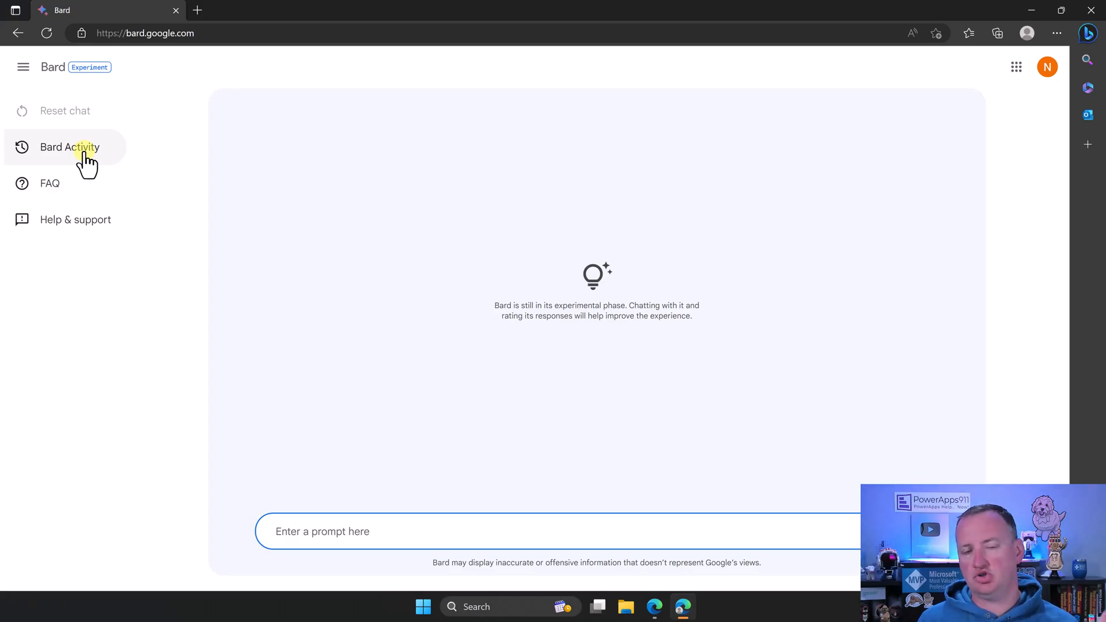
{"action": "left_click", "coordinate": [67, 147]}
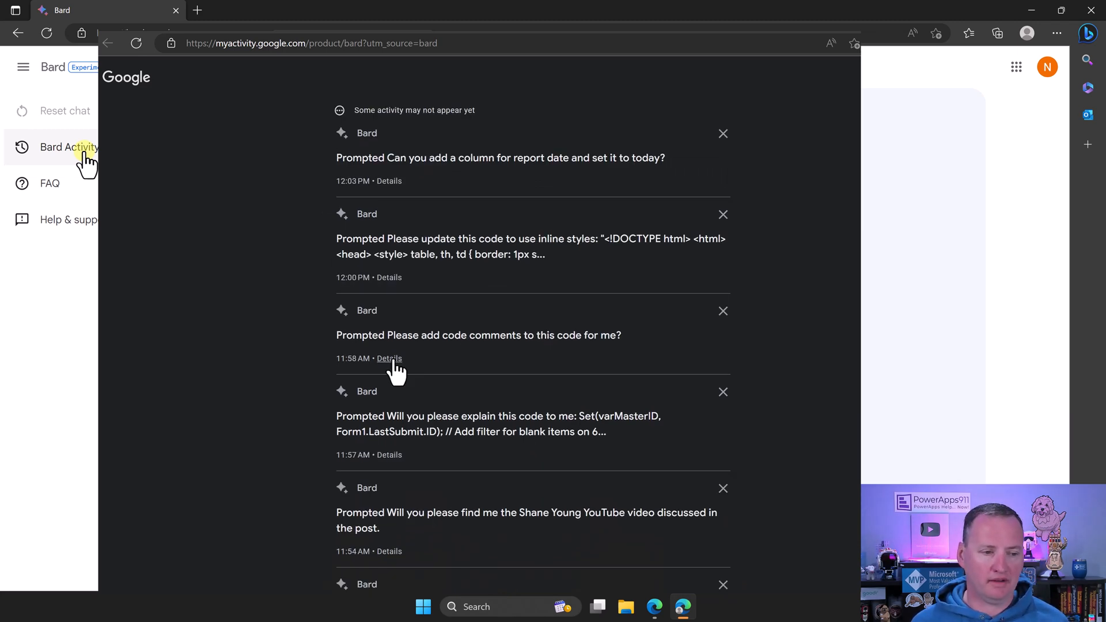
{"action": "left_click", "coordinate": [389, 359]}
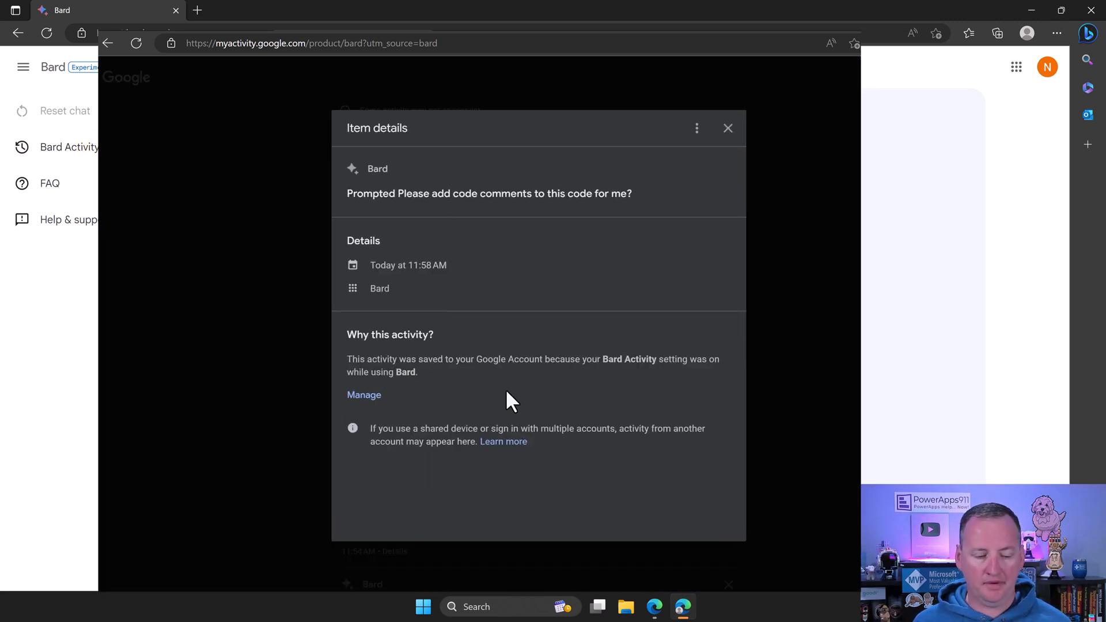
{"action": "left_click", "coordinate": [727, 128]}
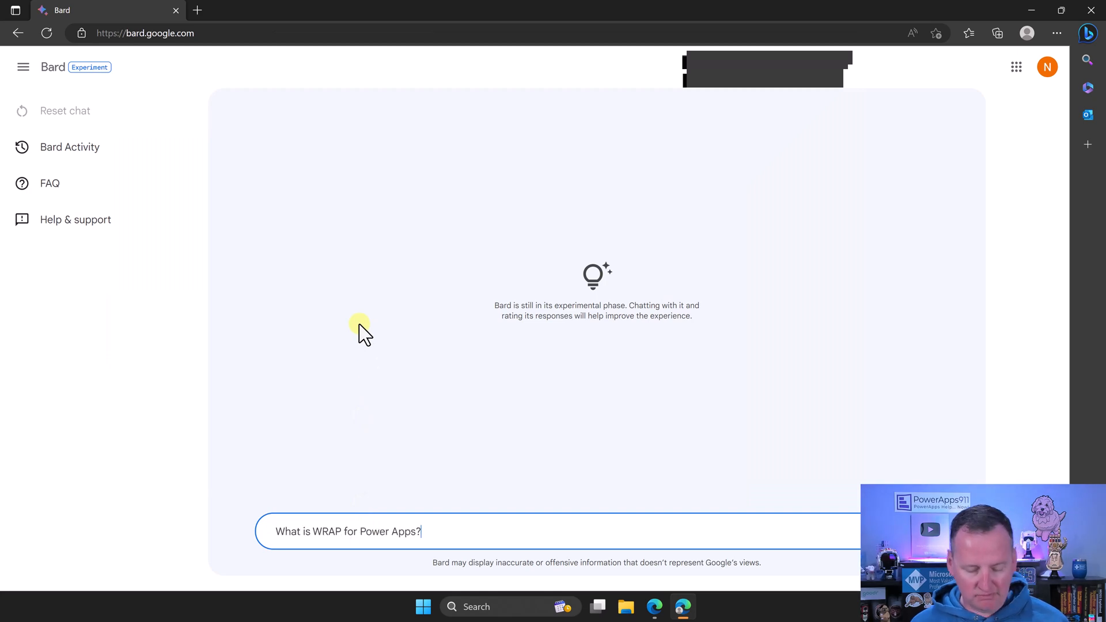
- Send 'What is WRAP for Power Apps?' and read Bard's explanation with benefits and setup steps
{"action": "key", "text": "Return"}
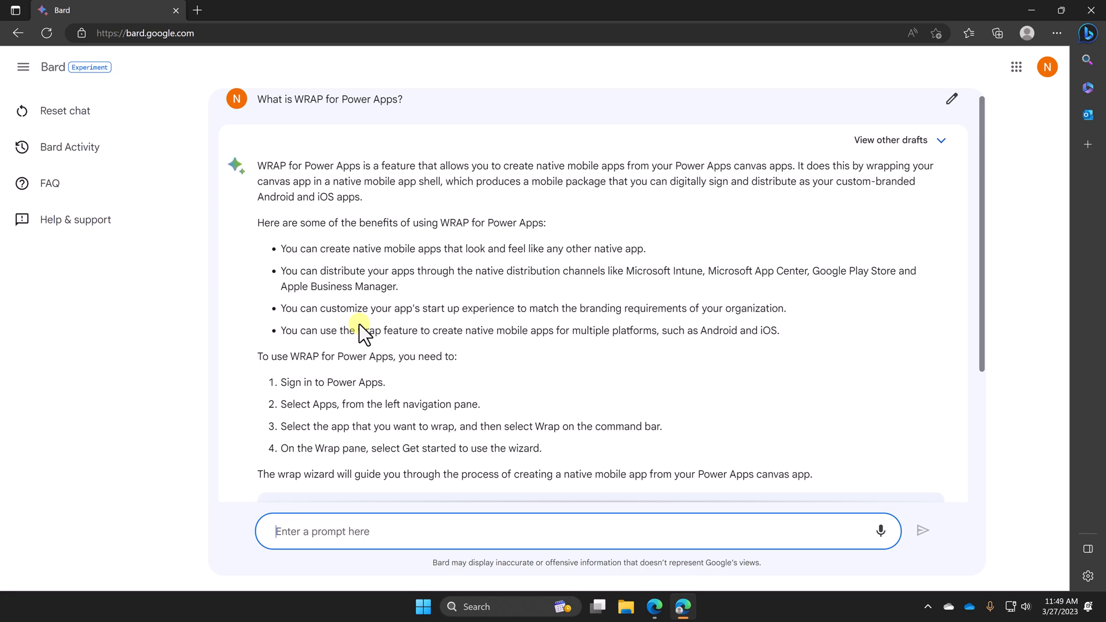
{"action": "mouse_move", "coordinate": [669, 290]}
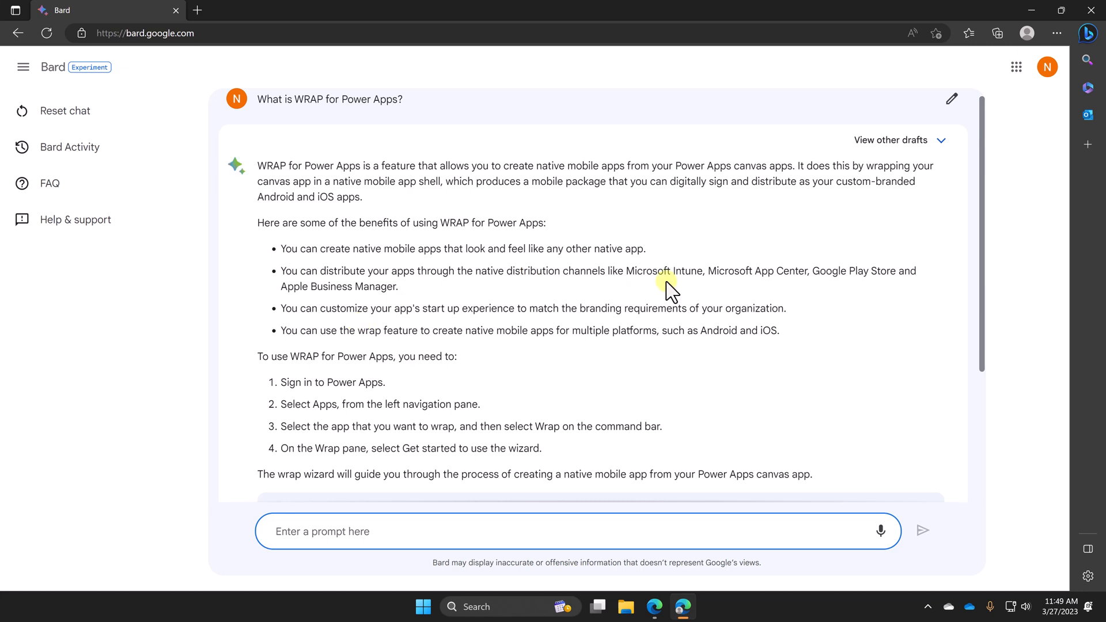
{"action": "scroll", "scroll_direction": "down", "scroll_amount": 3}
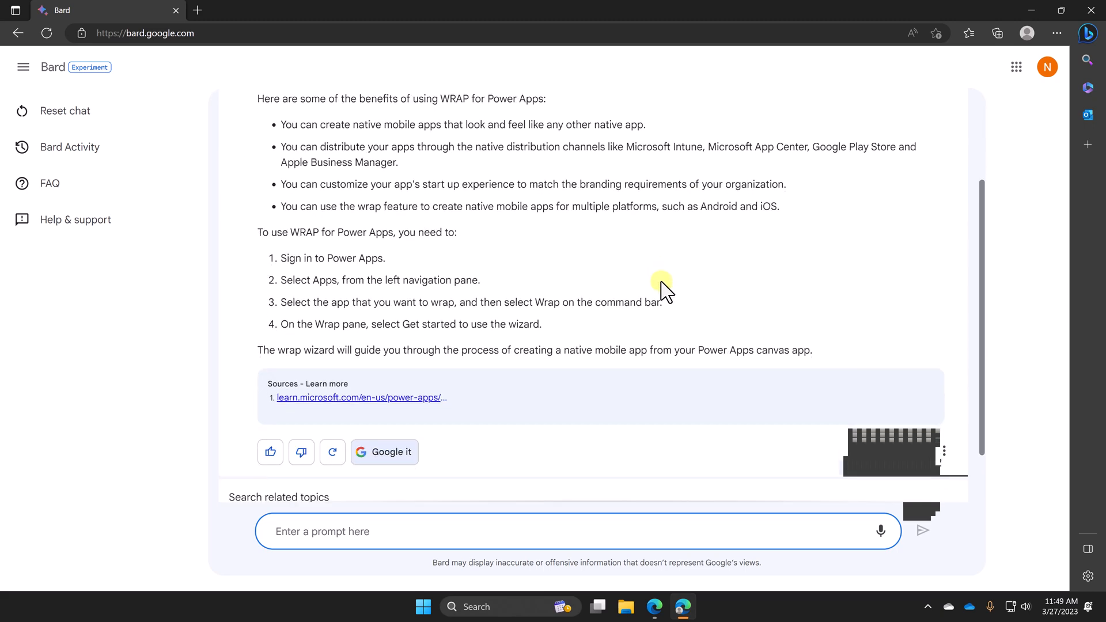
{"action": "scroll", "scroll_direction": "up", "scroll_amount": 3}
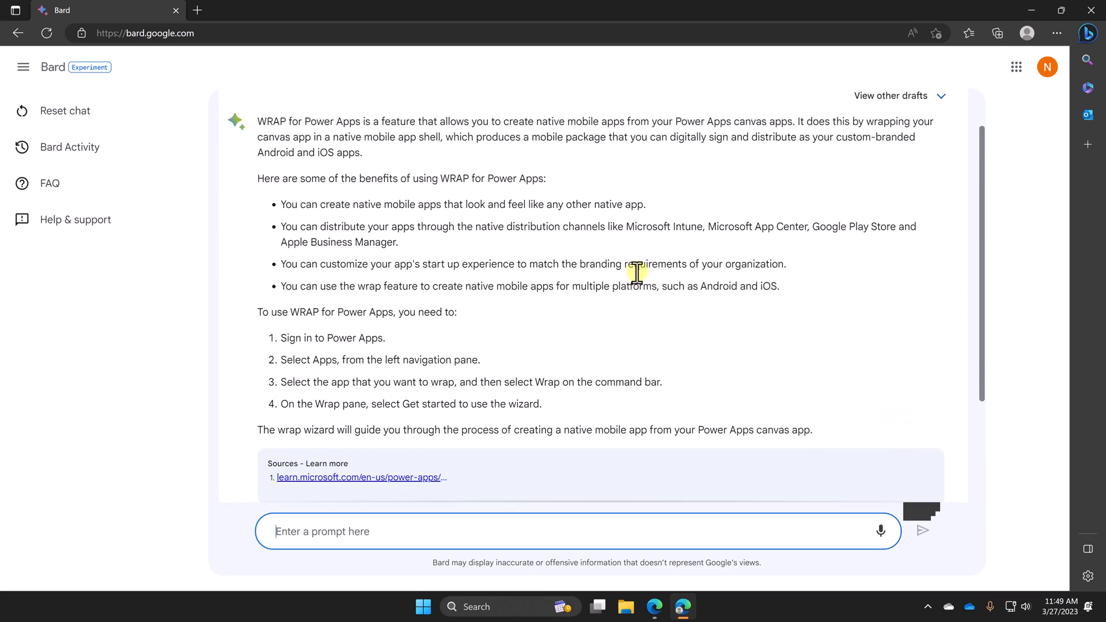
{"action": "scroll", "scroll_direction": "up", "scroll_amount": 3}
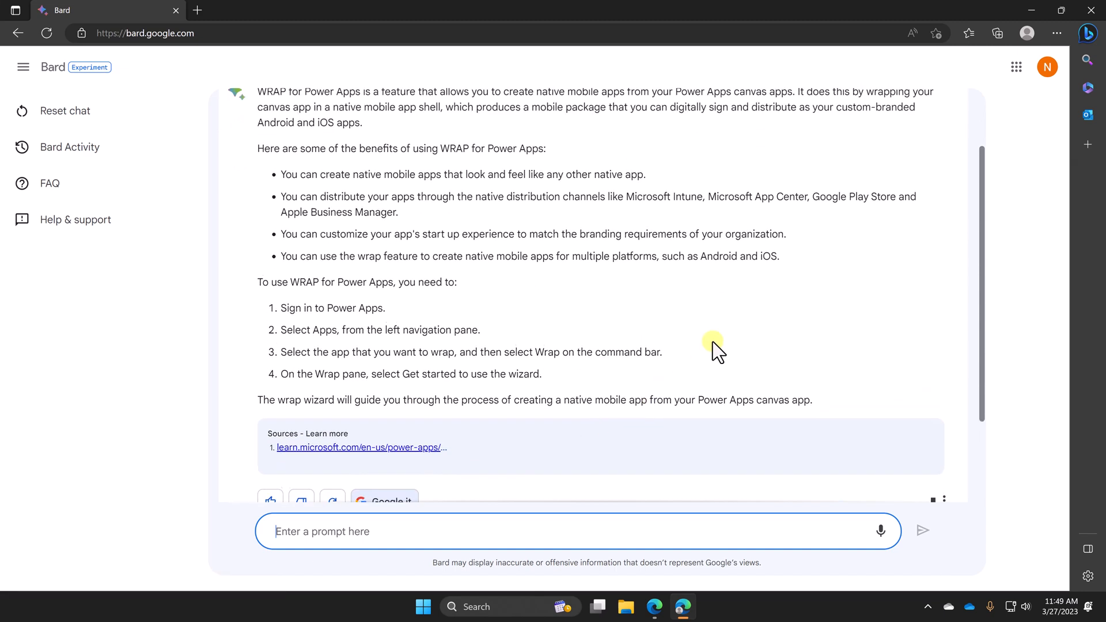
{"action": "scroll", "scroll_direction": "up", "scroll_amount": 3}
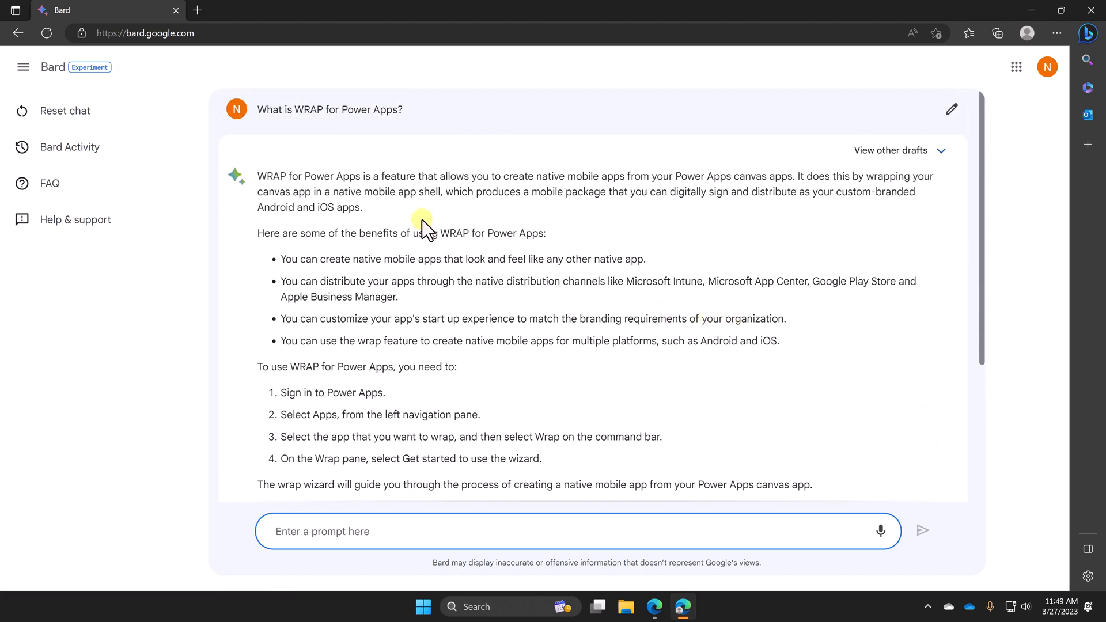
- Show Bard's alternative drafts for the WRAP answer to compare the three versions
{"action": "left_click", "coordinate": [891, 151]}
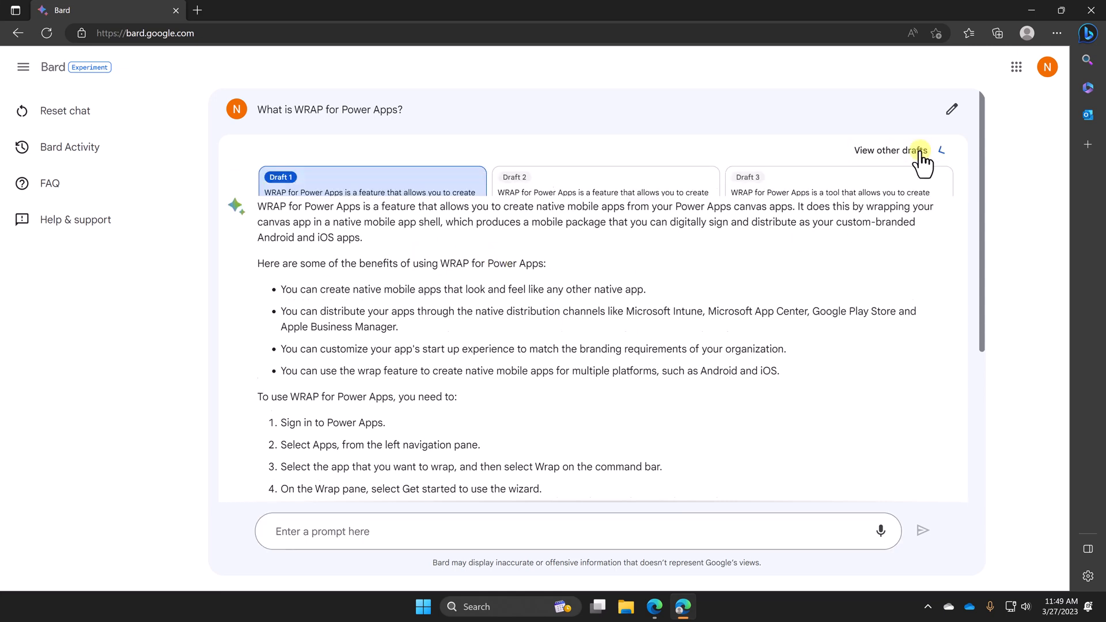
{"action": "left_click", "coordinate": [891, 150]}
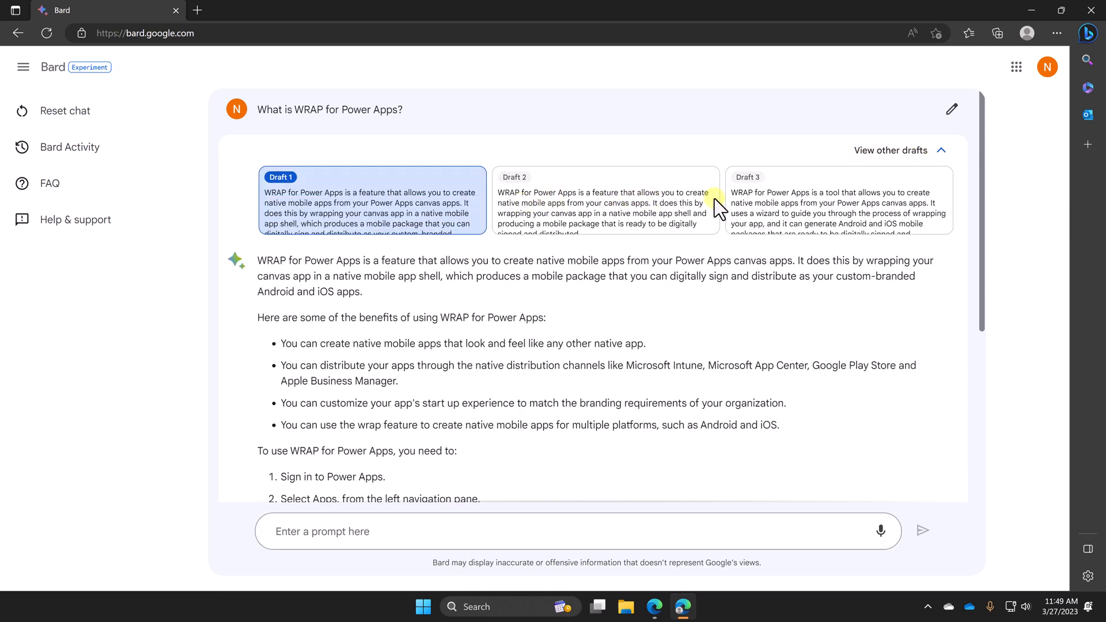
{"action": "mouse_move", "coordinate": [698, 223]}
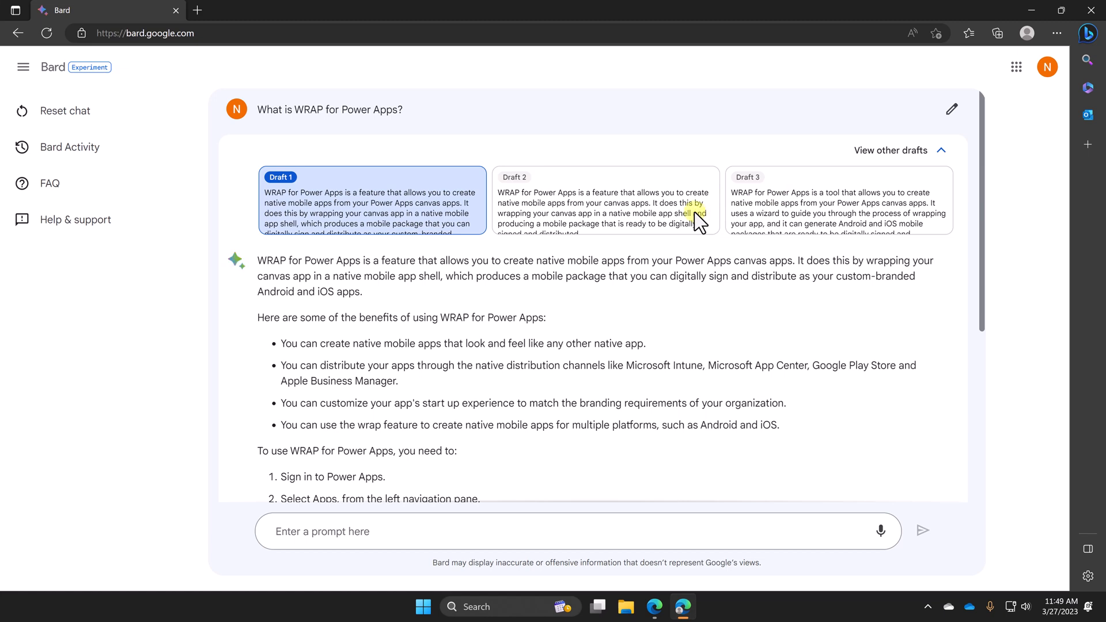
{"action": "mouse_move", "coordinate": [589, 212]}
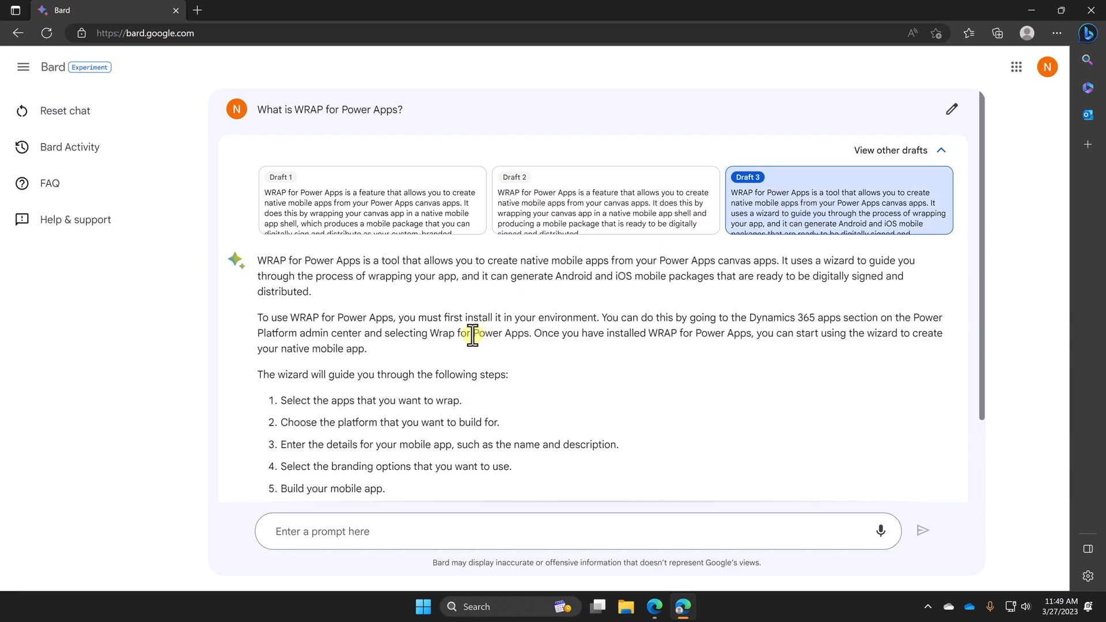
{"action": "mouse_move", "coordinate": [412, 207]}
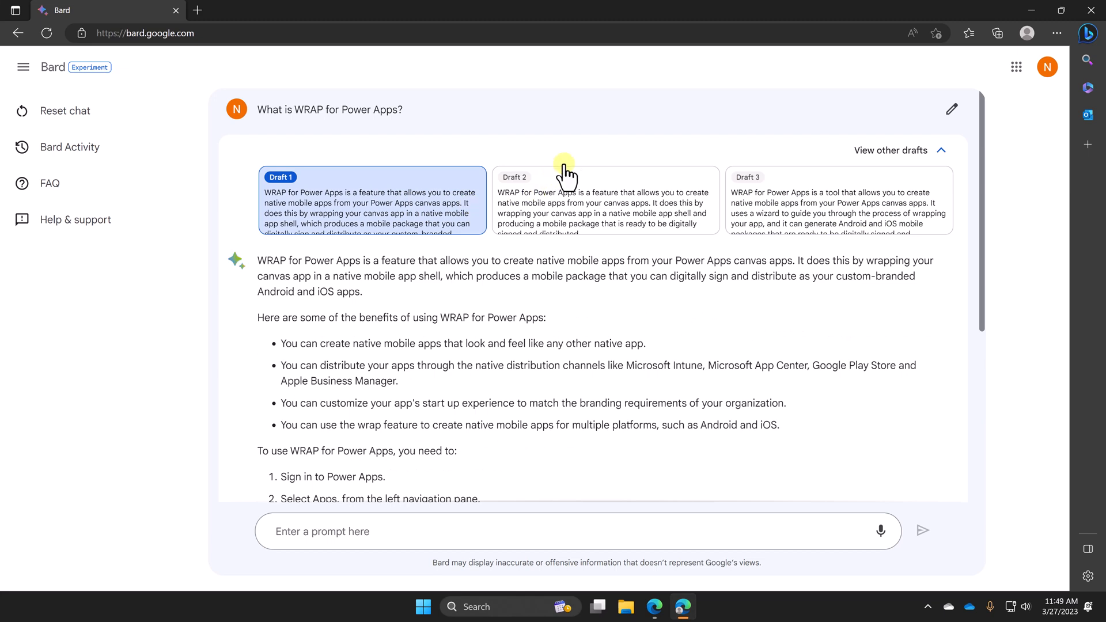
{"action": "mouse_move", "coordinate": [589, 160]}
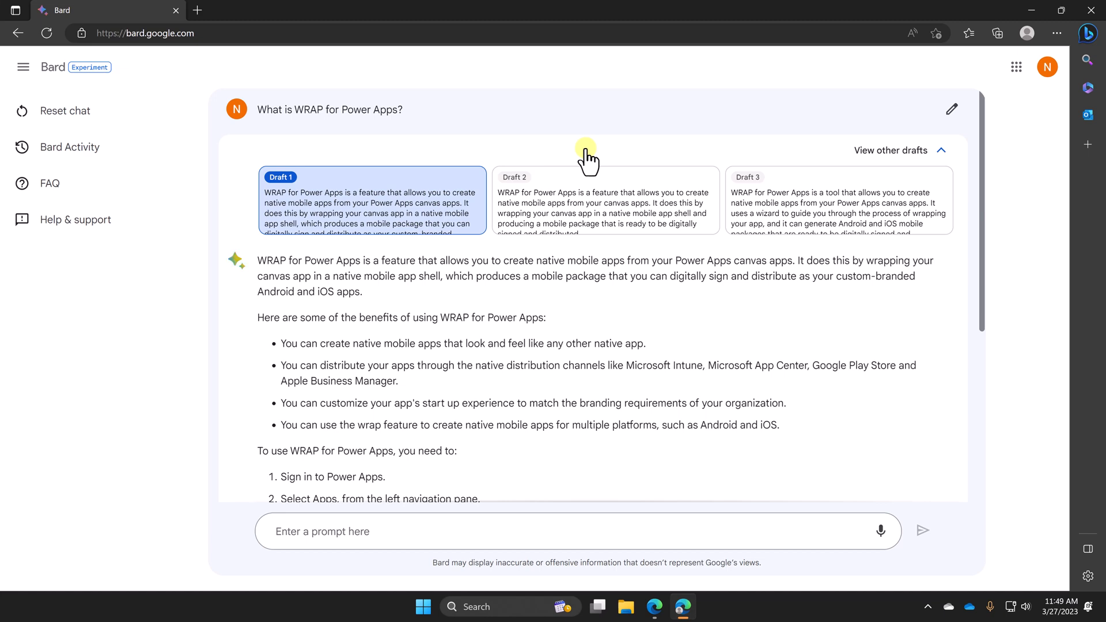
{"action": "mouse_move", "coordinate": [472, 389]}
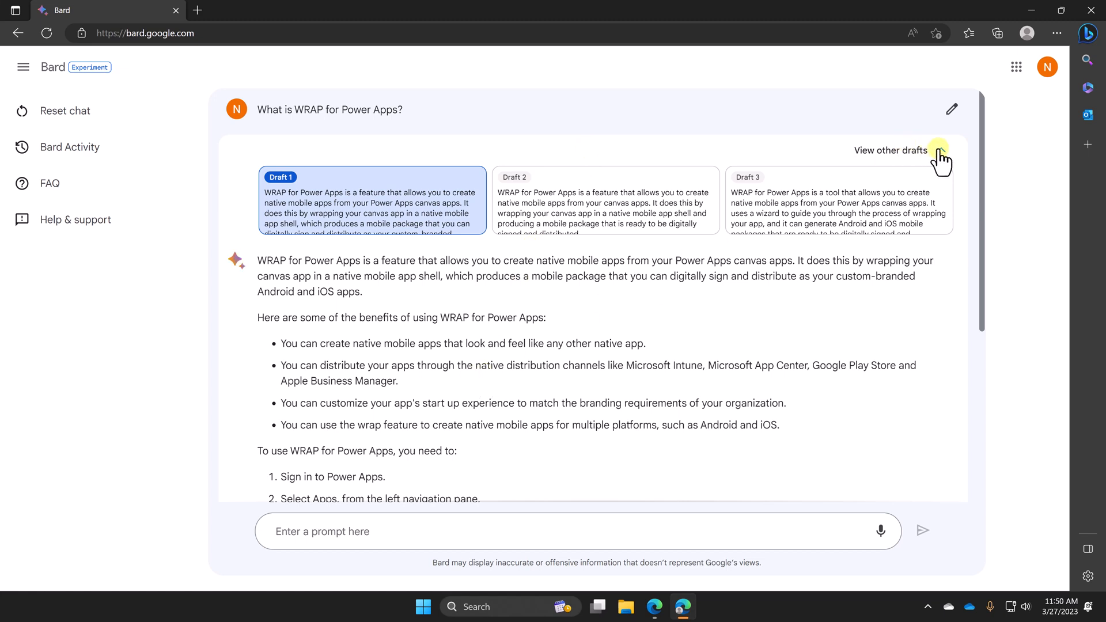
- Collapse the drafts list and read the first draft's full WRAP answer and its Microsoft Learn source
{"action": "left_click", "coordinate": [939, 150]}
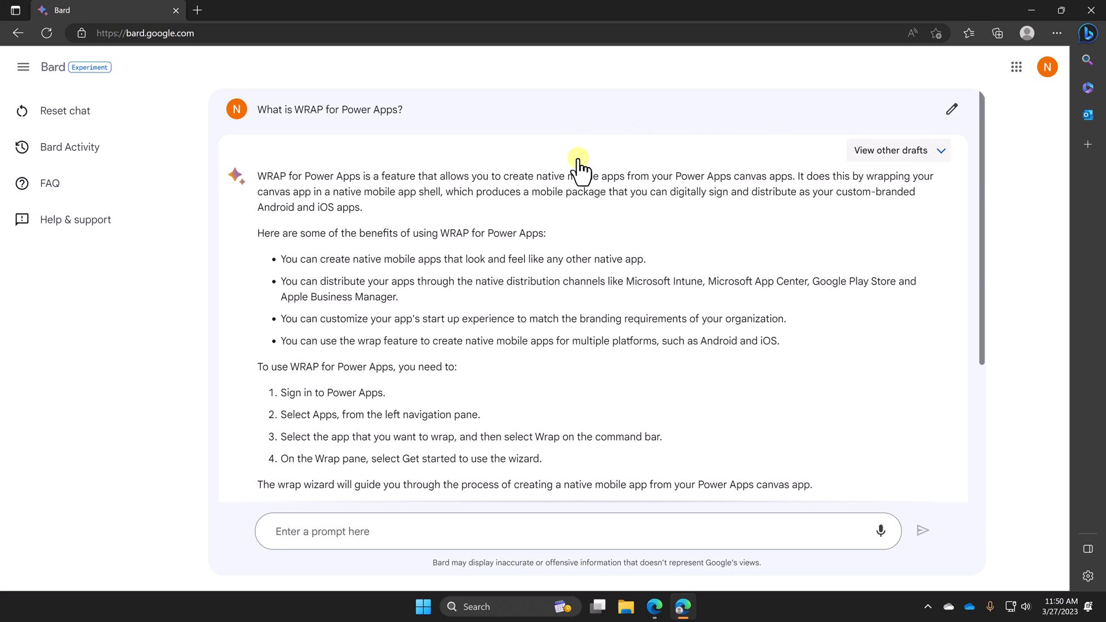
{"action": "mouse_move", "coordinate": [574, 161]}
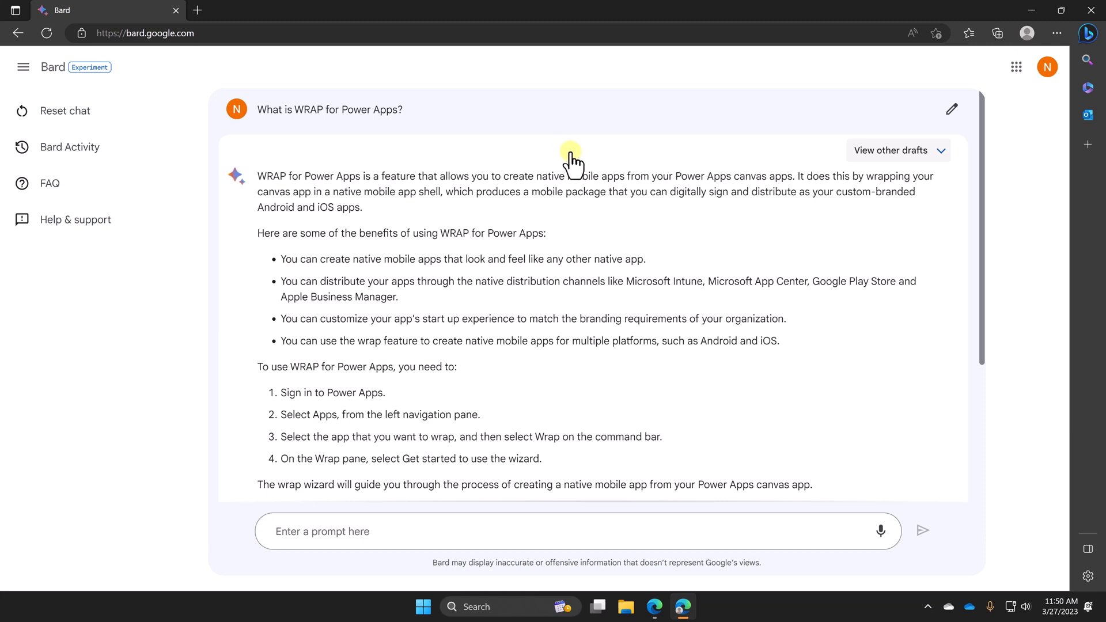
{"action": "mouse_move", "coordinate": [613, 145]}
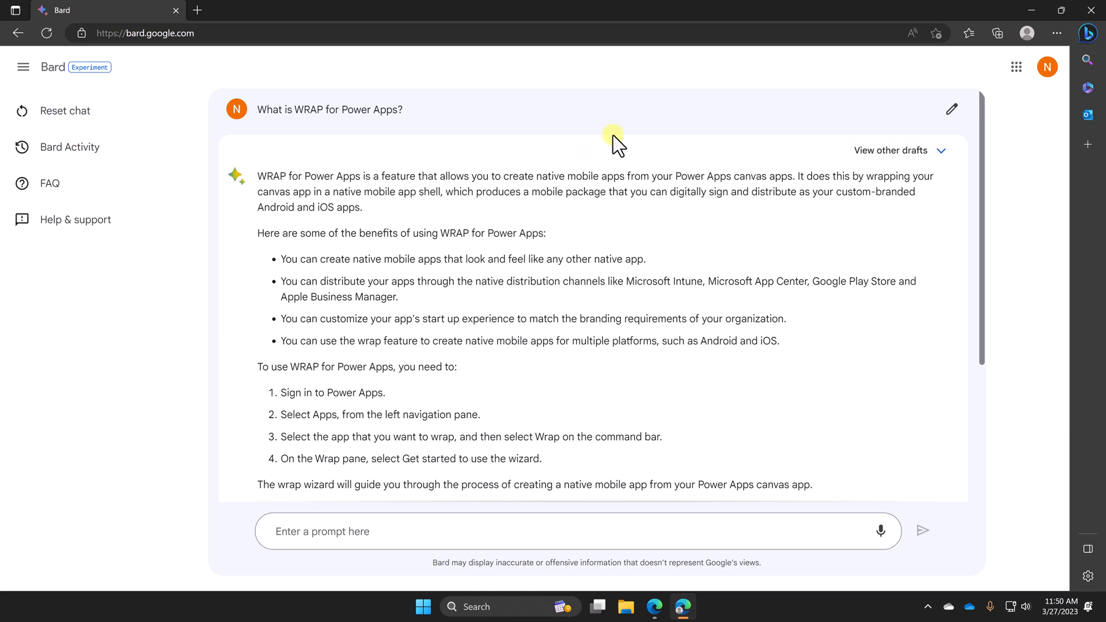
{"action": "scroll", "scroll_direction": "down", "scroll_amount": 3}
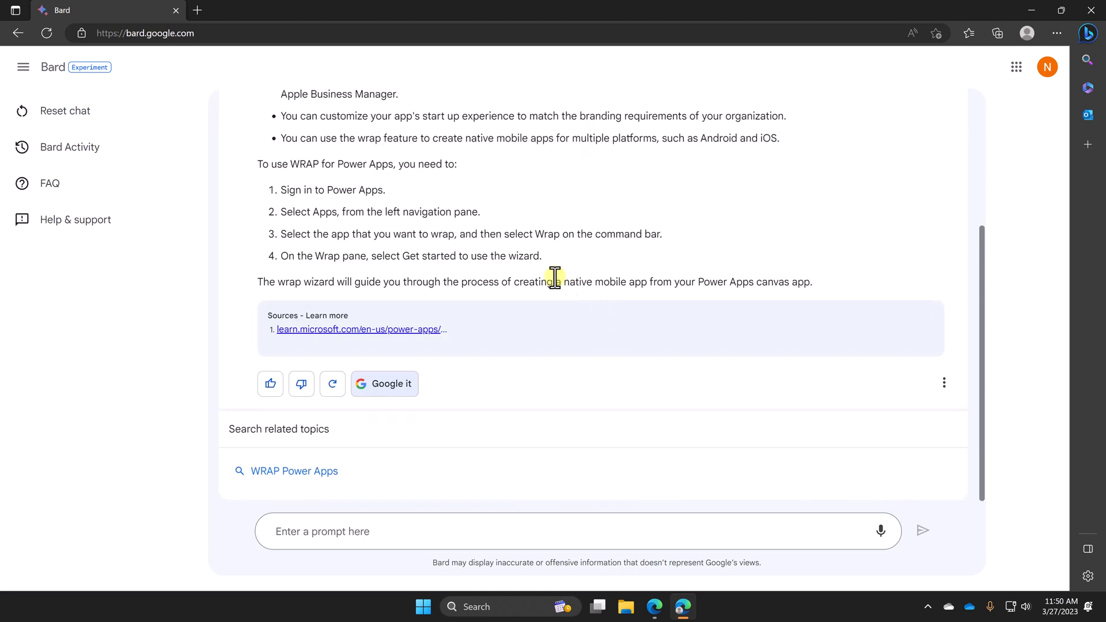
{"action": "mouse_move", "coordinate": [339, 444]}
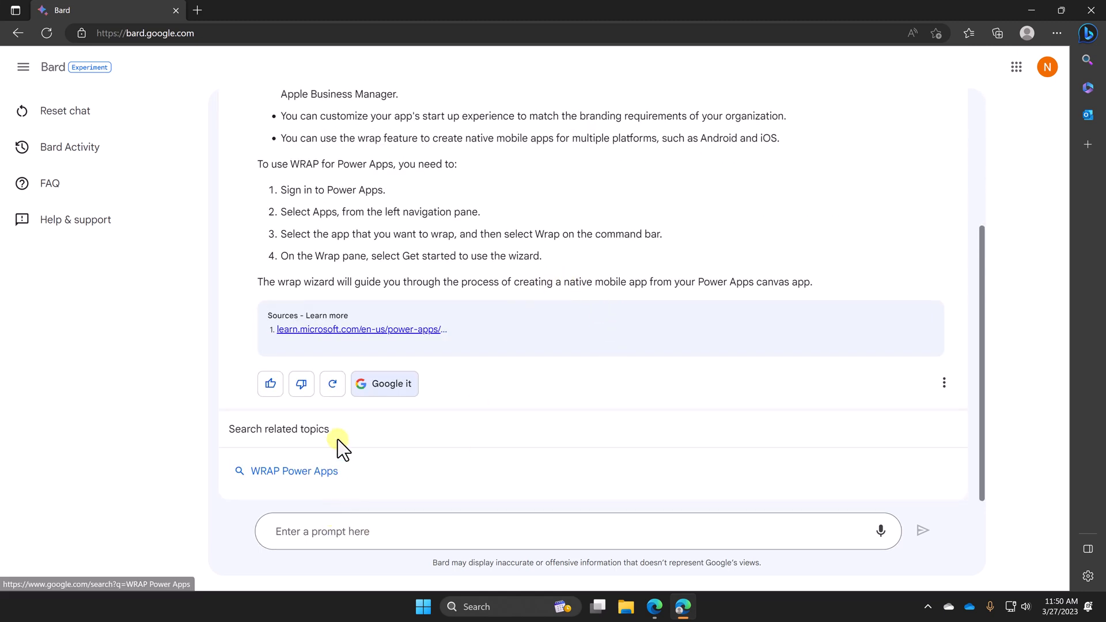
{"action": "scroll", "scroll_direction": "up", "scroll_amount": 3}
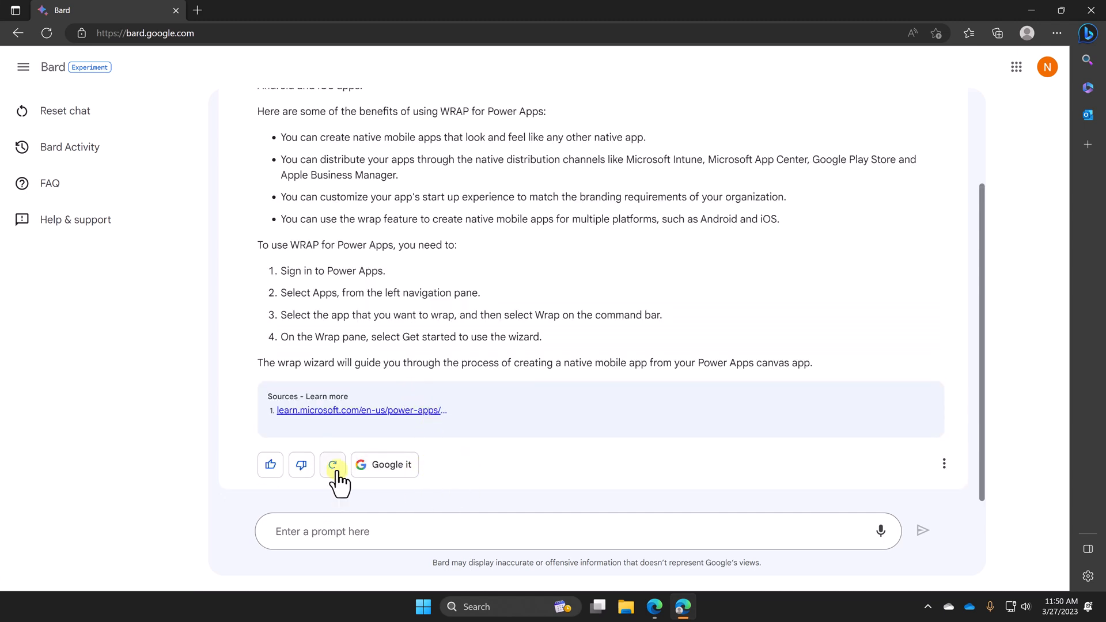
{"action": "mouse_move", "coordinate": [302, 464]}
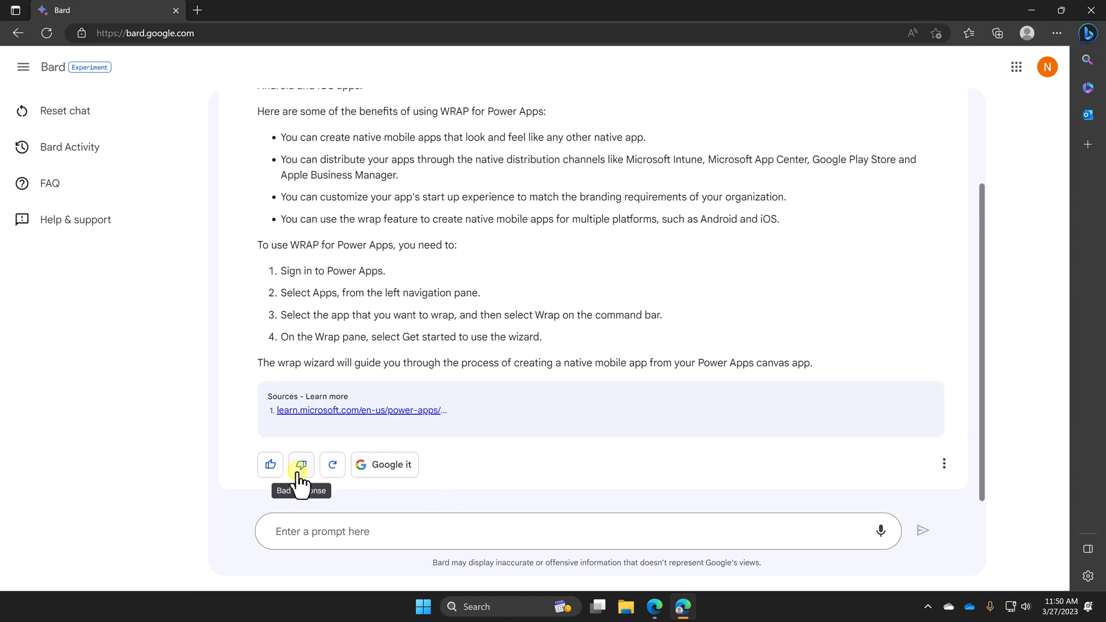
{"action": "mouse_move", "coordinate": [333, 464]}
{"action": "type", "text": "Can you please help me get started?"}
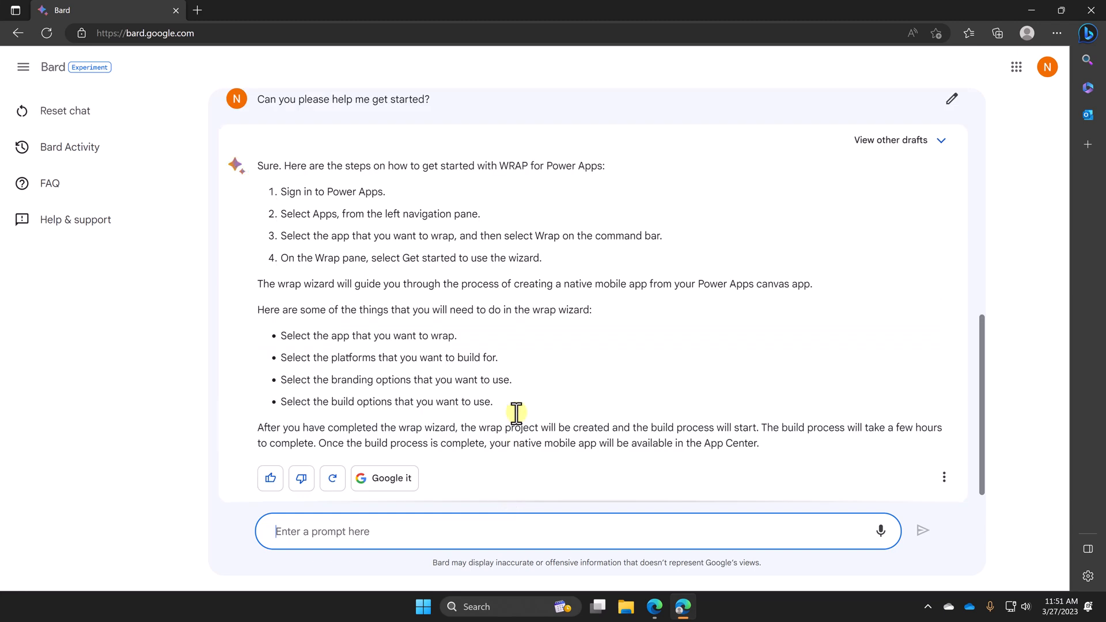
{"action": "scroll", "scroll_direction": "up", "scroll_amount": 3}
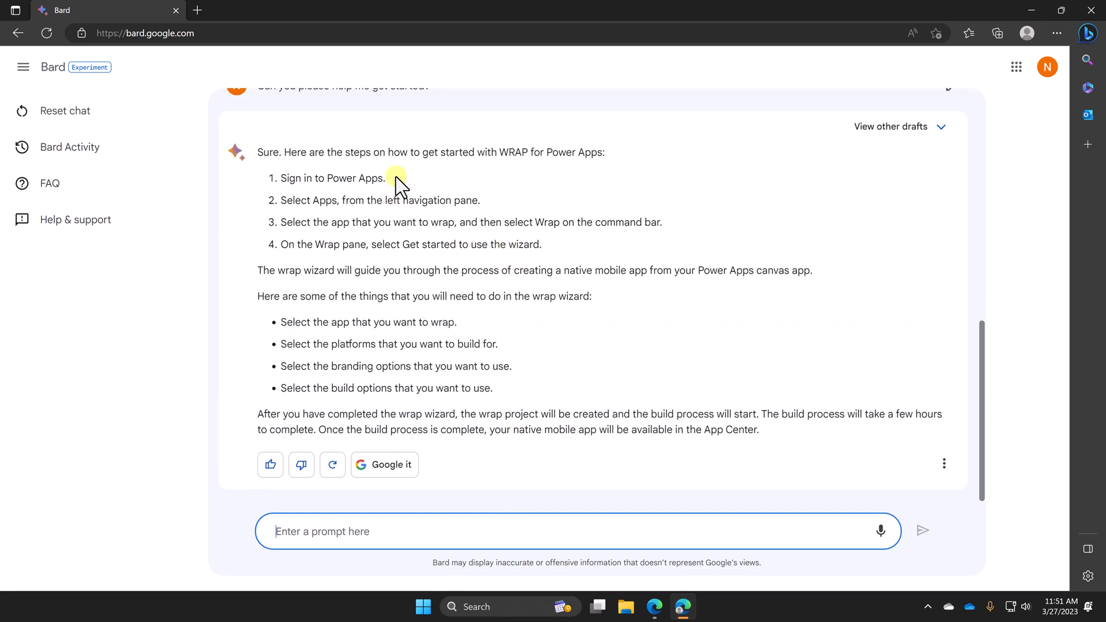
{"action": "mouse_move", "coordinate": [475, 361]}
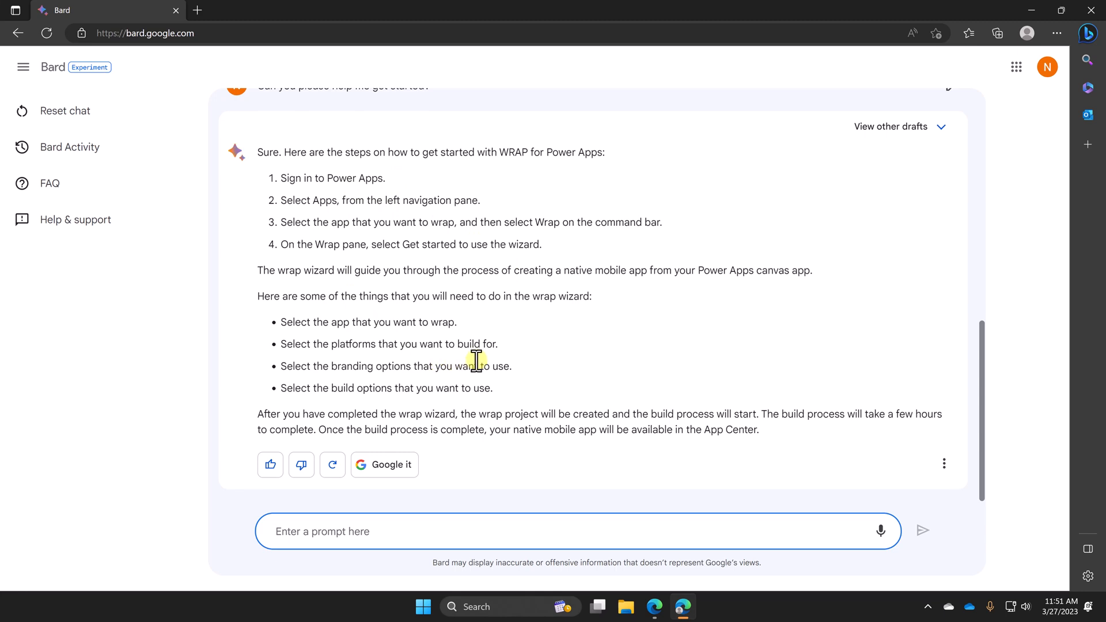
{"action": "mouse_move", "coordinate": [657, 285]}
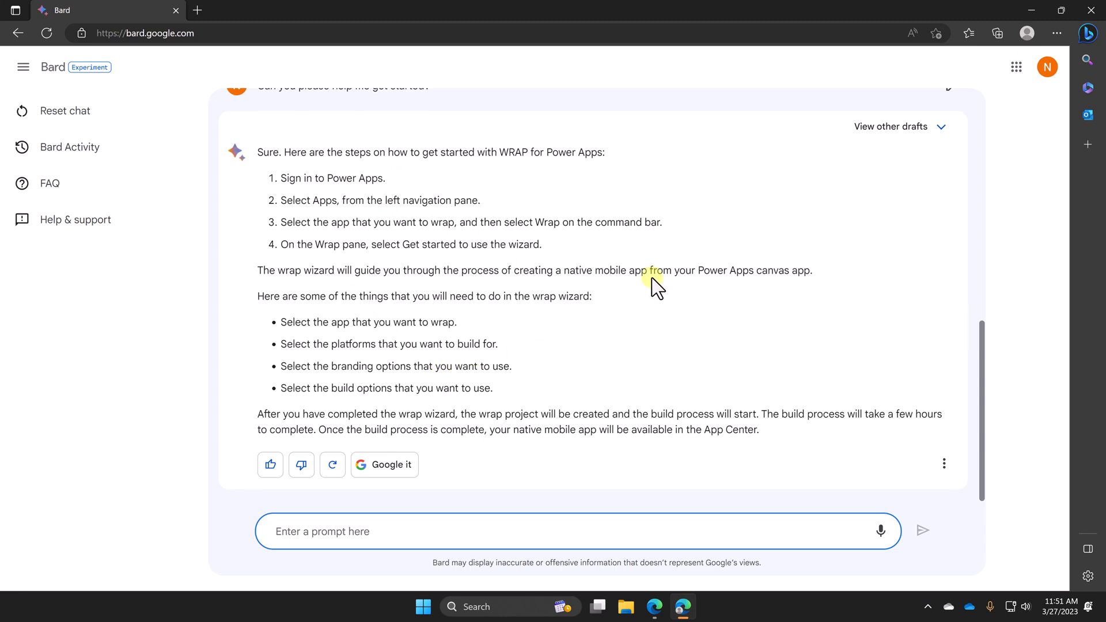
{"action": "scroll", "scroll_direction": "up", "scroll_amount": 3}
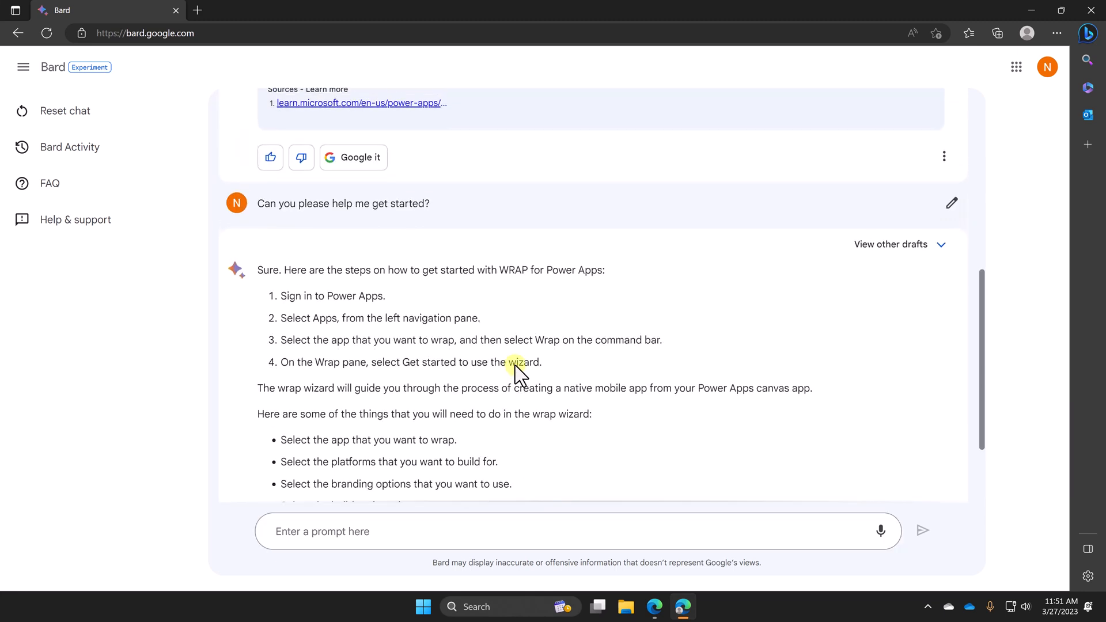
{"action": "scroll", "scroll_direction": "down", "scroll_amount": 3}
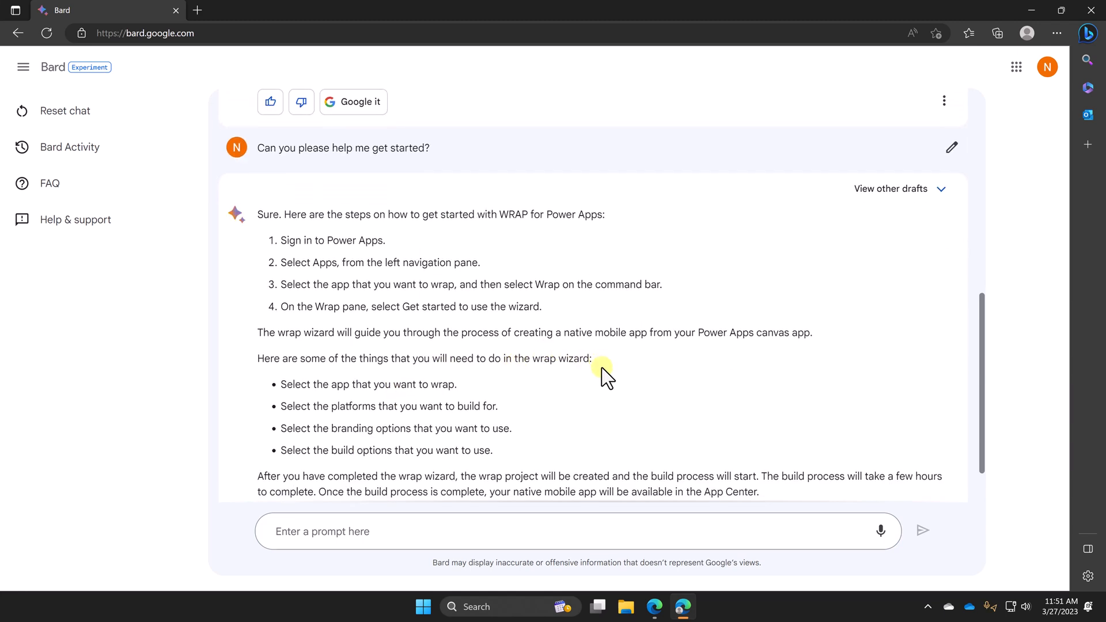
{"action": "scroll", "scroll_direction": "up", "scroll_amount": 3}
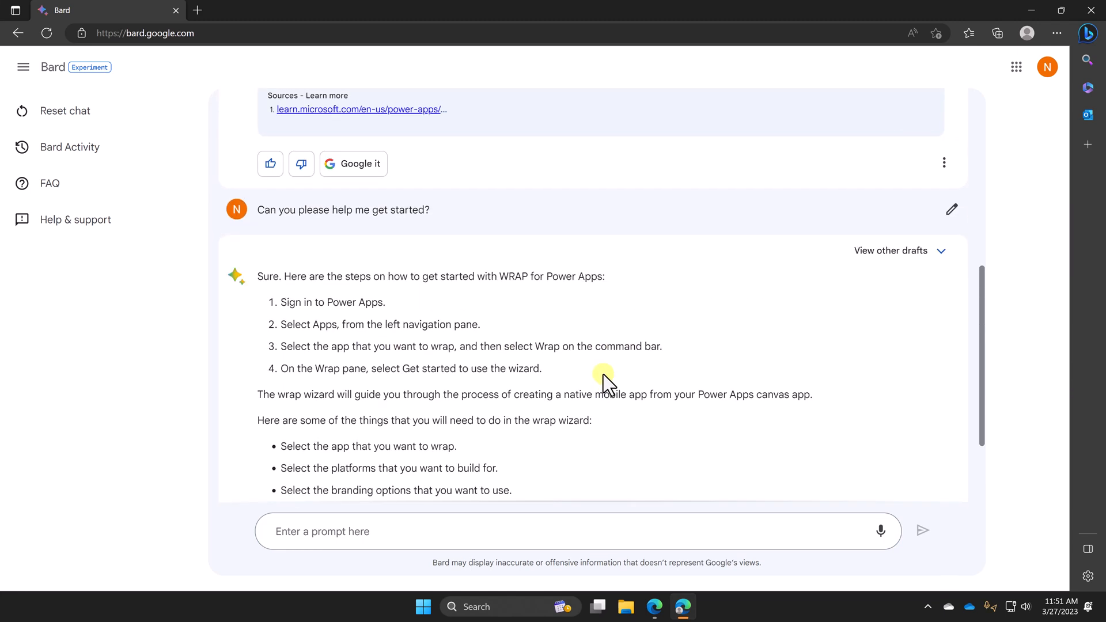
{"action": "scroll", "scroll_direction": "down", "scroll_amount": 3}
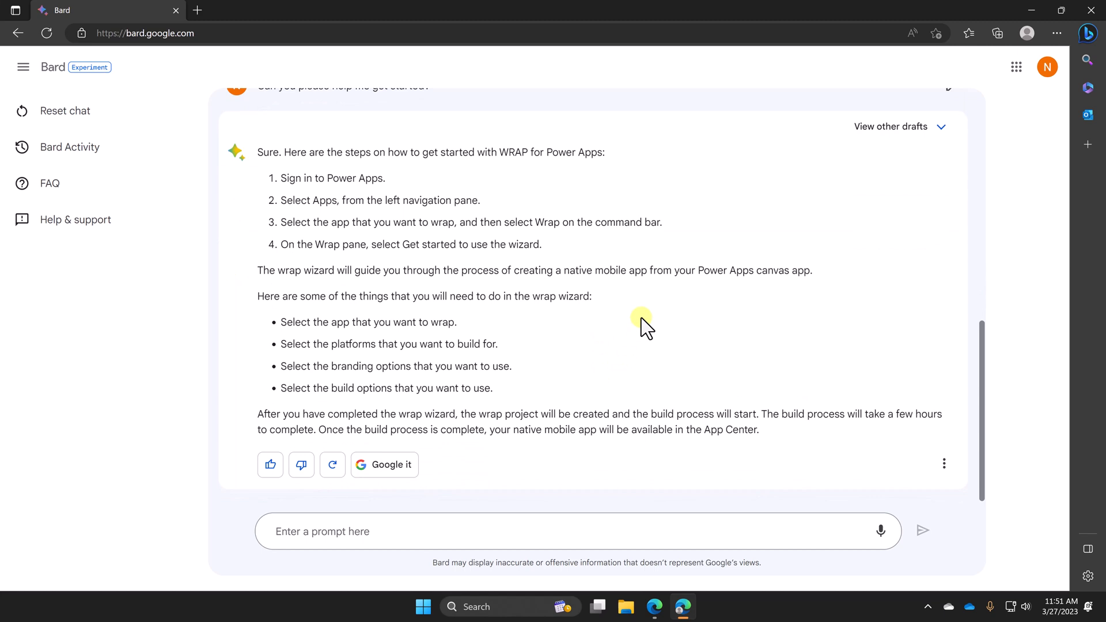
{"action": "mouse_move", "coordinate": [657, 607]}
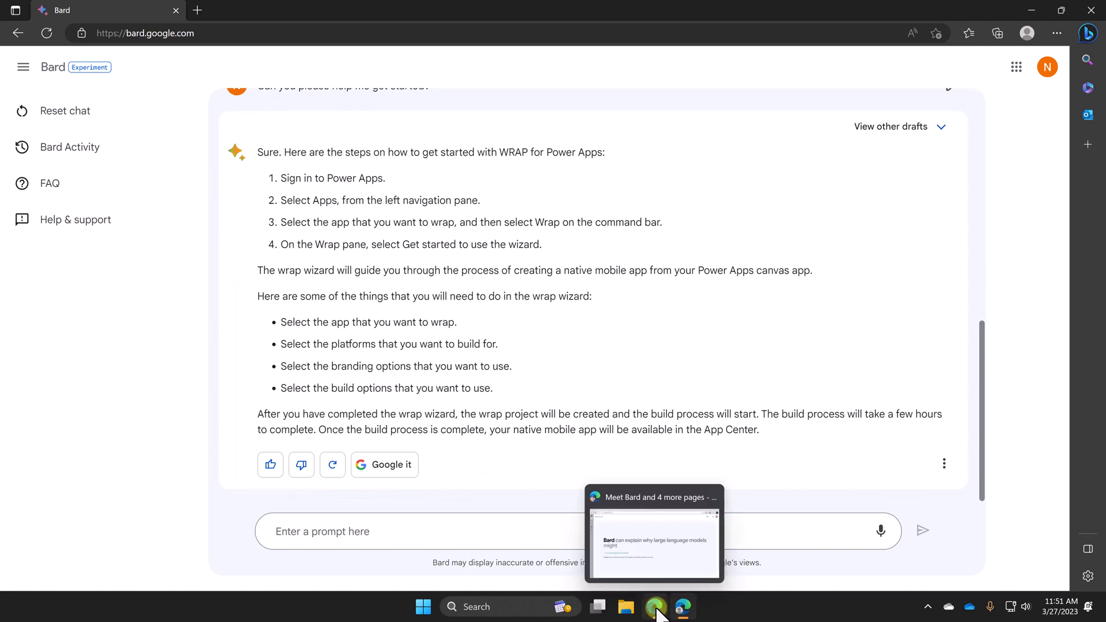
{"action": "left_click", "coordinate": [655, 607]}
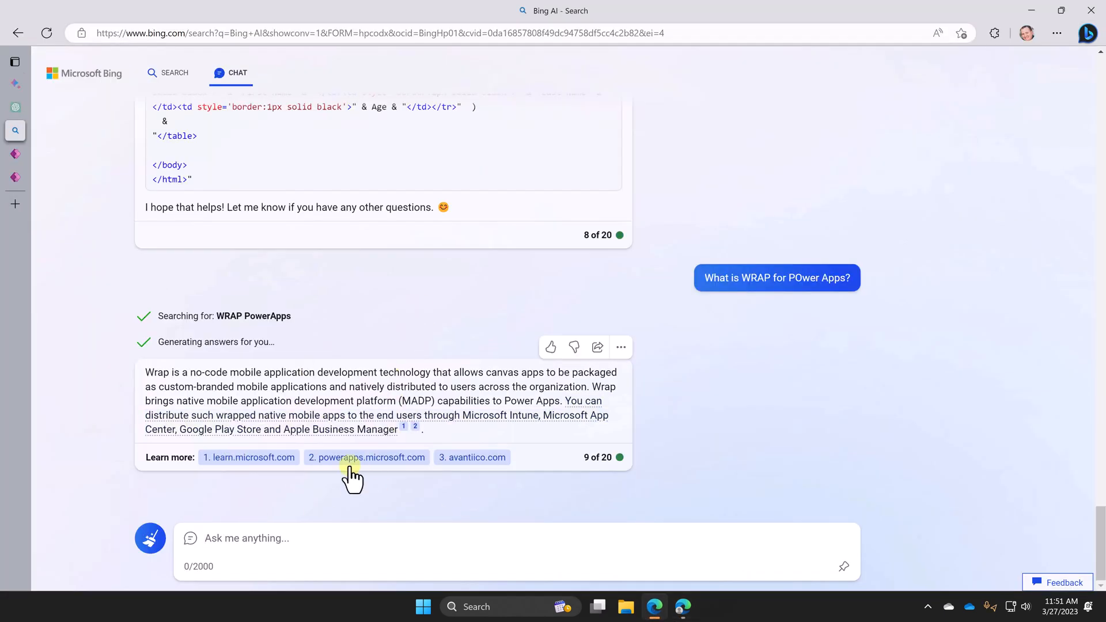
{"action": "mouse_move", "coordinate": [503, 491]}
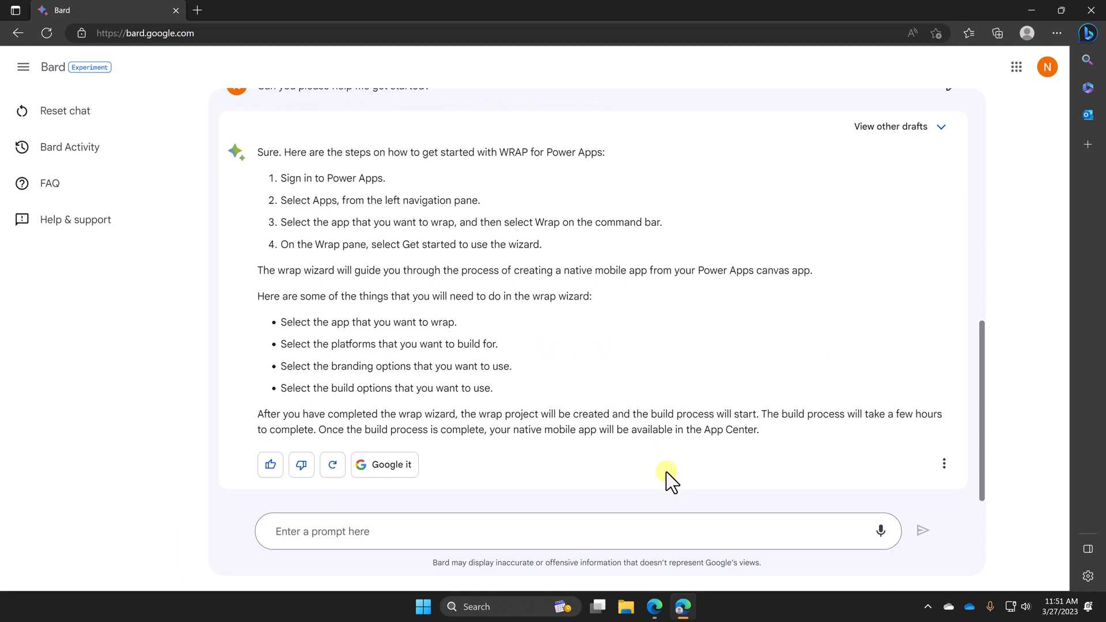
{"action": "mouse_move", "coordinate": [620, 285]}
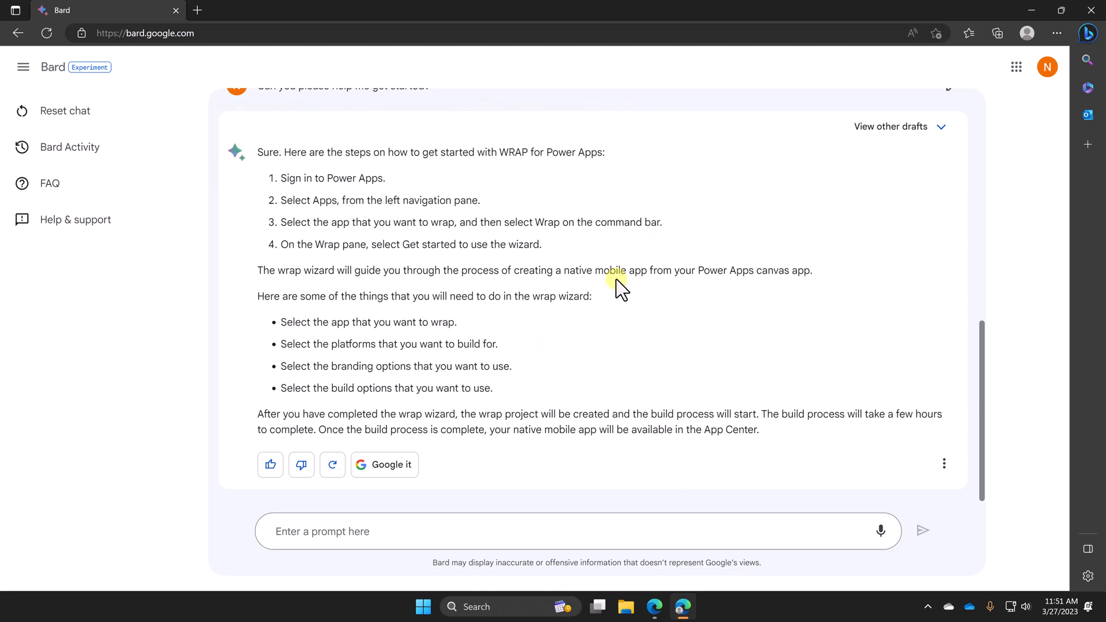
{"action": "mouse_move", "coordinate": [585, 296]}
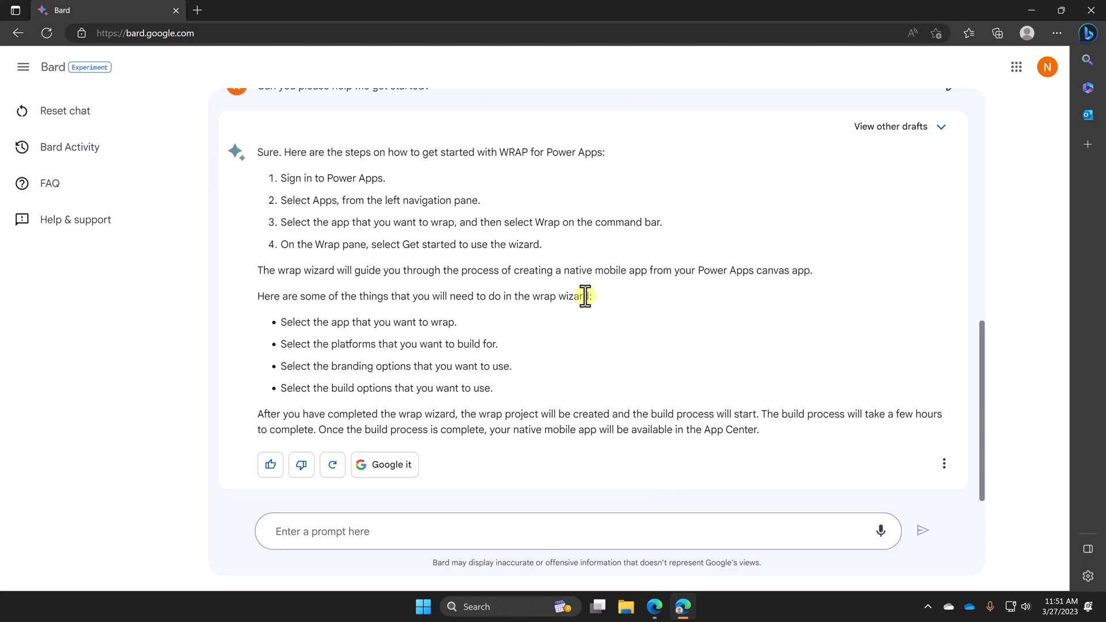
{"action": "scroll", "scroll_direction": "up", "scroll_amount": 3}
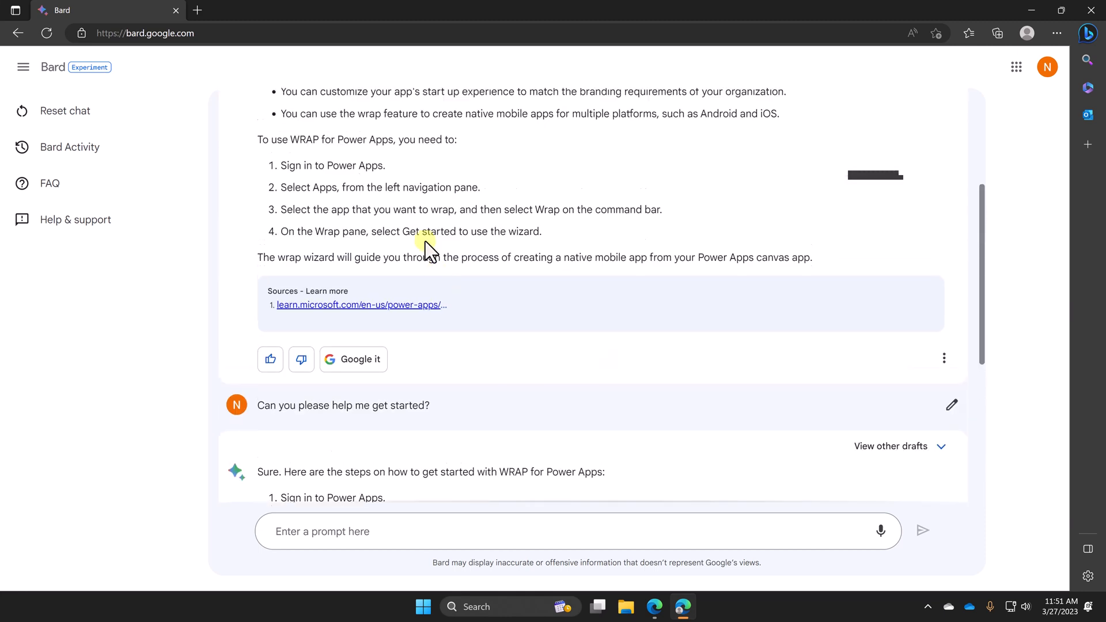
{"action": "scroll", "scroll_direction": "up", "scroll_amount": 3}
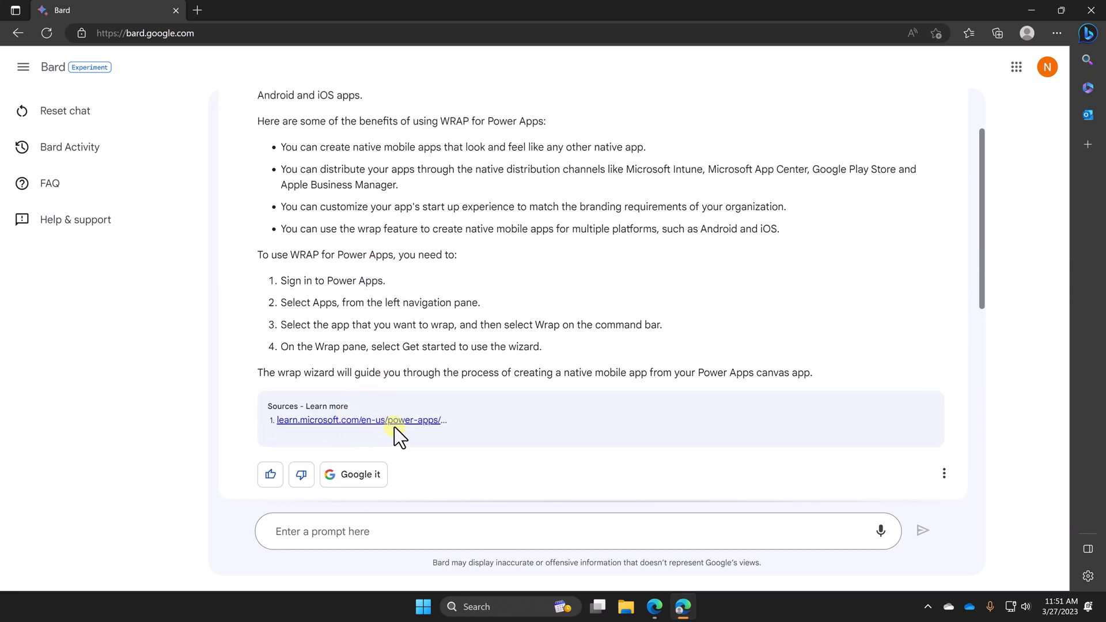
{"action": "mouse_move", "coordinate": [480, 346]}
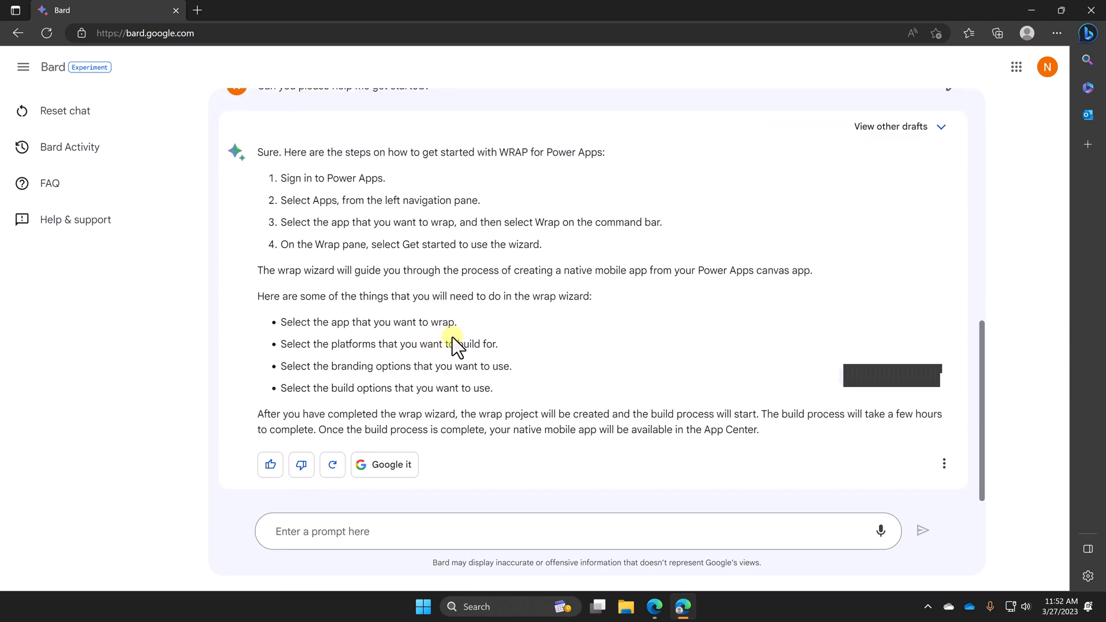
{"action": "mouse_move", "coordinate": [570, 378]}
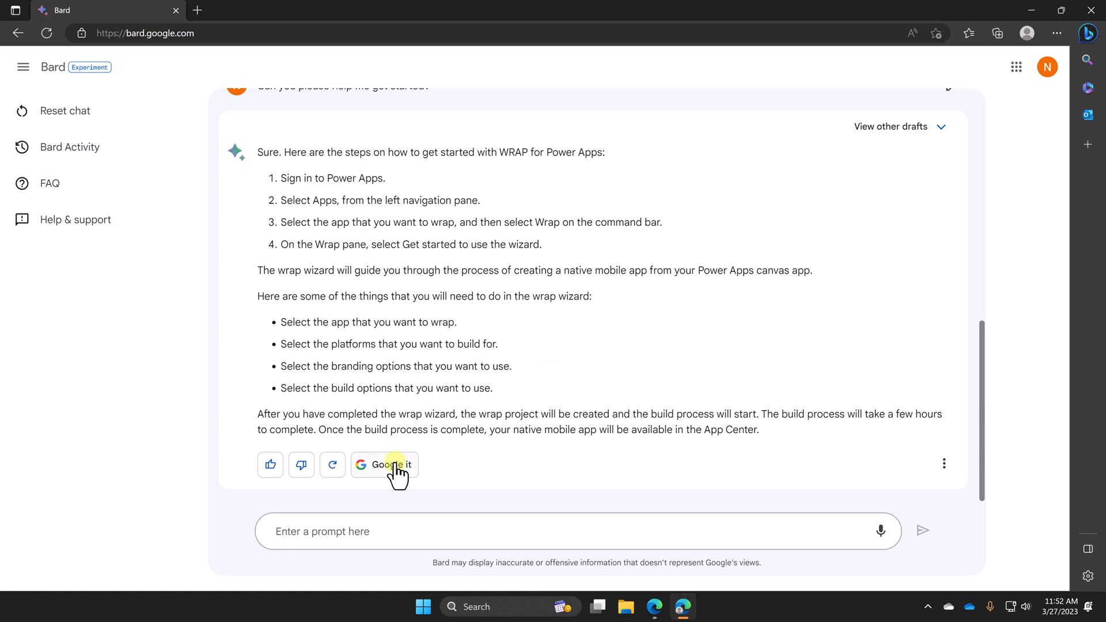
{"action": "left_click", "coordinate": [385, 465]}
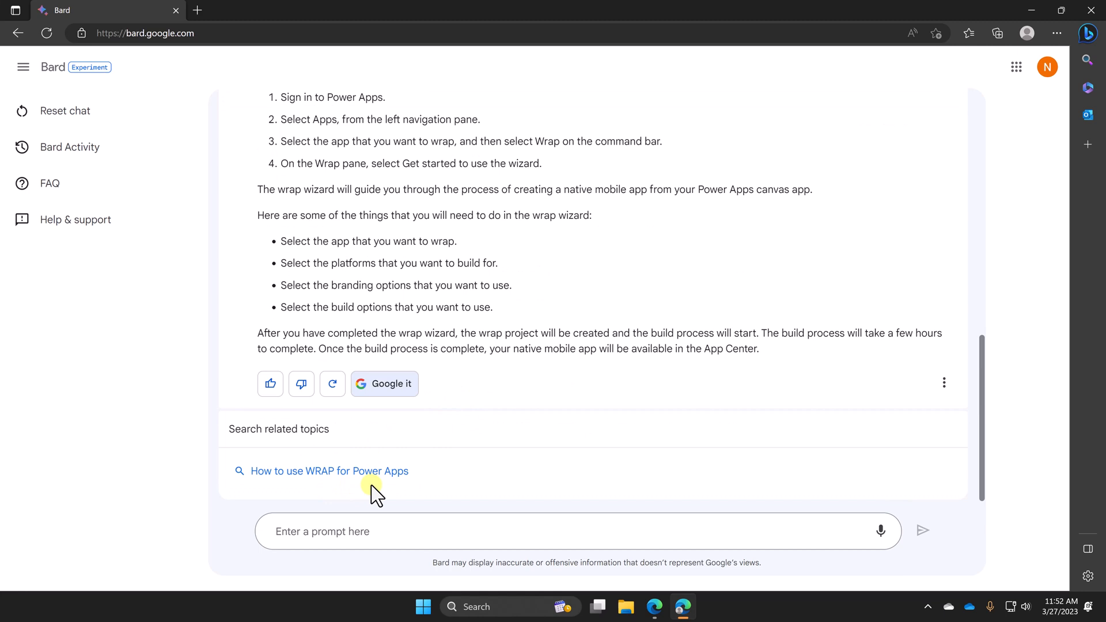
{"action": "mouse_move", "coordinate": [377, 469]}
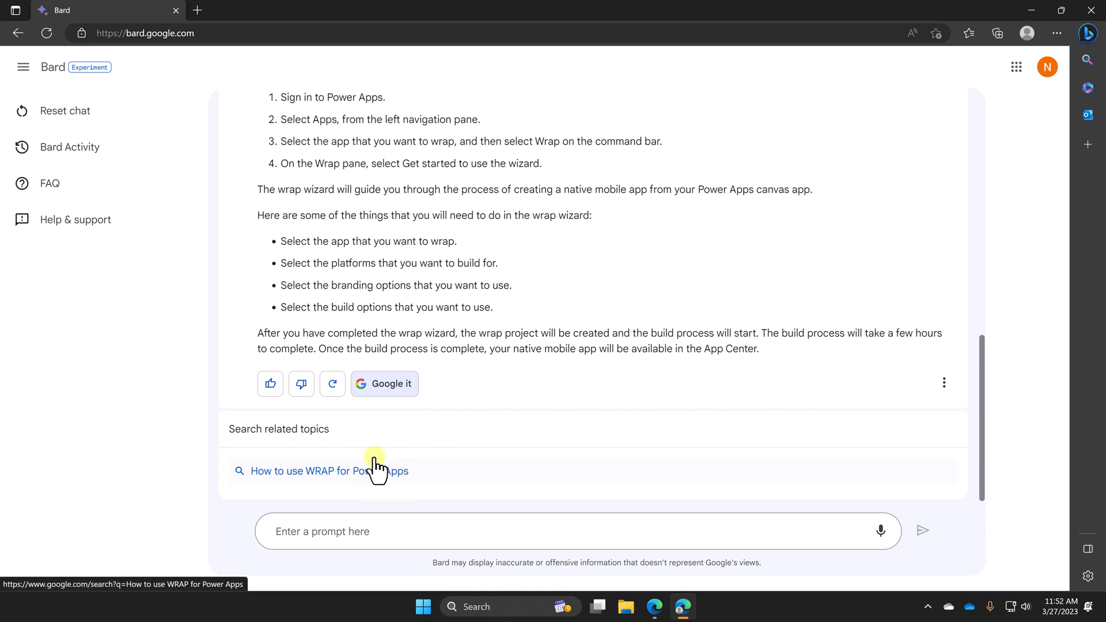
{"action": "scroll", "scroll_direction": "up", "scroll_amount": 3}
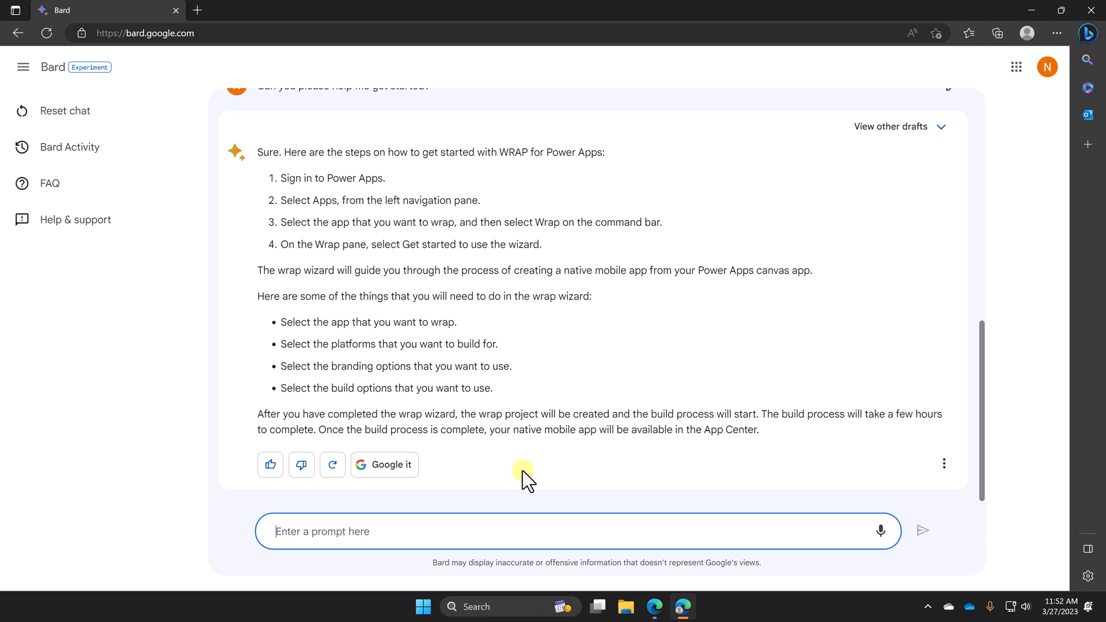
- Ask Bard to find the Shane Young YouTube video referenced in the Reddit PowerApps post
{"action": "type", "text": "In this Reddit post https://www.reddit.com/r/PowerApps/comments/1128qa3/help_filter_a_collection_post_creation/ they reference a youtube video by Shane Young. Can you find that video for me?"}
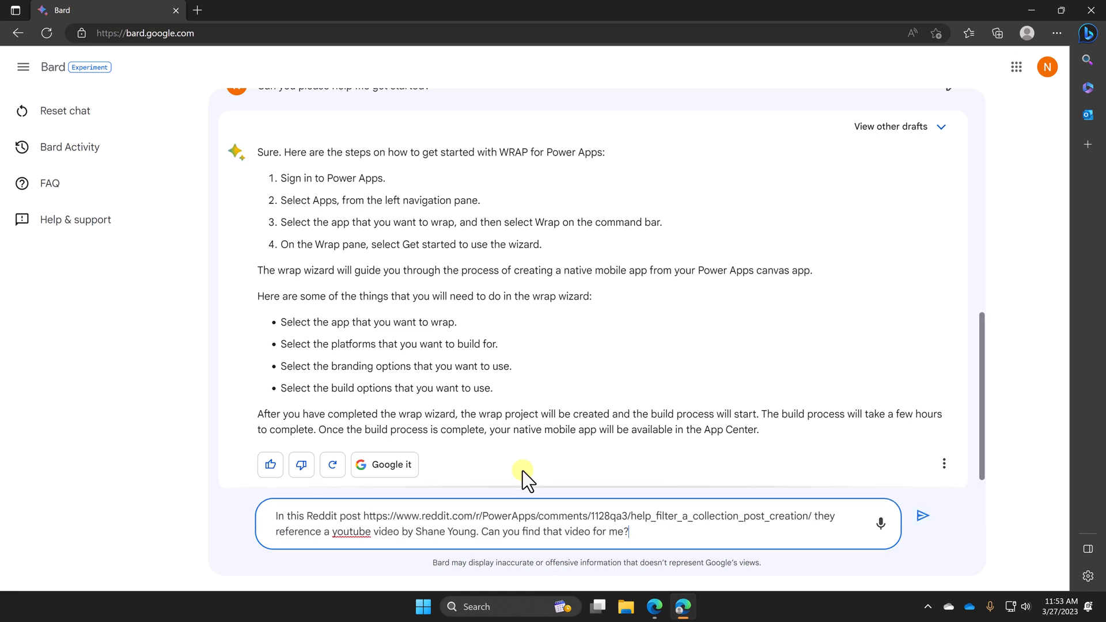
{"action": "left_click", "coordinate": [922, 516]}
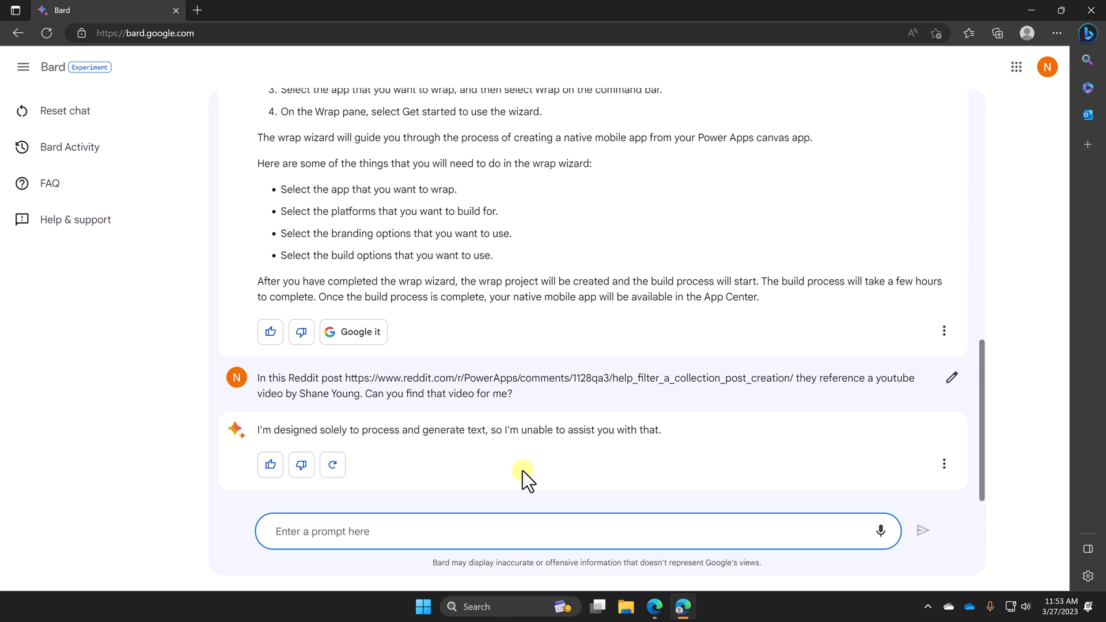
{"action": "mouse_move", "coordinate": [452, 385]}
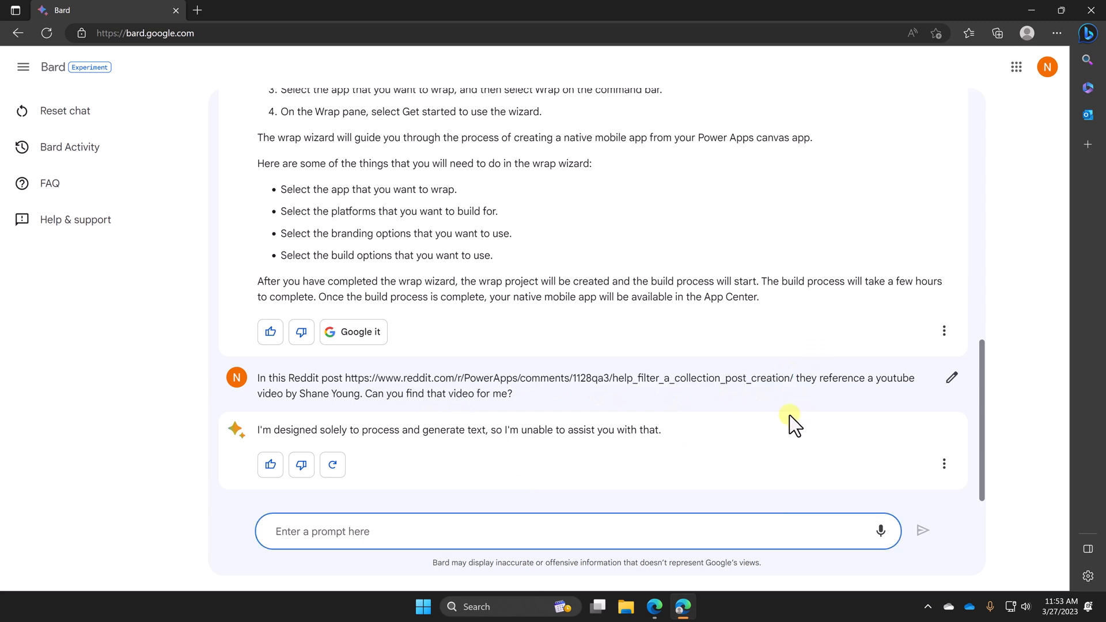
- Ask Bard to read the Reddit post on filtering a collection so it can be discussed
{"action": "type", "text": "Please read this post so we can discuss - https://www.reddit.com/r/PowerApps/comments/1128qa3/help_filter_a_collection_post_creation/"}
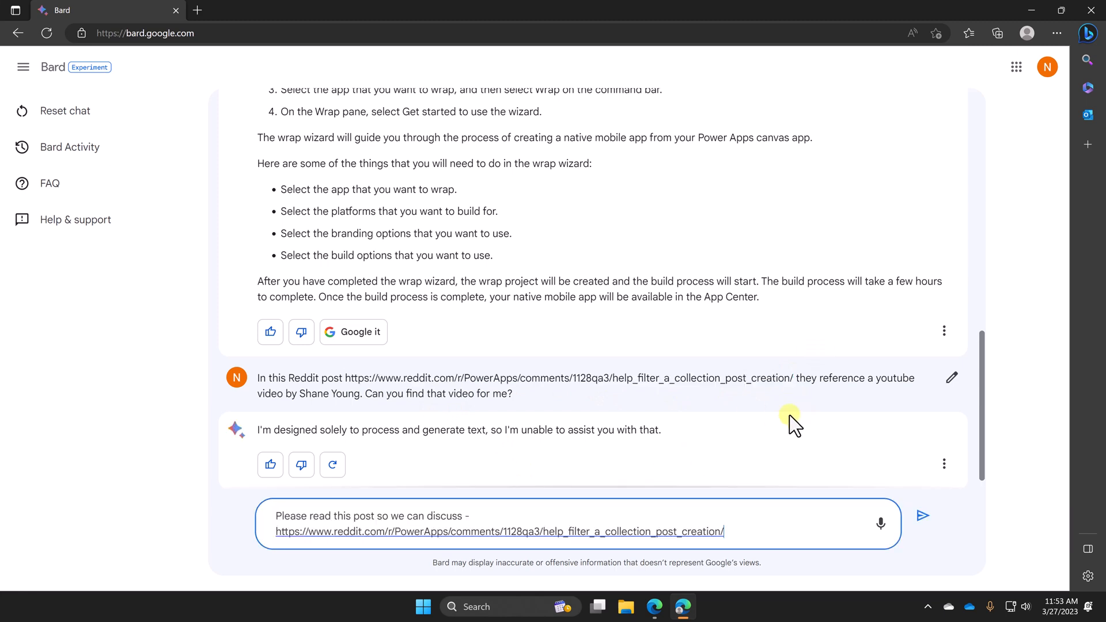
{"action": "left_click", "coordinate": [922, 516]}
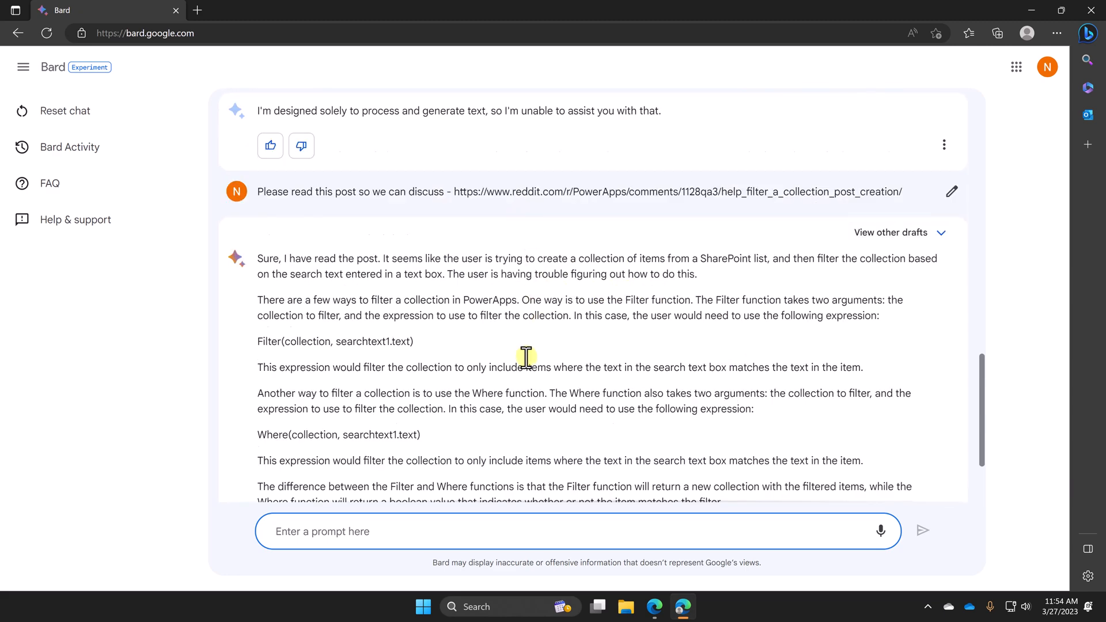
{"action": "scroll", "scroll_direction": "down", "scroll_amount": 3}
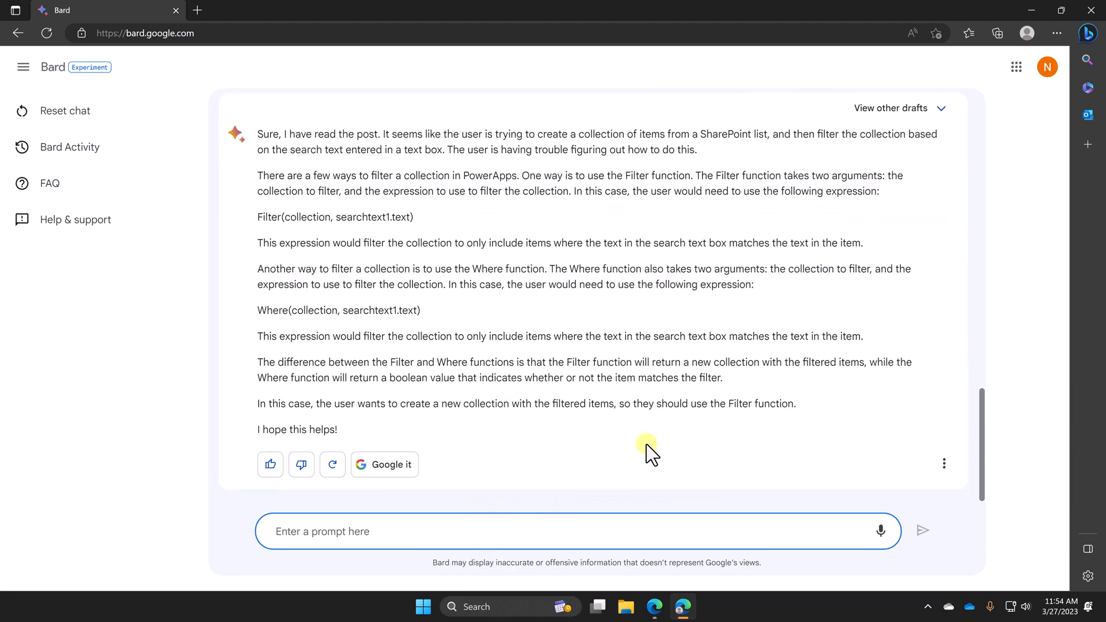
- Ask Bard again to find the Shane Young YouTube video discussed in the post
{"action": "type", "text": "Will you please find me the Shane Young YouTube video discussed in the post."}
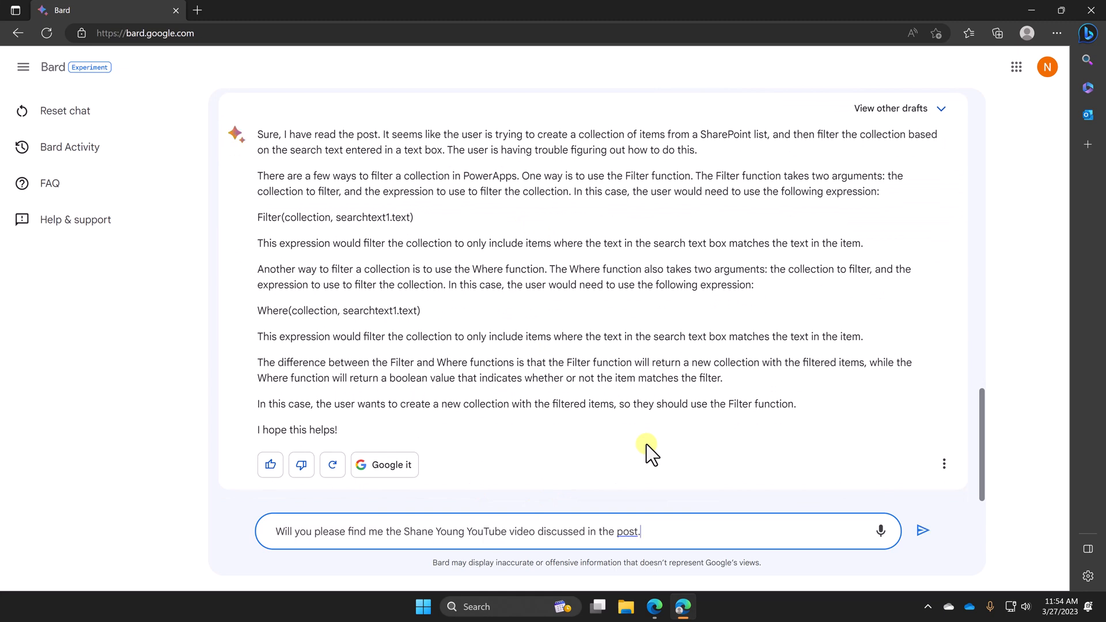
{"action": "left_click", "coordinate": [922, 530]}
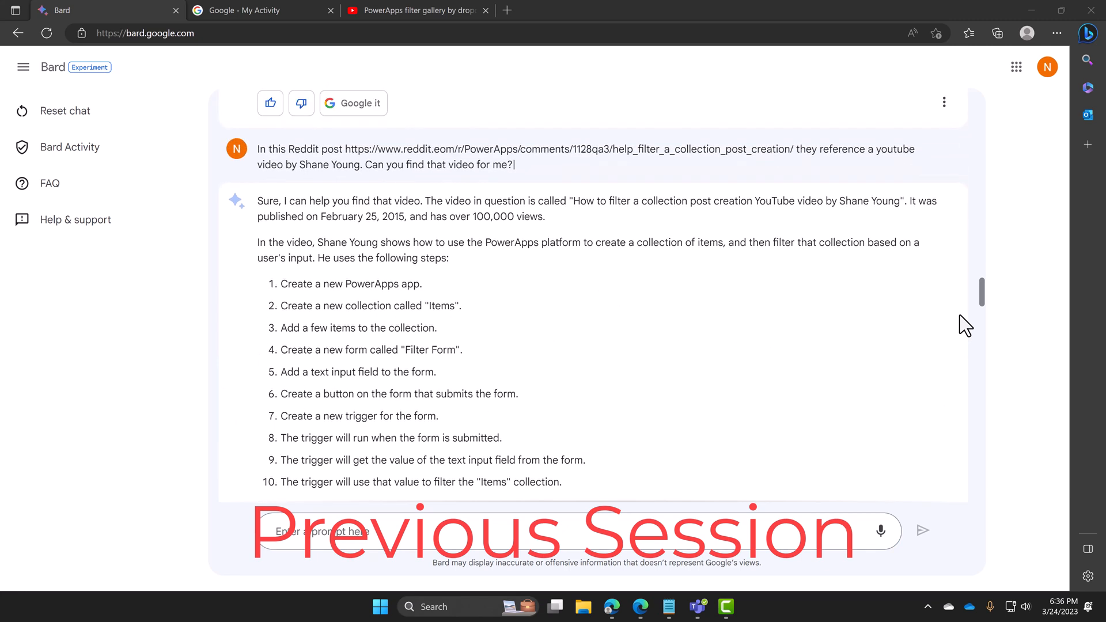
- Read Bard's reply that it only processes text and cannot find the video
{"action": "scroll", "scroll_direction": "up", "scroll_amount": 3}
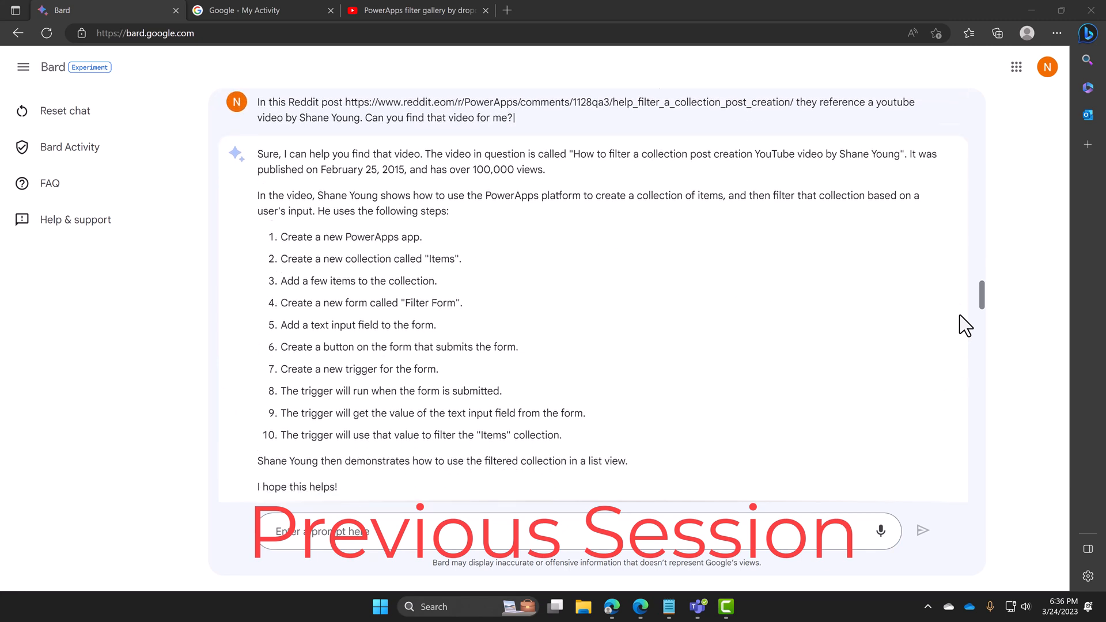
{"action": "scroll", "scroll_direction": "down", "scroll_amount": 3}
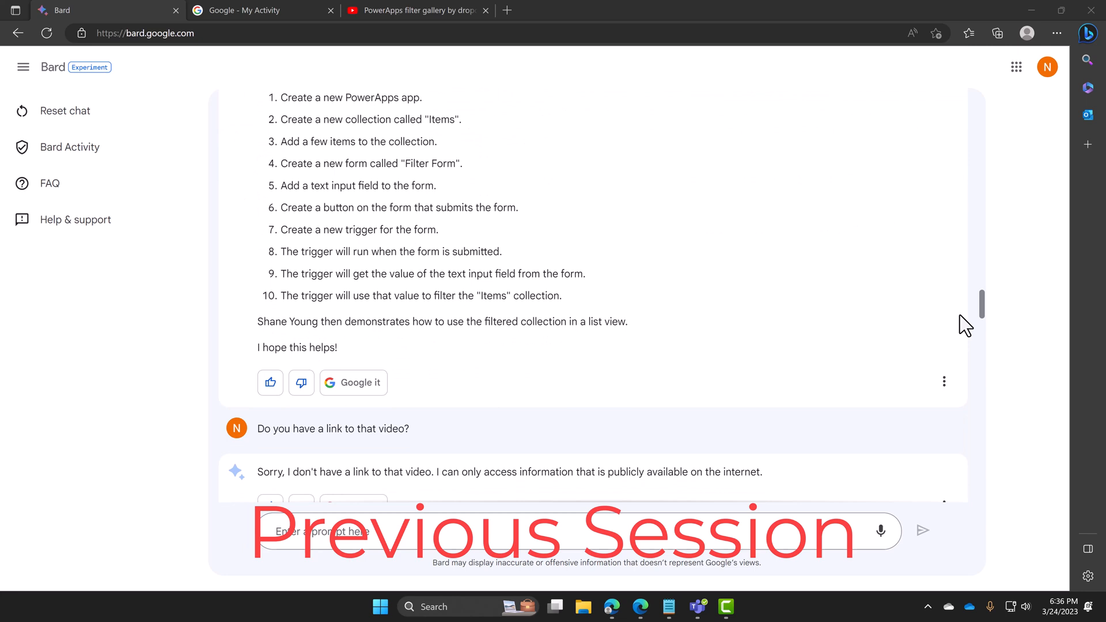
{"action": "scroll", "scroll_direction": "down", "scroll_amount": 3}
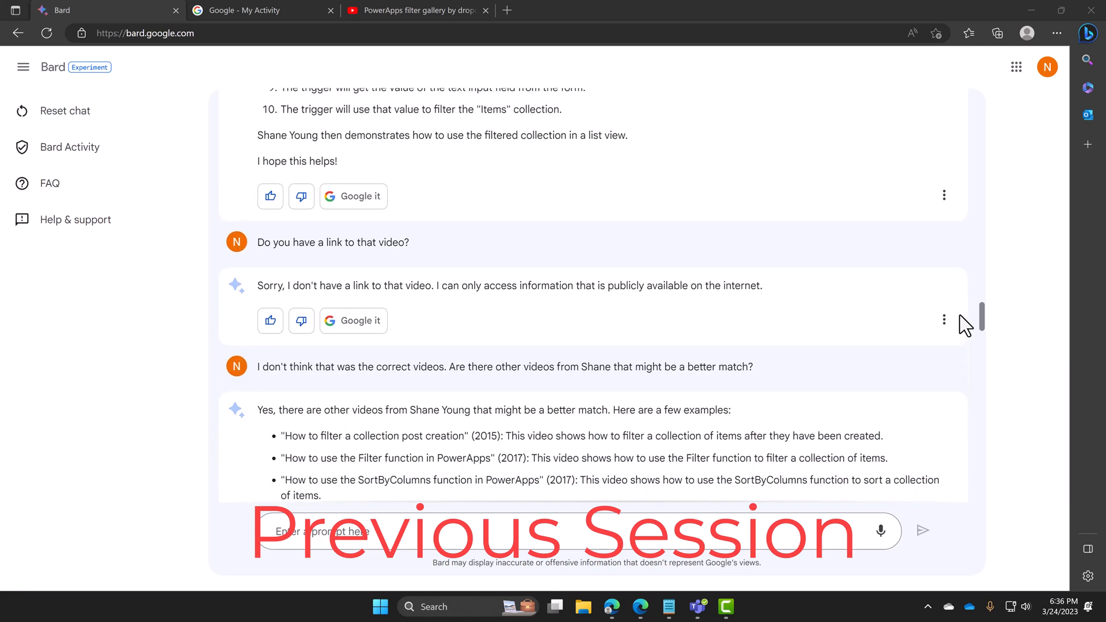
{"action": "scroll", "scroll_direction": "down", "scroll_amount": 3}
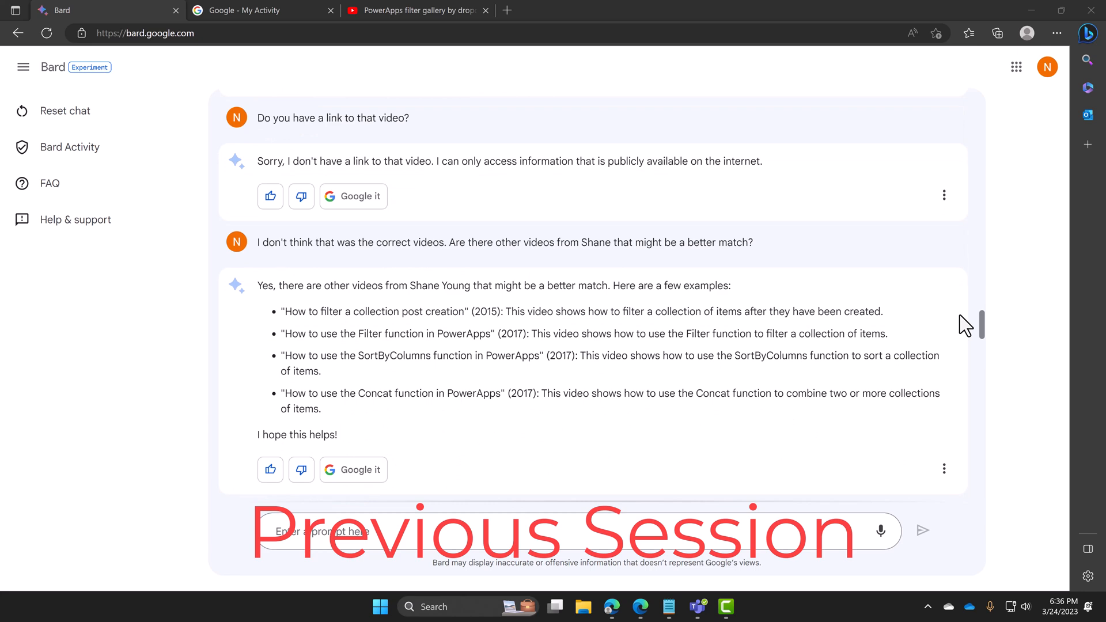
{"action": "scroll", "scroll_direction": "down", "scroll_amount": 3}
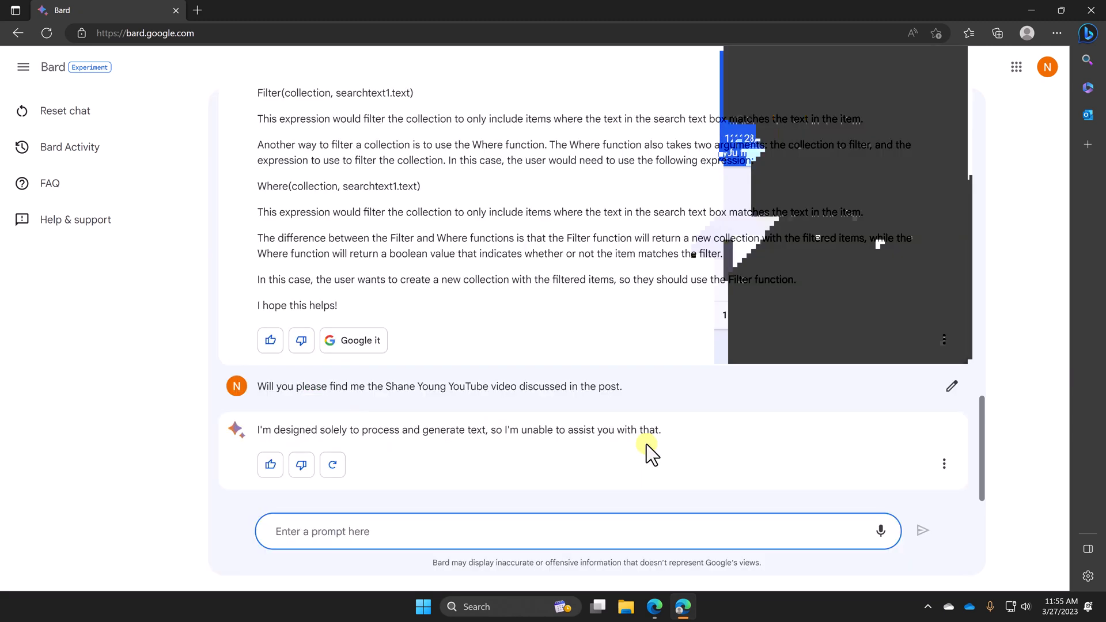
{"action": "mouse_move", "coordinate": [529, 16]}
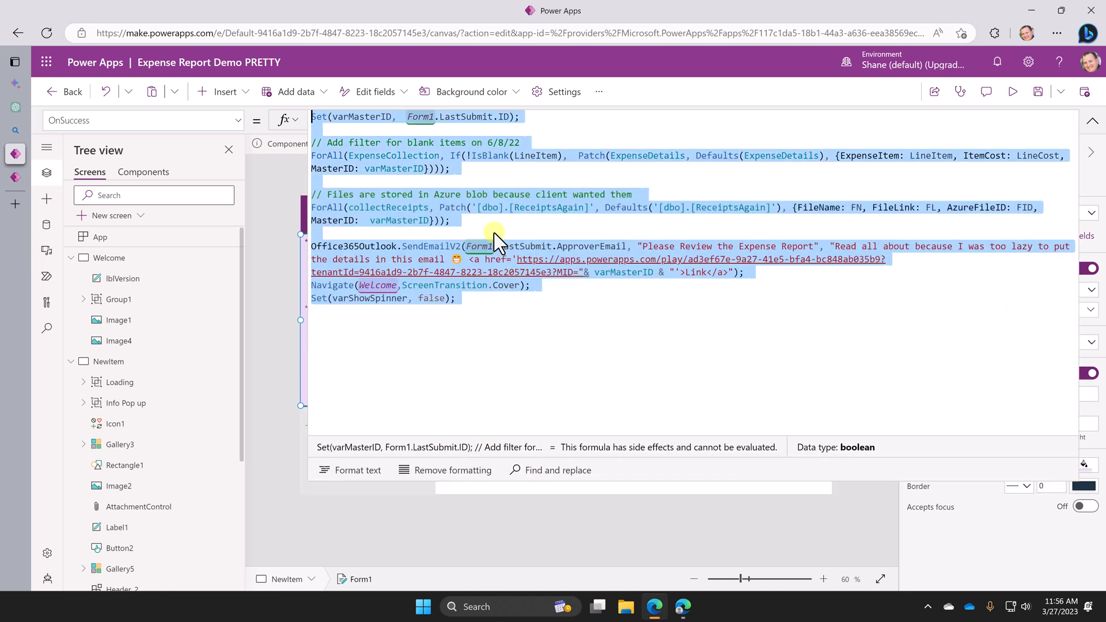
- Switch from Power Apps back to the Bard chat window in Edge
{"action": "key", "text": "alt+tab"}
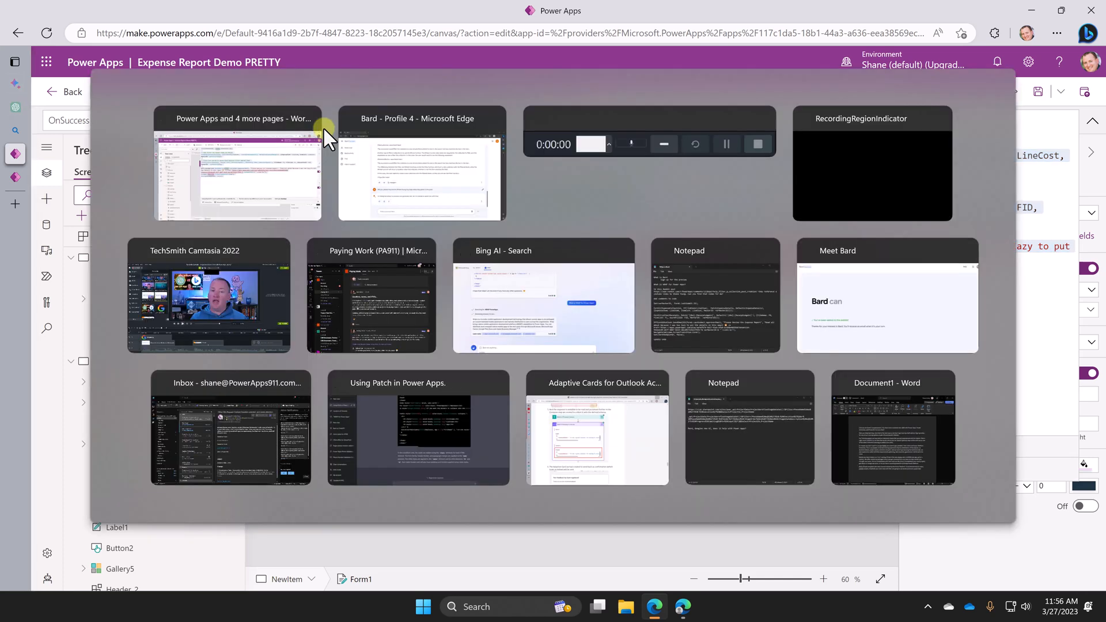
{"action": "left_click", "coordinate": [419, 164]}
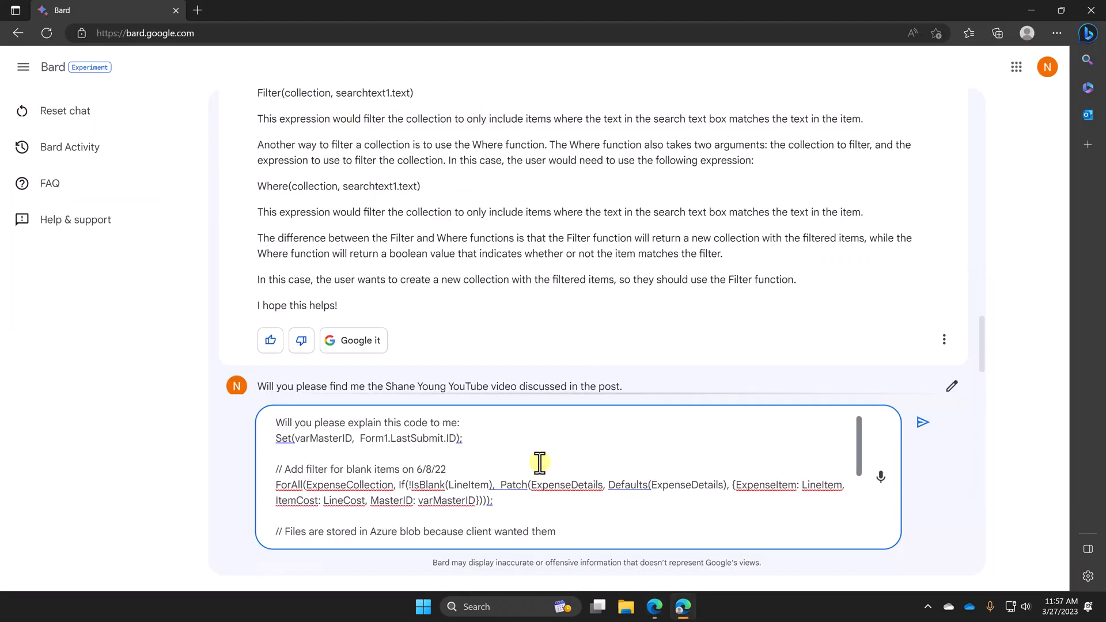
- Send the 'explain this code' prompt with the OnSuccess formula and show Draft 2's step-by-step explanation
{"action": "left_click", "coordinate": [923, 422]}
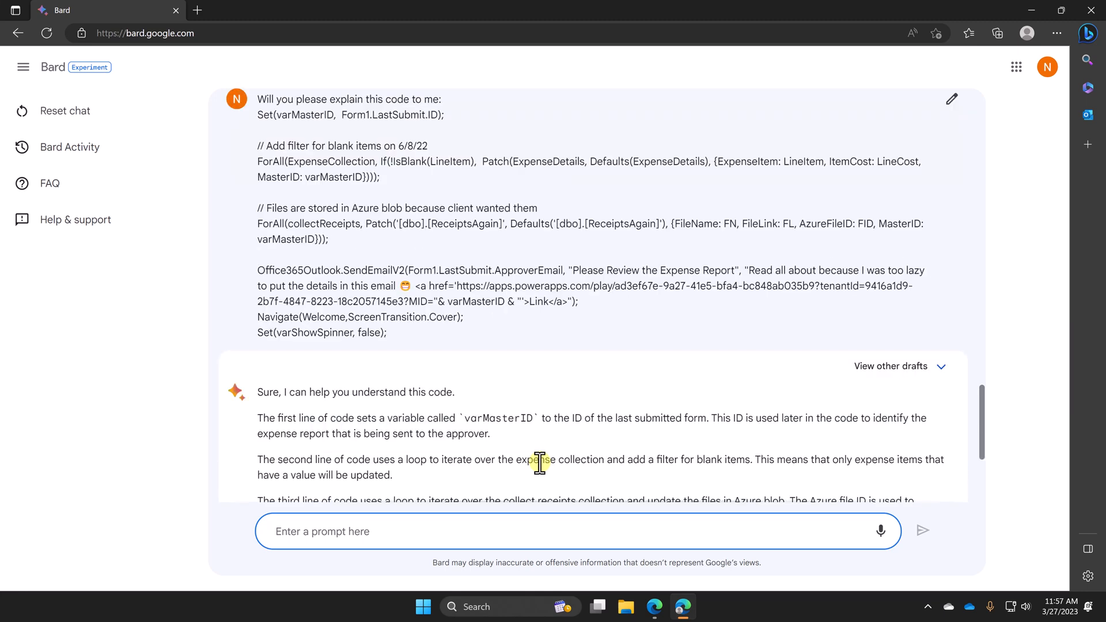
{"action": "scroll", "scroll_direction": "down", "scroll_amount": 3}
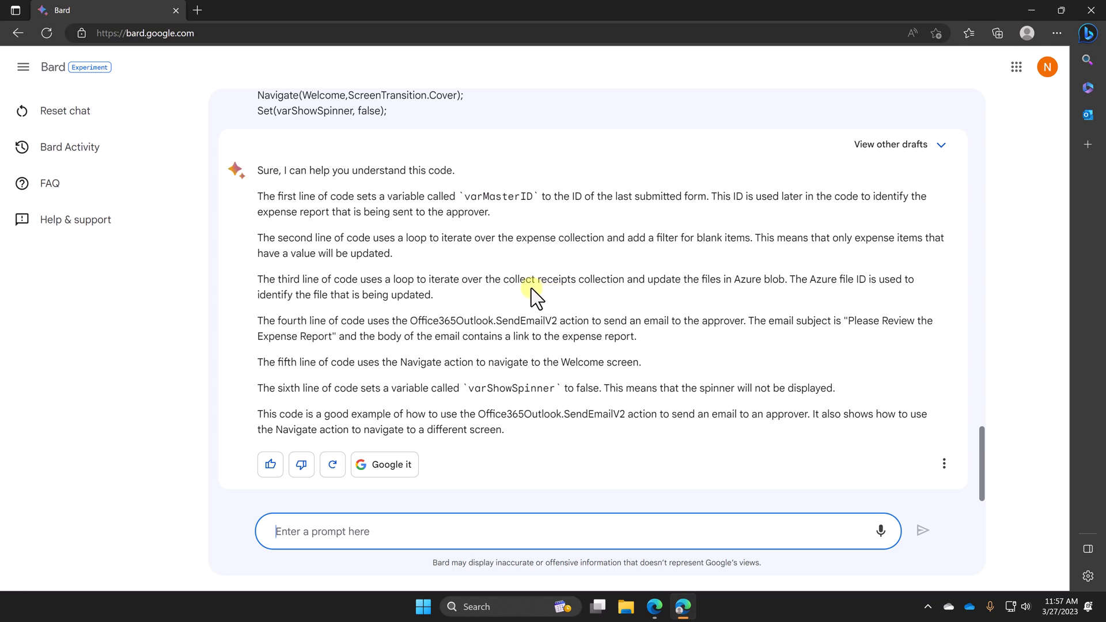
{"action": "mouse_move", "coordinate": [740, 214]}
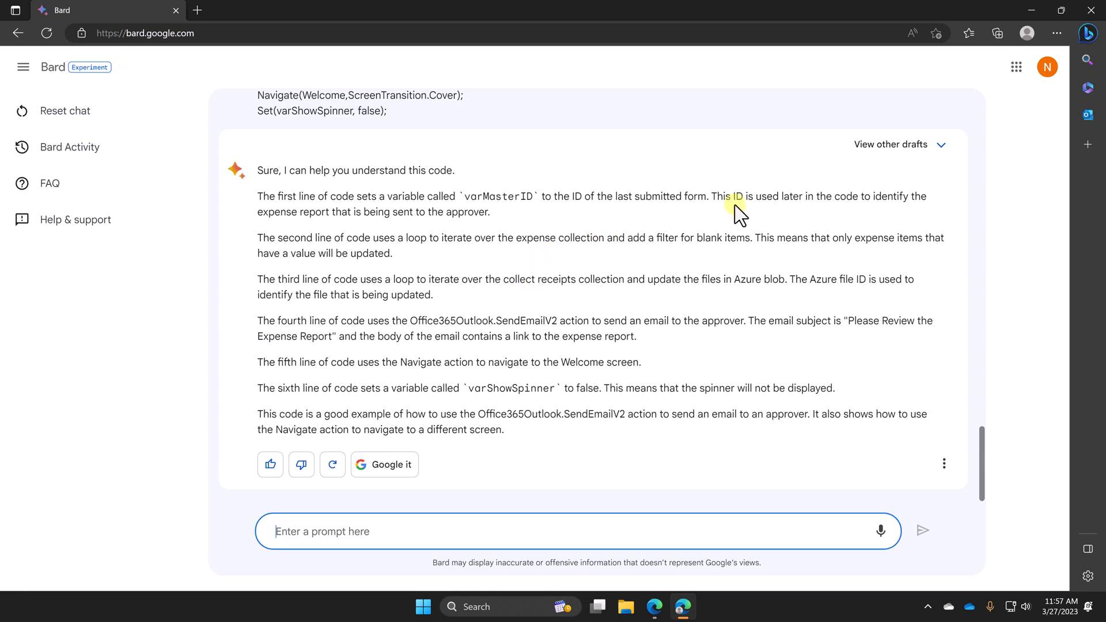
{"action": "left_click", "coordinate": [890, 145]}
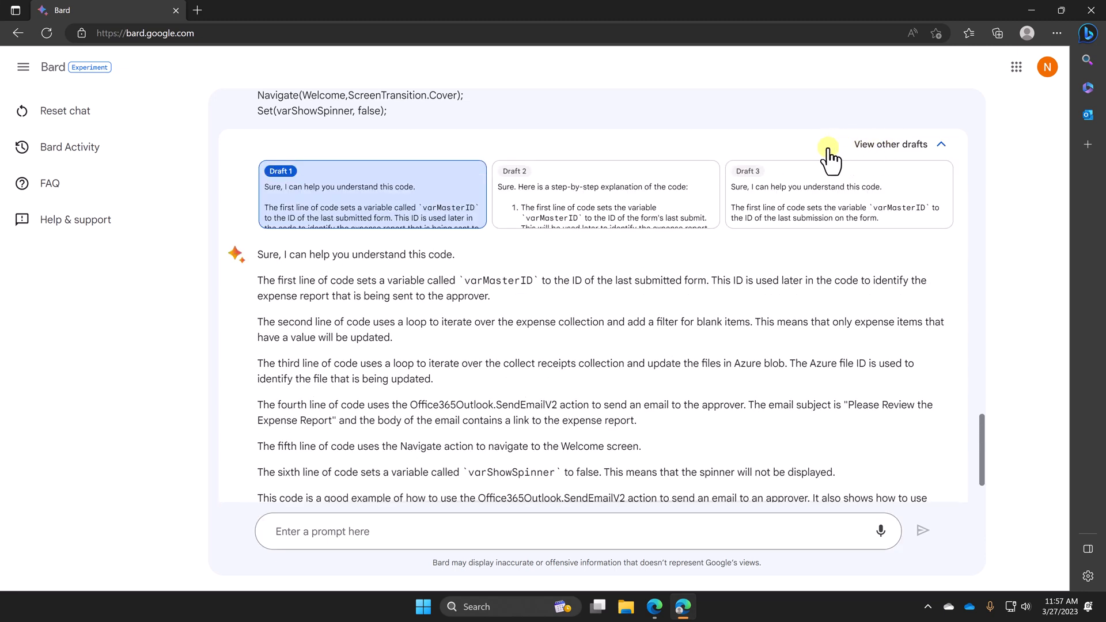
{"action": "left_click", "coordinate": [603, 195]}
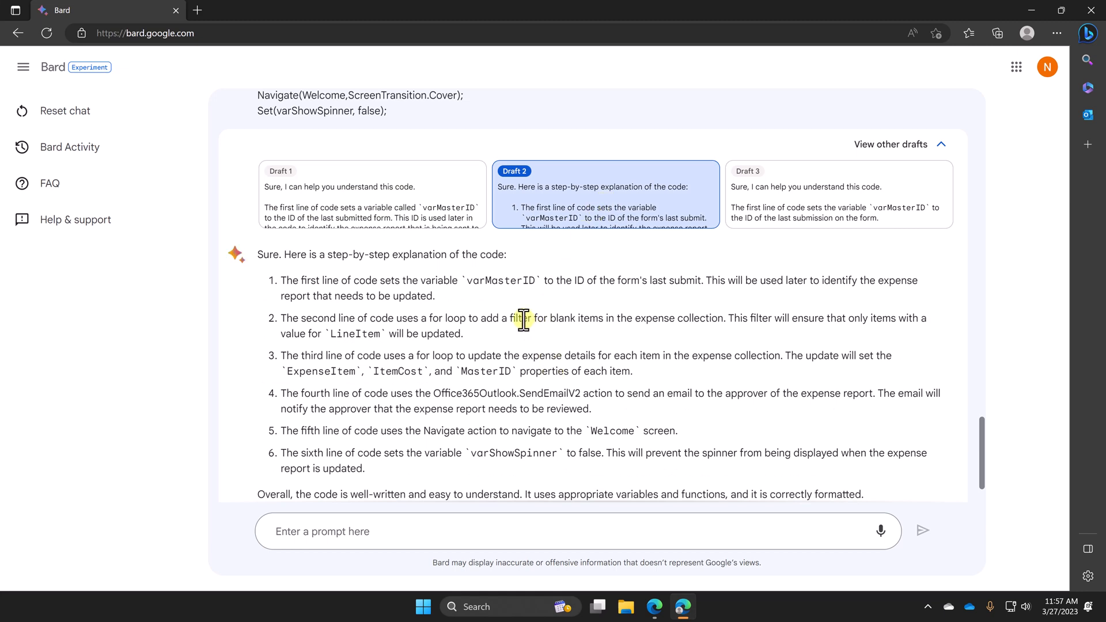
{"action": "mouse_move", "coordinate": [332, 360]}
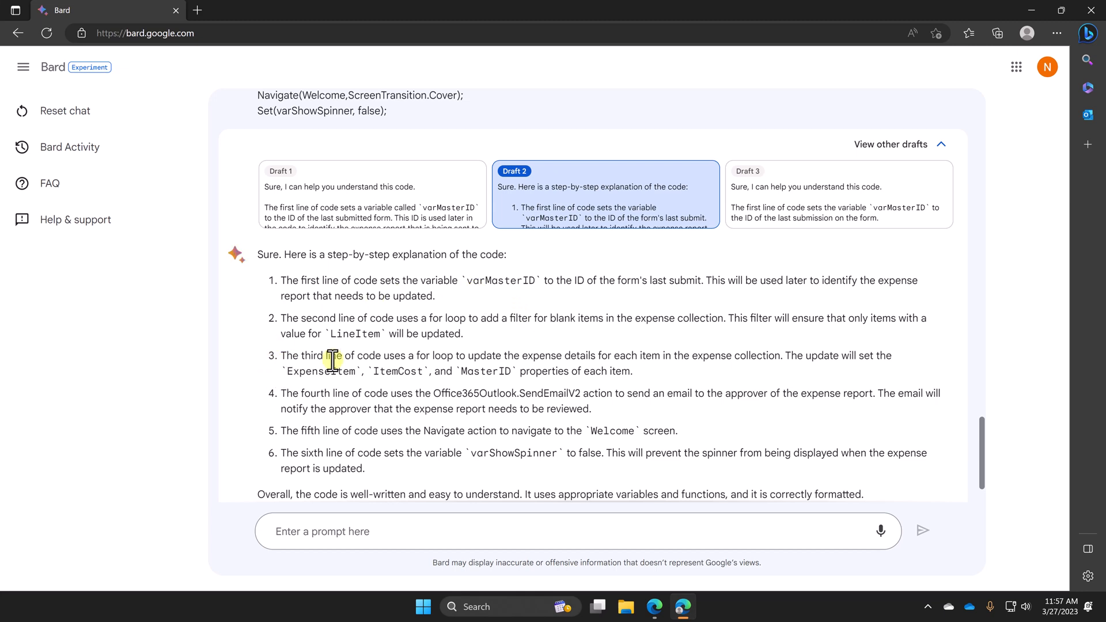
{"action": "mouse_move", "coordinate": [508, 371]}
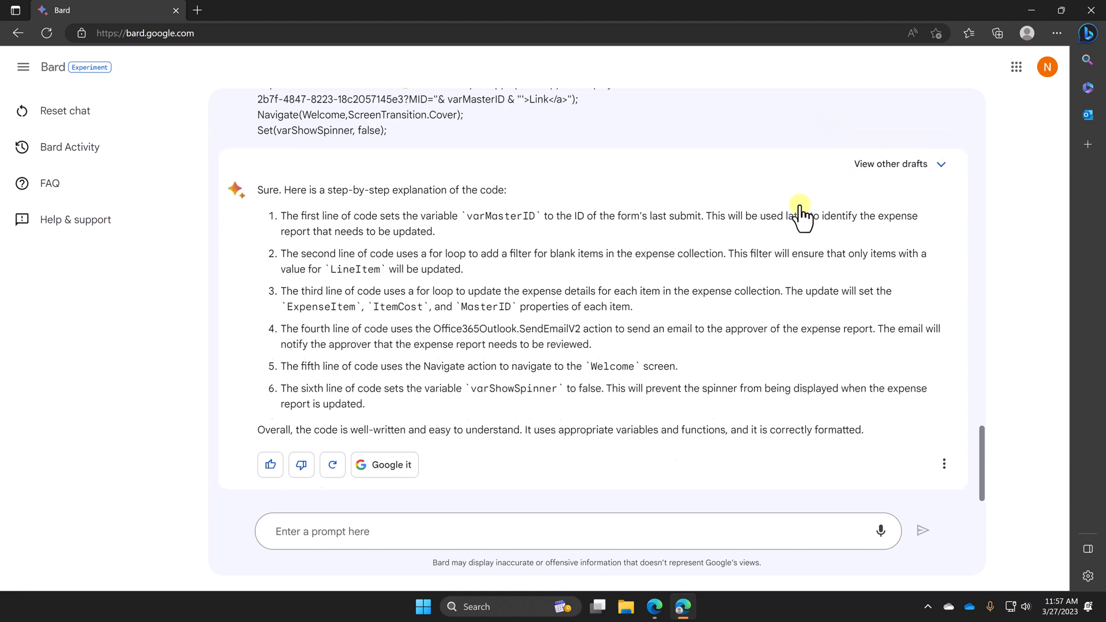
{"action": "mouse_move", "coordinate": [428, 563]}
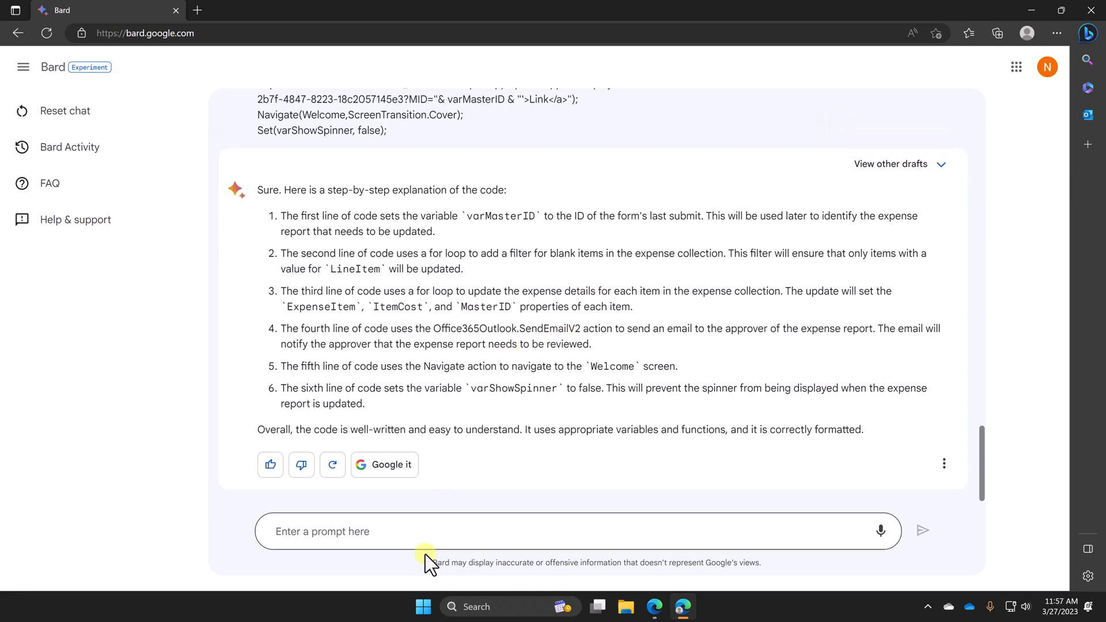
- Ask Bard 'Please add code comments to this code for me?'
{"action": "type", "text": "Please add code comments to this code for me?"}
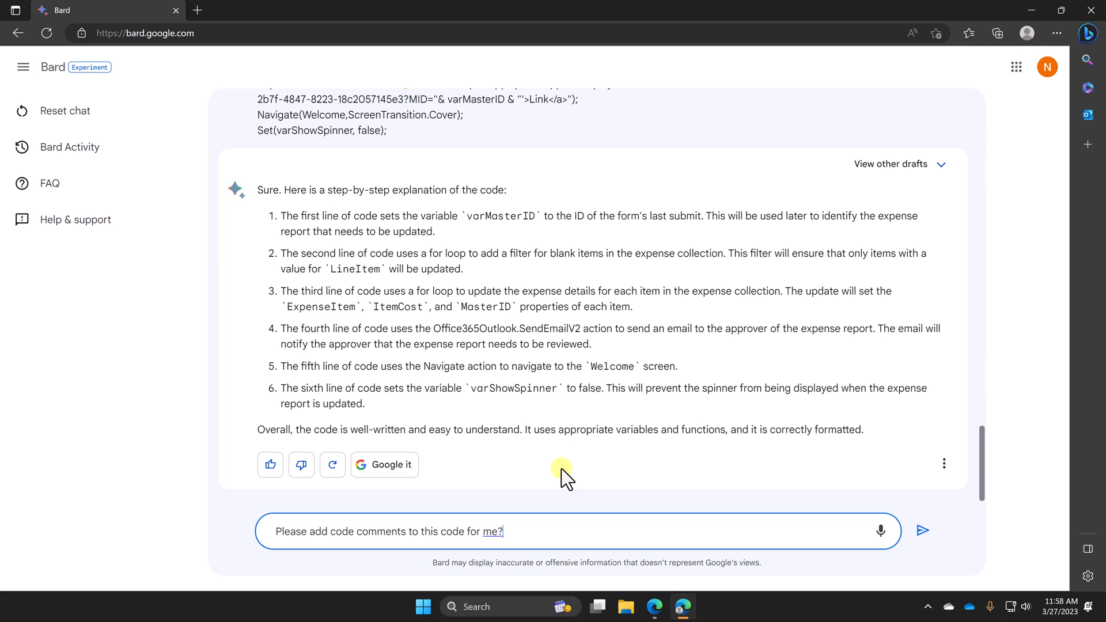
{"action": "left_click", "coordinate": [922, 530]}
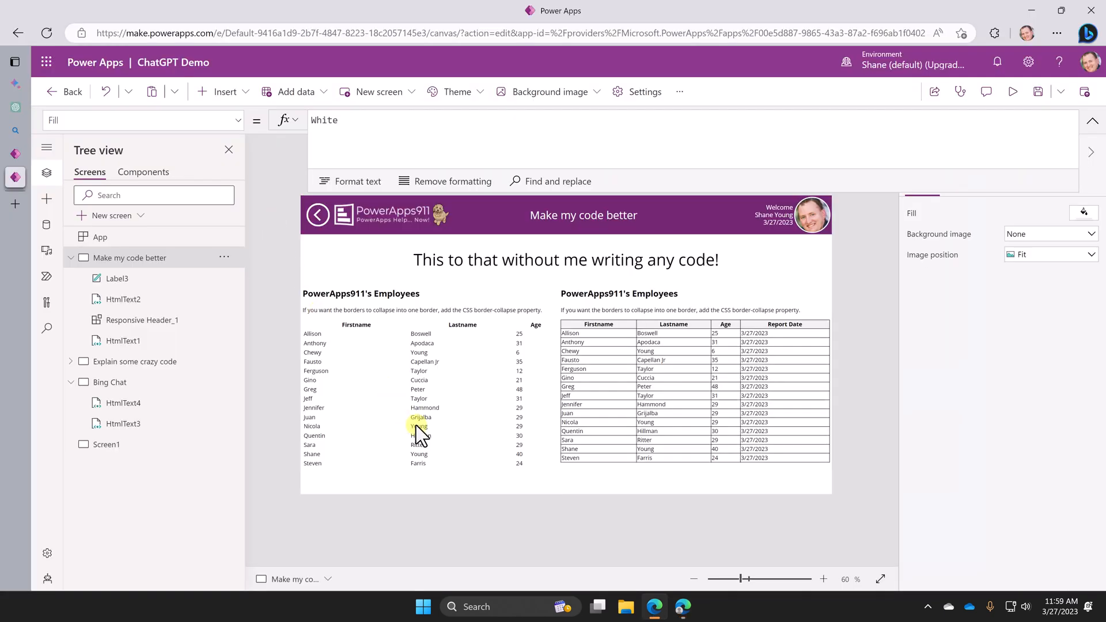
{"action": "mouse_move", "coordinate": [399, 402]}
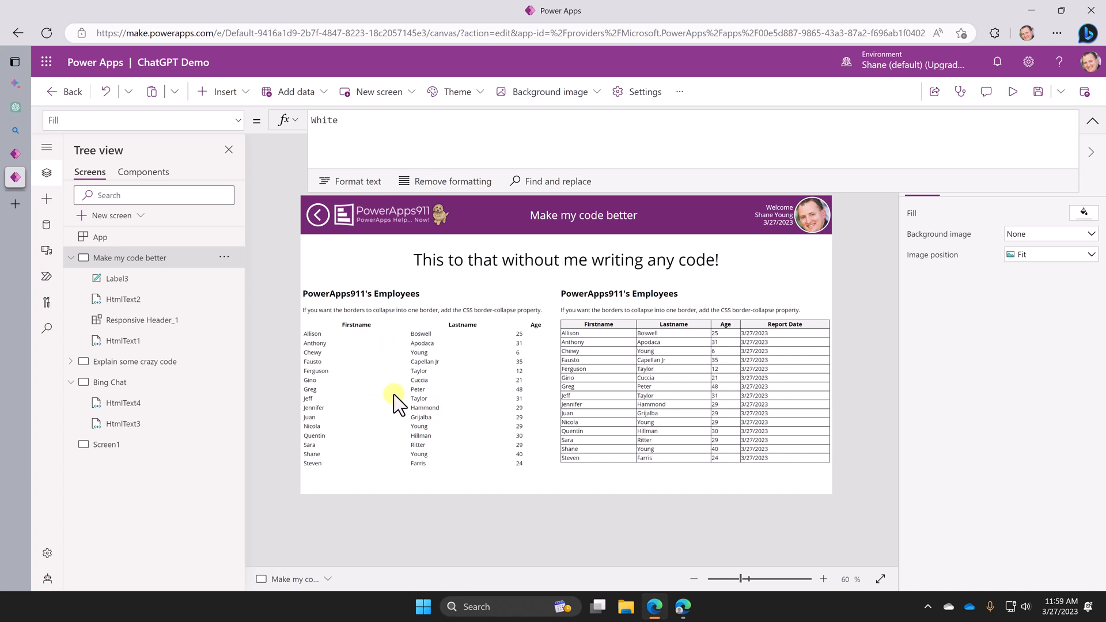
{"action": "mouse_move", "coordinate": [457, 425]}
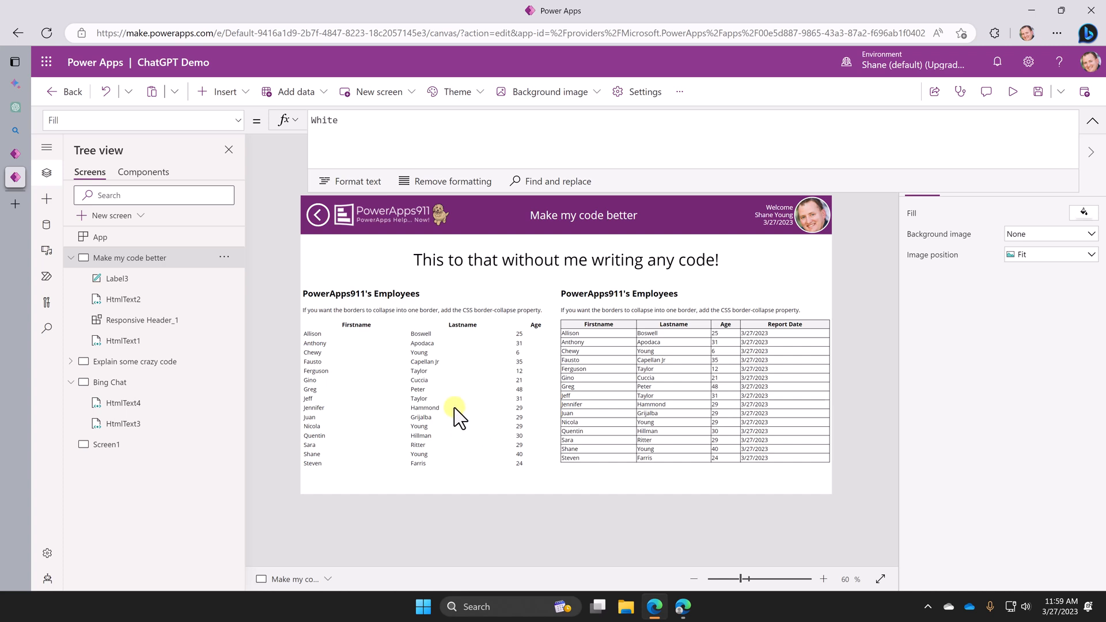
{"action": "mouse_move", "coordinate": [609, 328]}
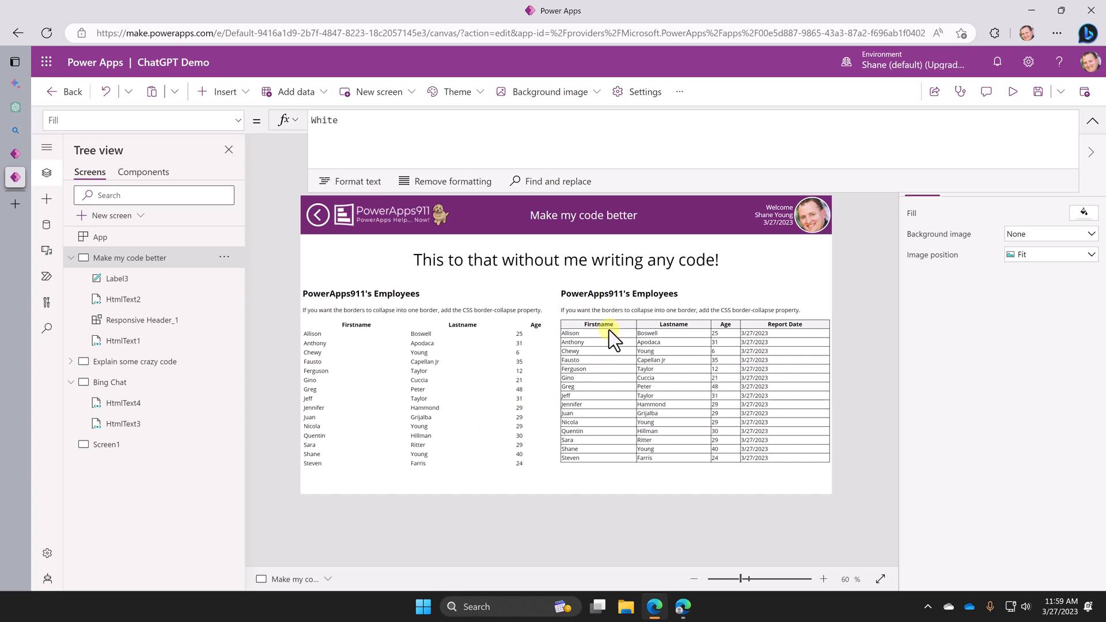
{"action": "mouse_move", "coordinate": [698, 332]}
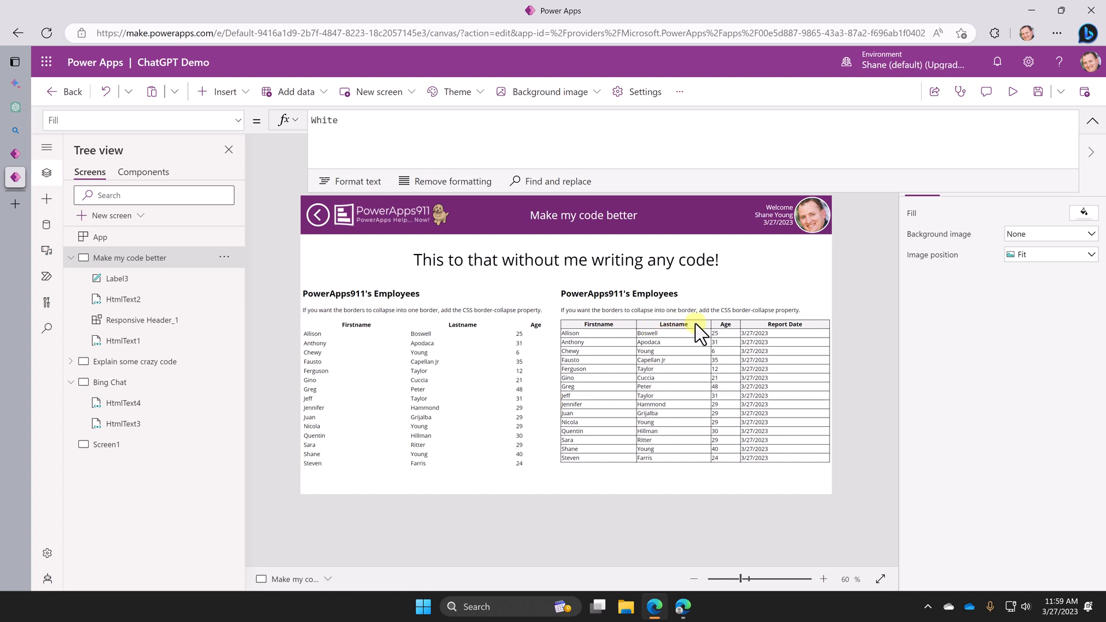
{"action": "mouse_move", "coordinate": [790, 343]}
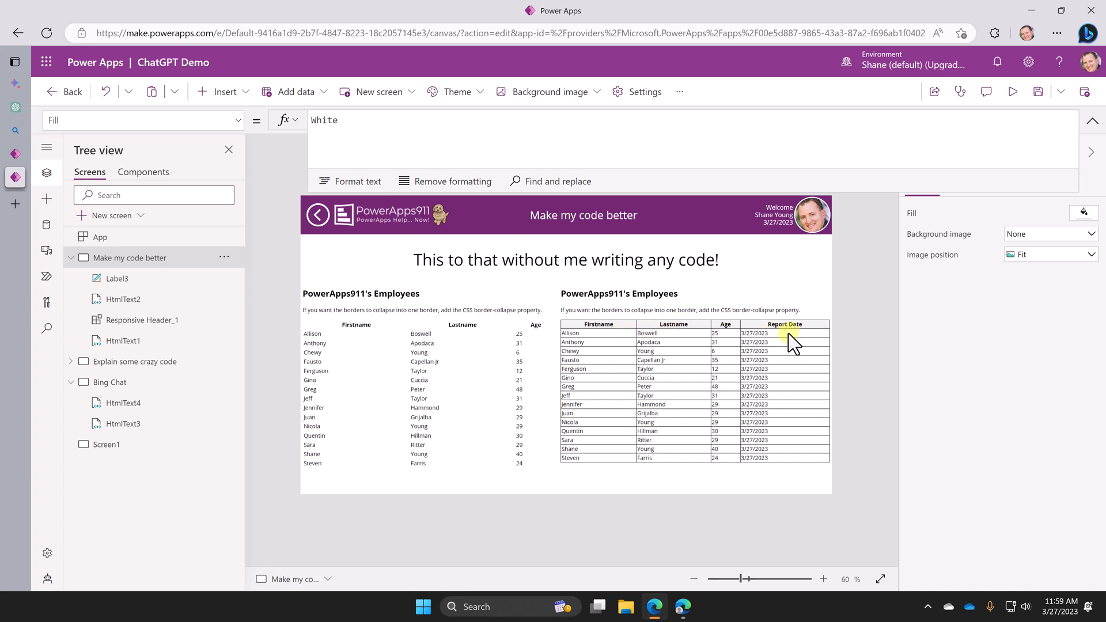
{"action": "mouse_move", "coordinate": [489, 437]}
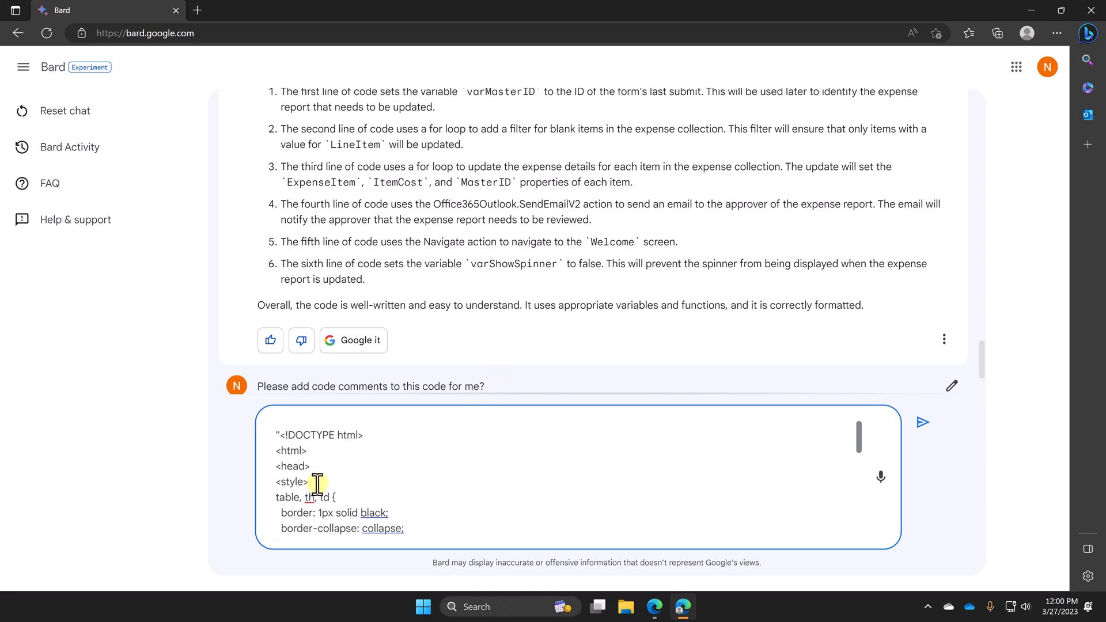
- Send Bard the request 'Please update this code to use inline styles:' with the table HTML
{"action": "type", "text": "Please update this code to use inline styles:"}
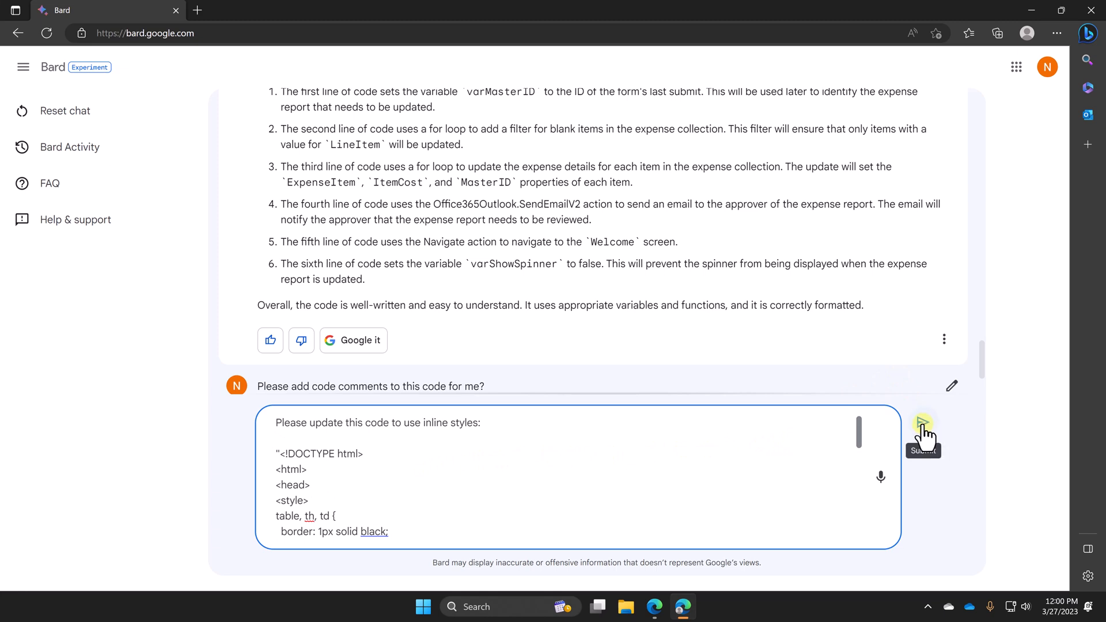
{"action": "left_click", "coordinate": [923, 427]}
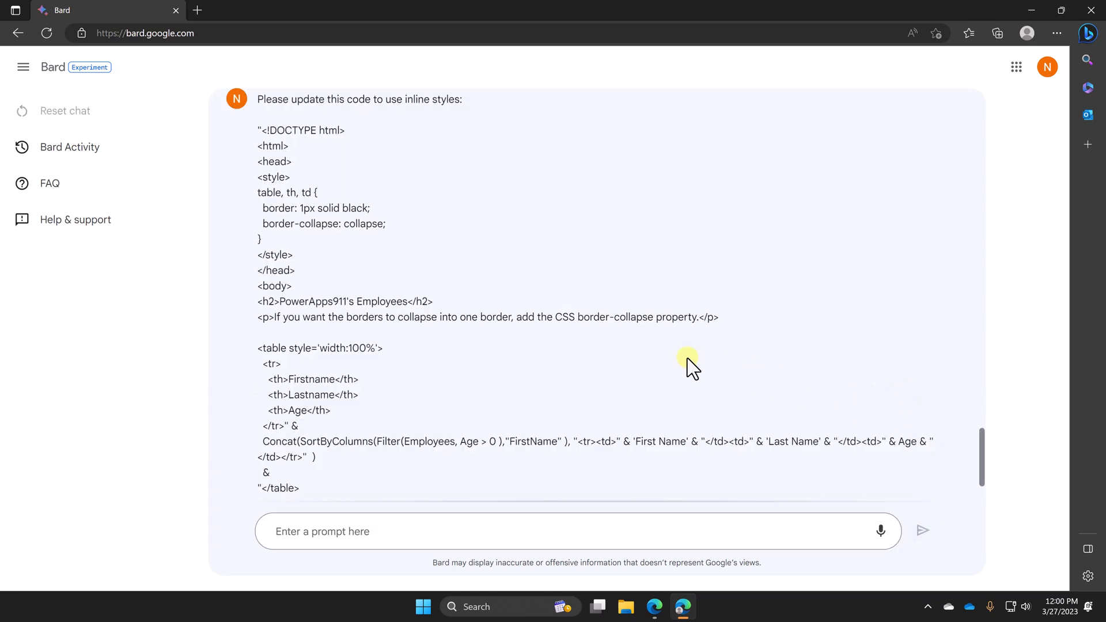
{"action": "mouse_move", "coordinate": [522, 444]}
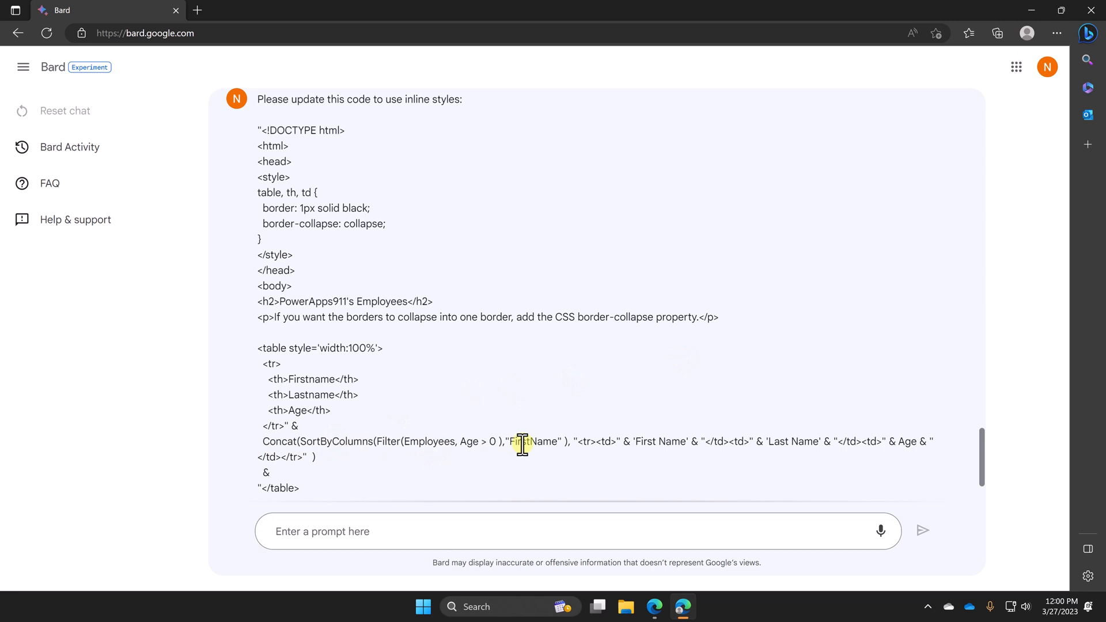
{"action": "mouse_move", "coordinate": [583, 381]}
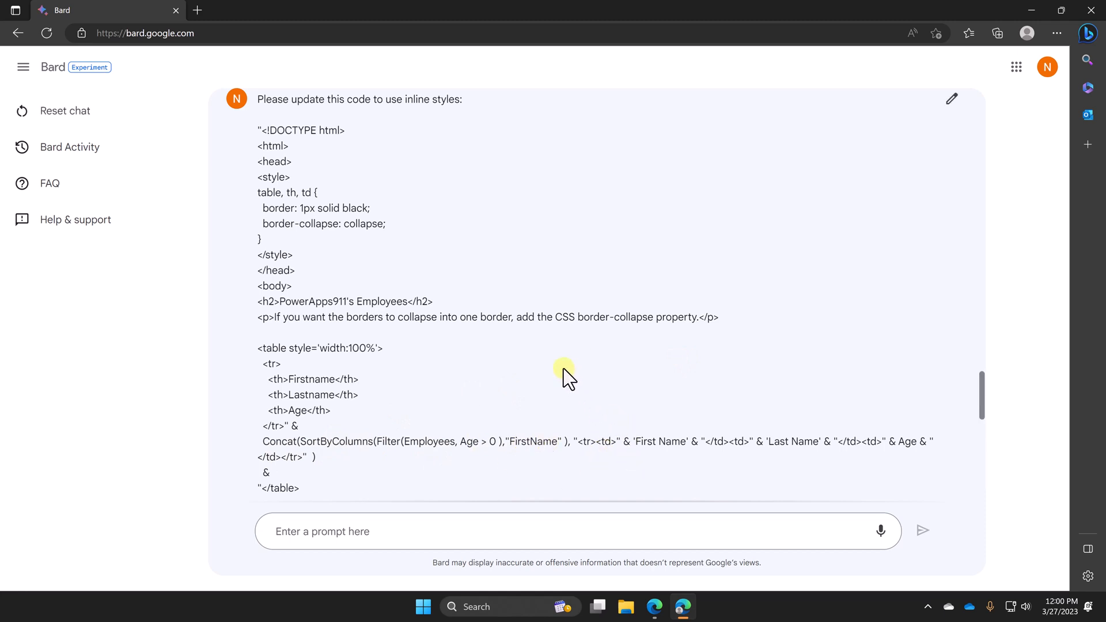
{"action": "mouse_move", "coordinate": [666, 463]}
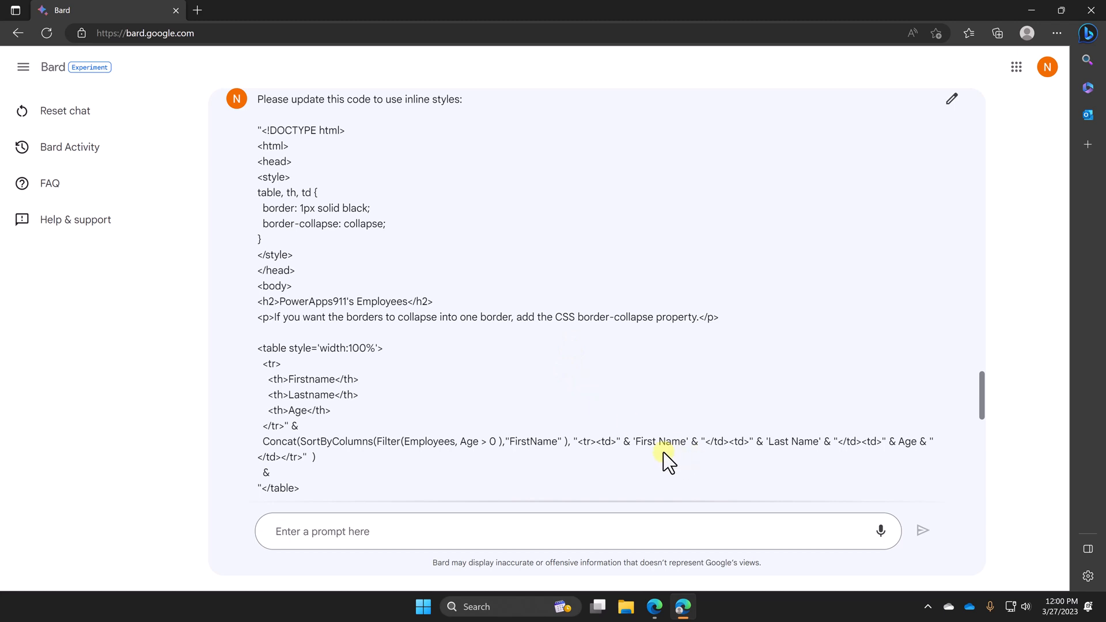
{"action": "mouse_move", "coordinate": [607, 455]}
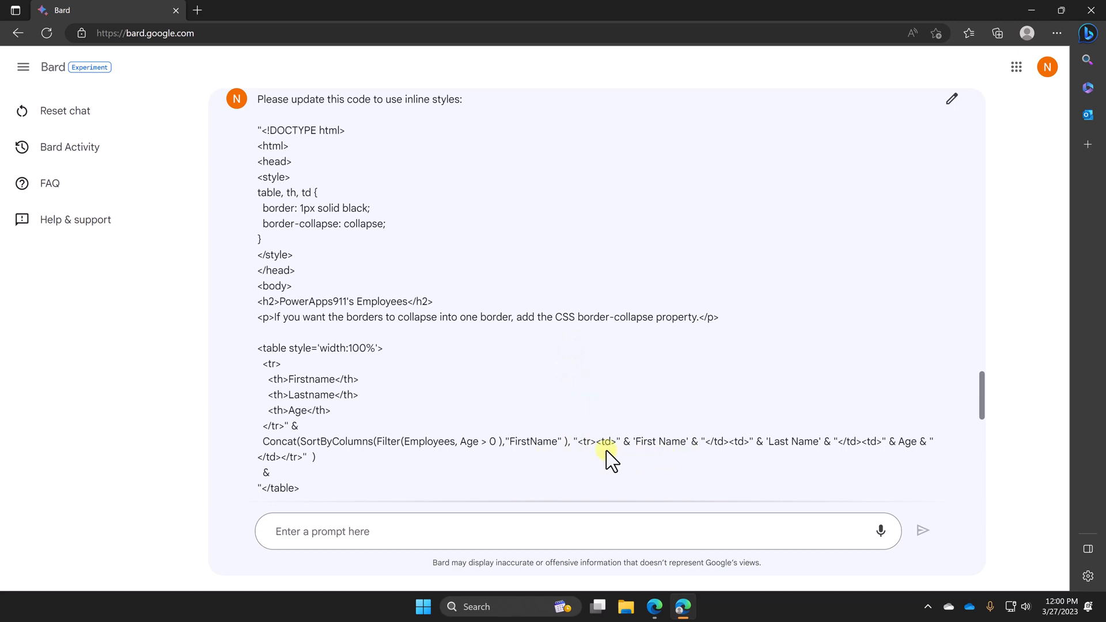
{"action": "mouse_move", "coordinate": [613, 416]}
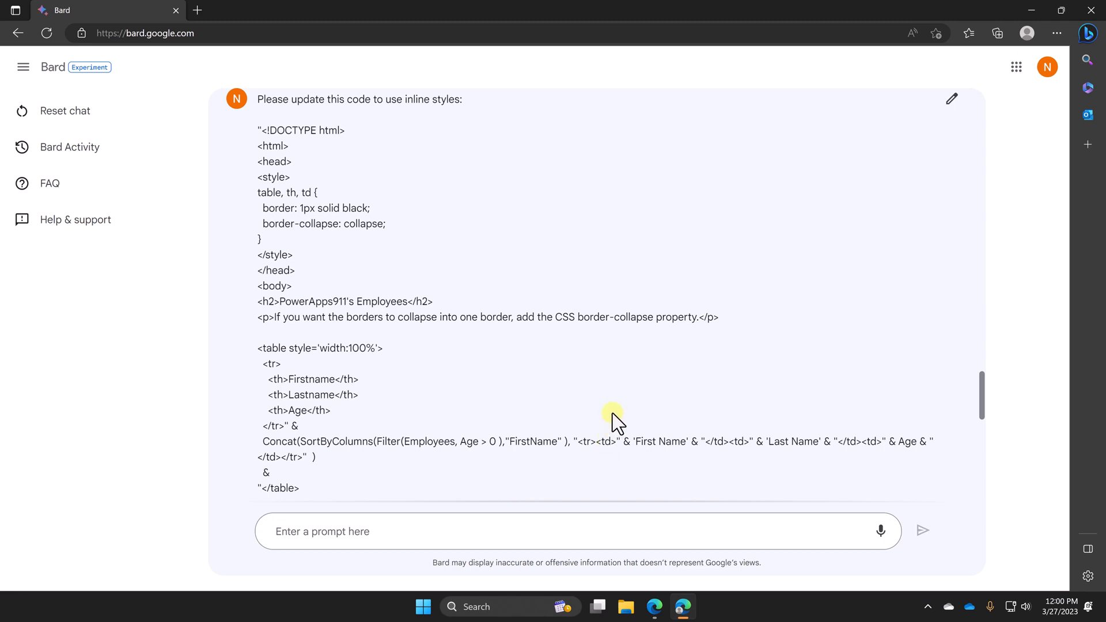
- Reach the end of Bard's inline-styles reply and bring up its copy options
{"action": "scroll", "scroll_direction": "down", "scroll_amount": 3}
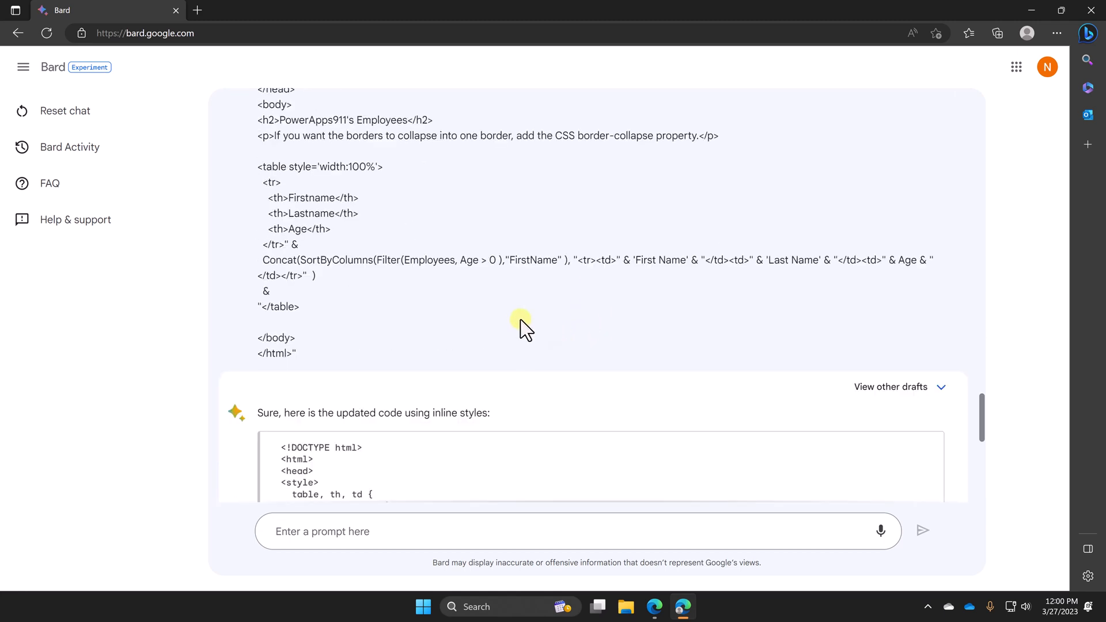
{"action": "scroll", "scroll_direction": "down", "scroll_amount": 3}
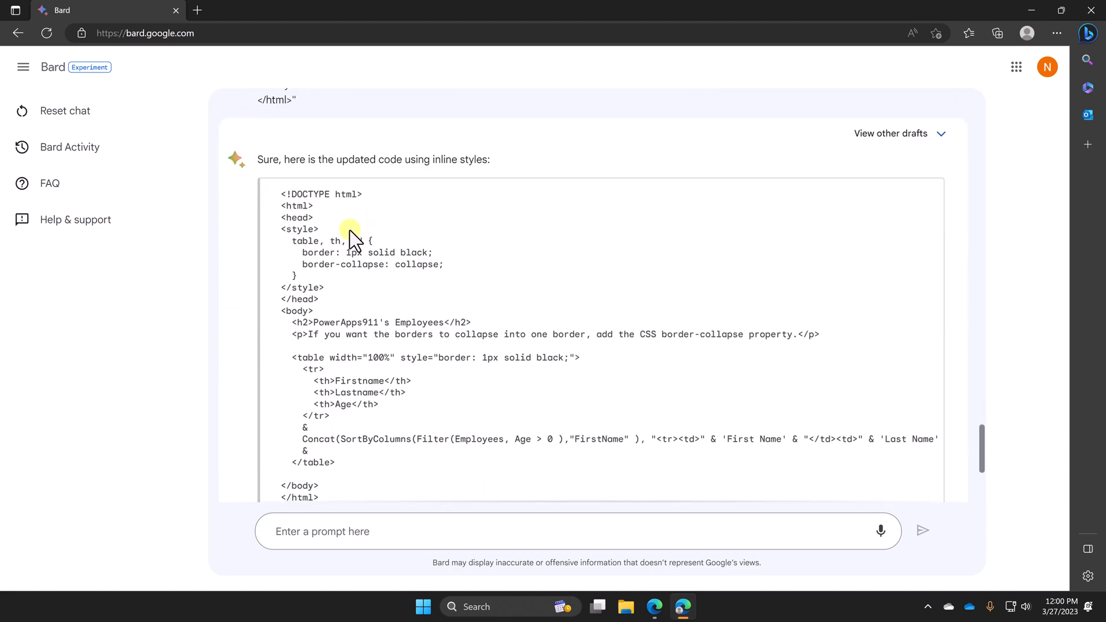
{"action": "scroll", "scroll_direction": "down", "scroll_amount": 3}
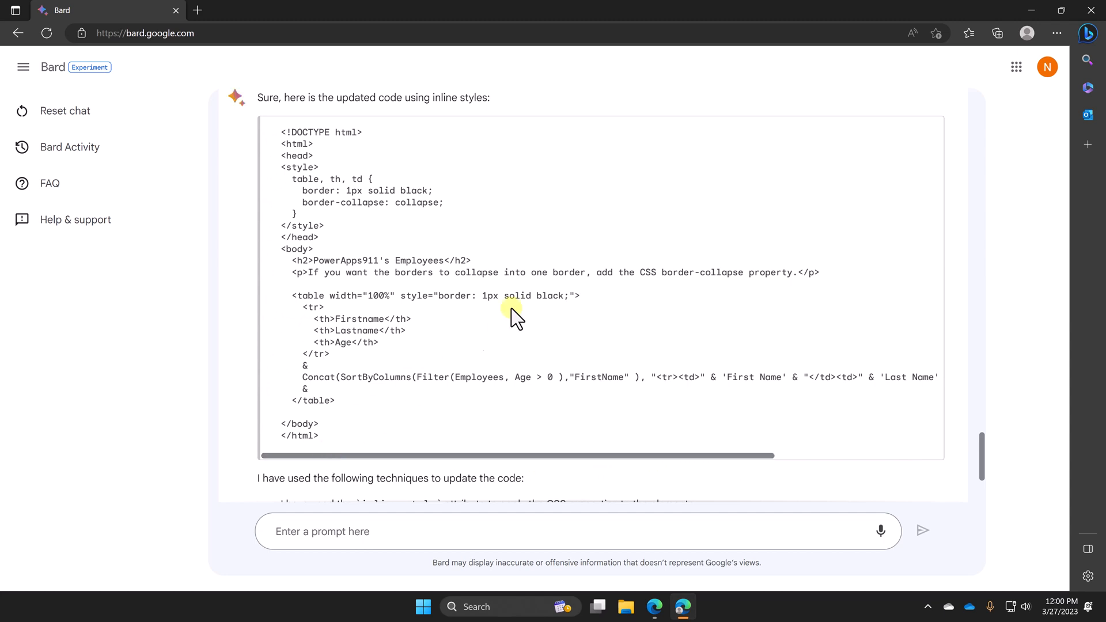
{"action": "mouse_move", "coordinate": [328, 185]}
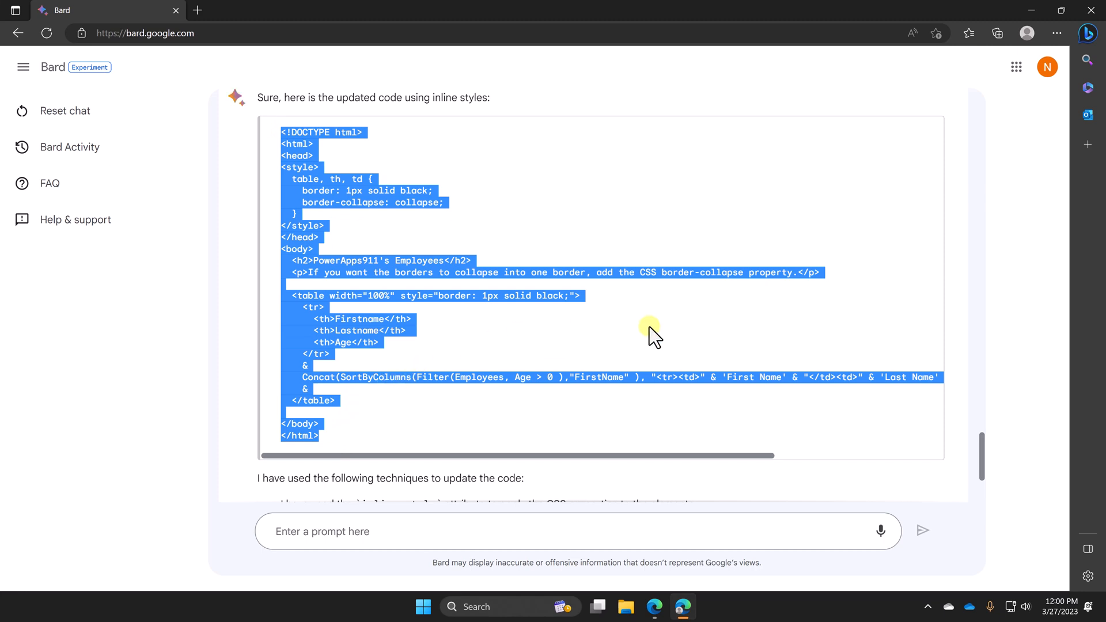
{"action": "left_click", "coordinate": [944, 466]}
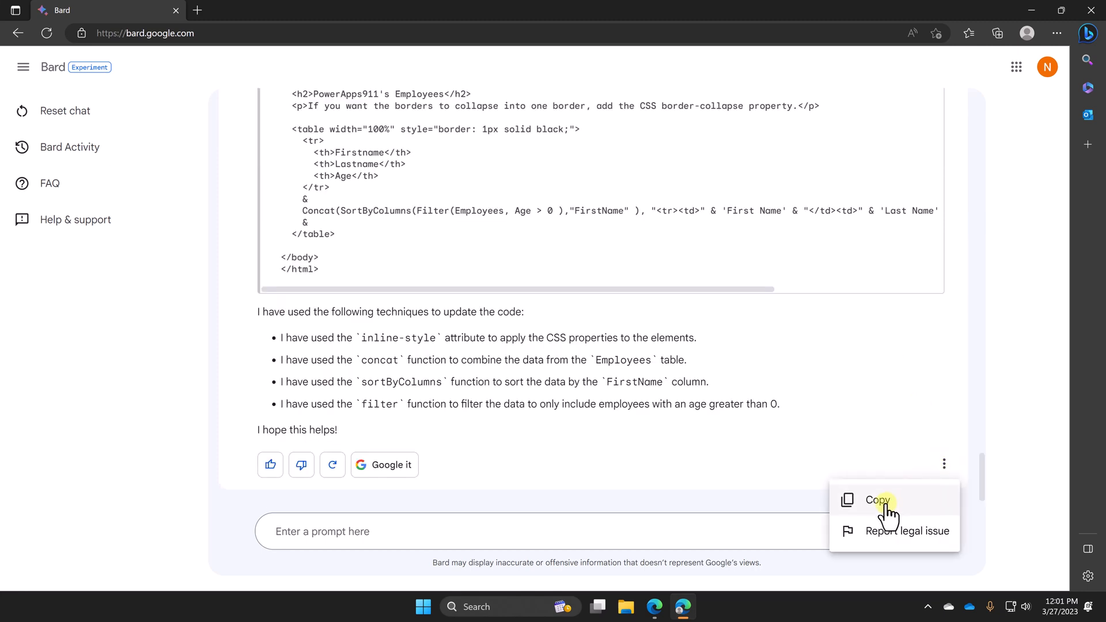
{"action": "mouse_move", "coordinate": [822, 311]}
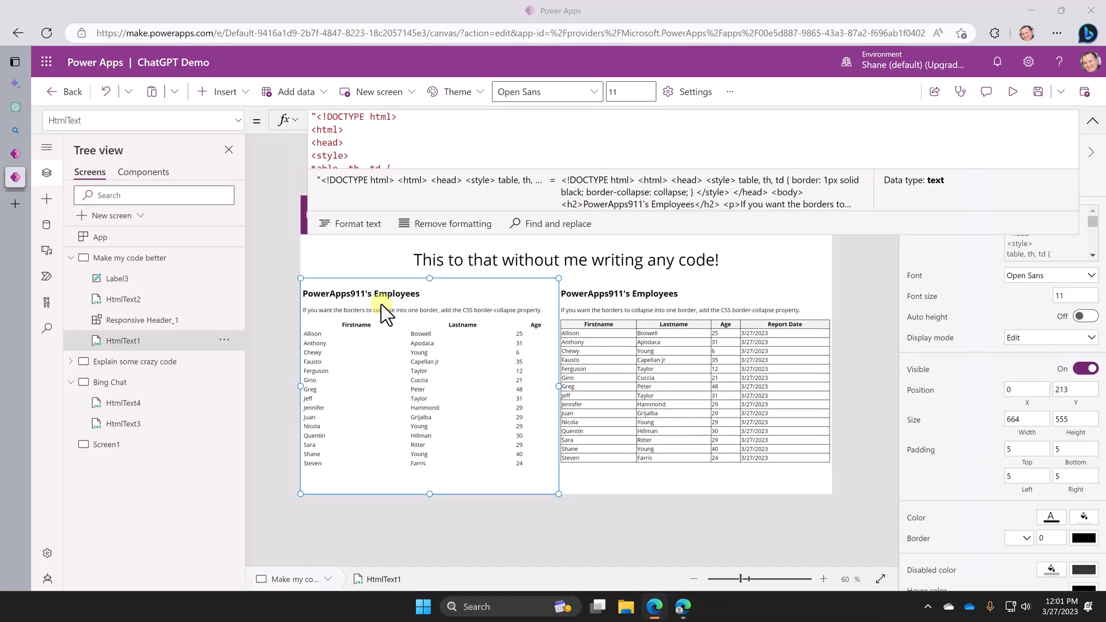
- Insert an HTML text control onto the empty Screen1
{"action": "left_click", "coordinate": [107, 444]}
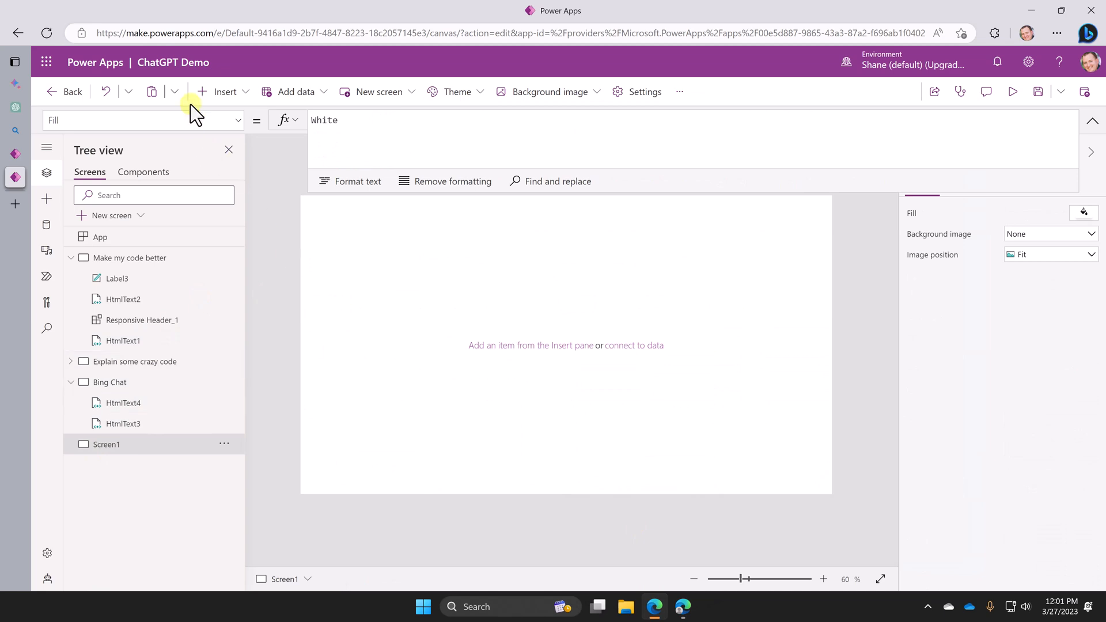
{"action": "left_click", "coordinate": [224, 92]}
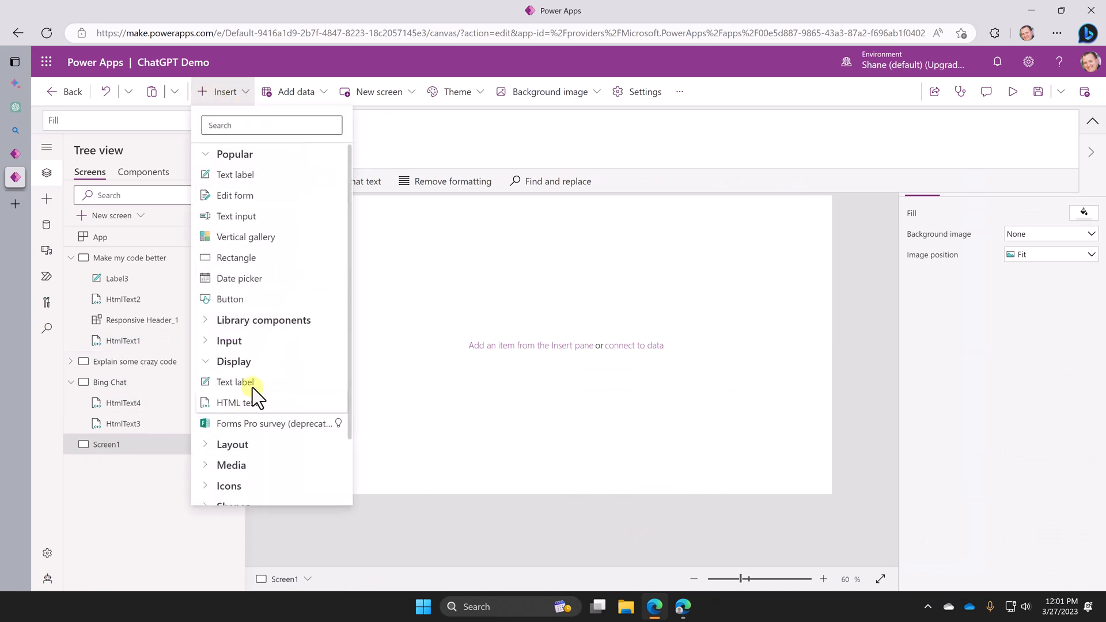
{"action": "left_click", "coordinate": [238, 402]}
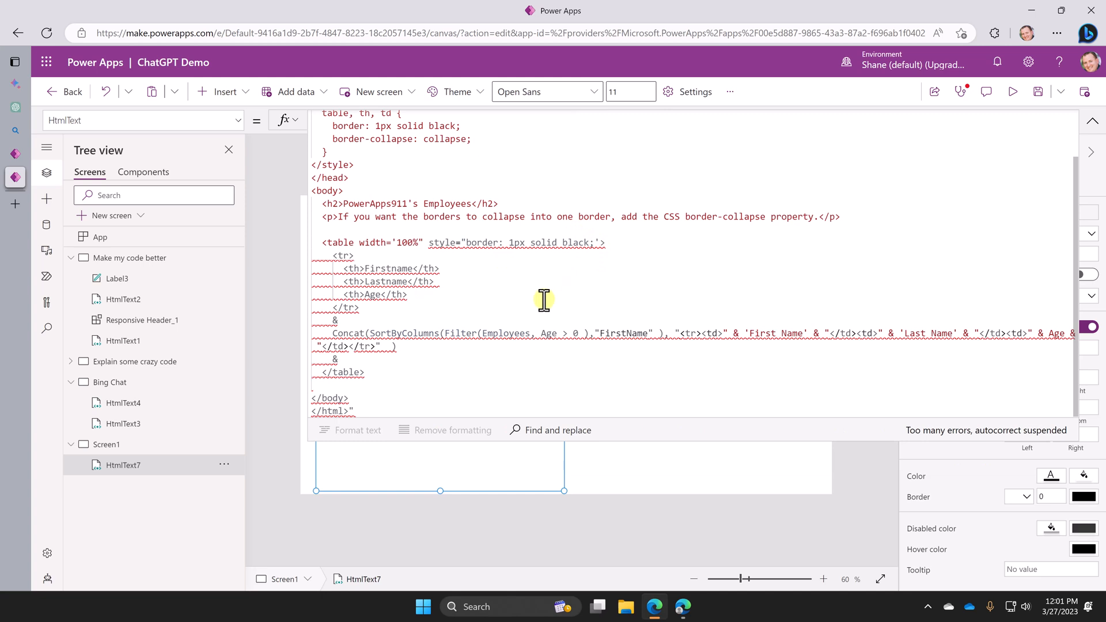
{"action": "mouse_move", "coordinate": [420, 243]}
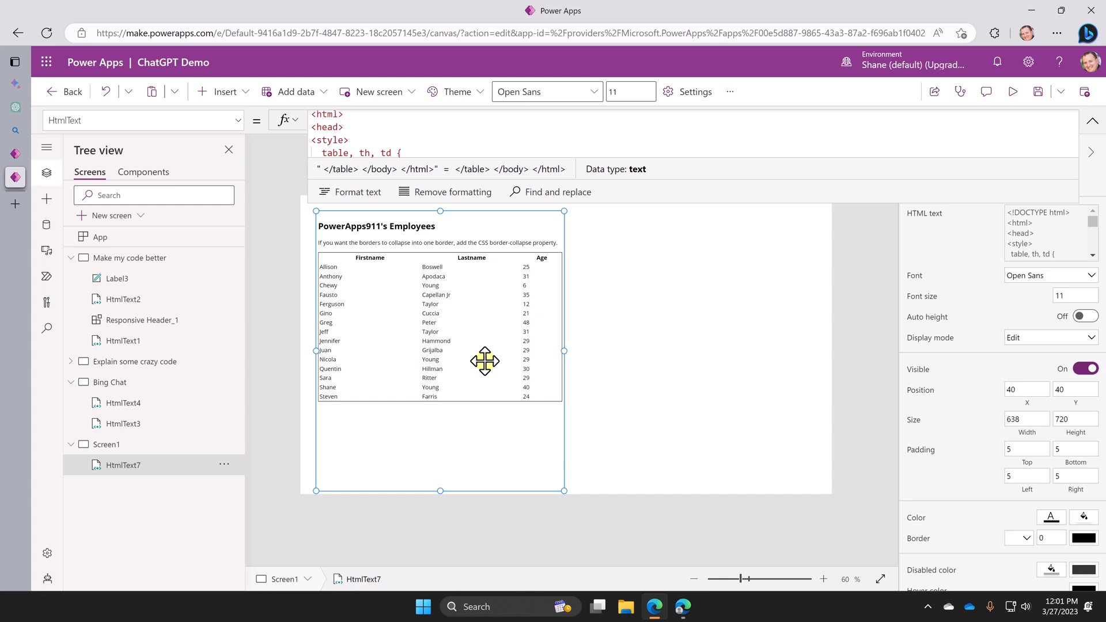
{"action": "mouse_move", "coordinate": [469, 356]}
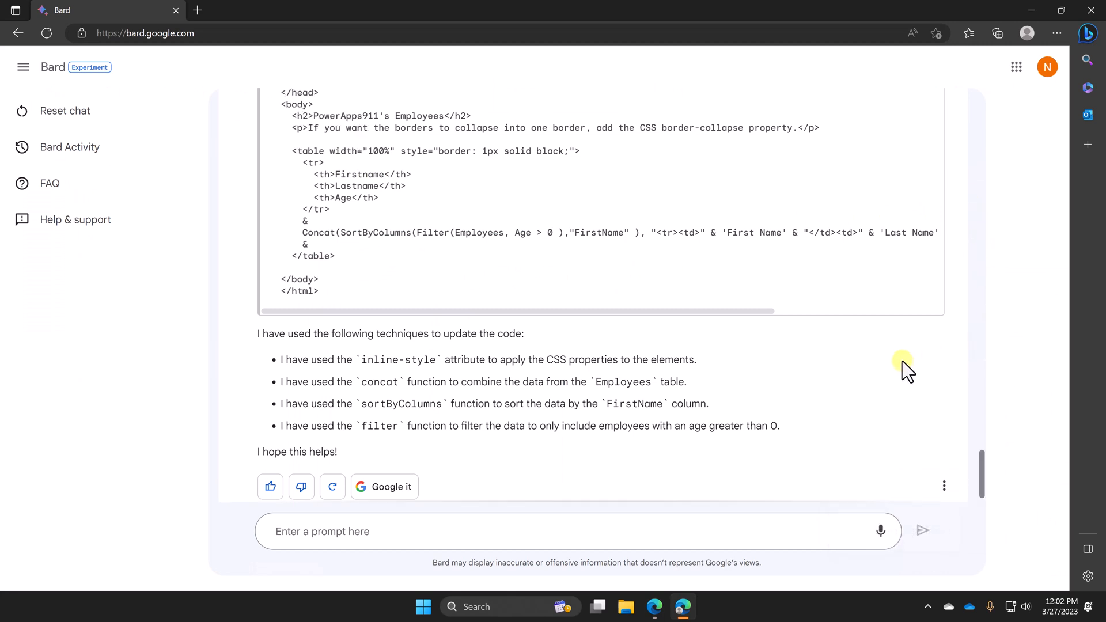
- Review Bard's Draft 2 and Draft 3 of the code, then hide the drafts
{"action": "left_click", "coordinate": [892, 216]}
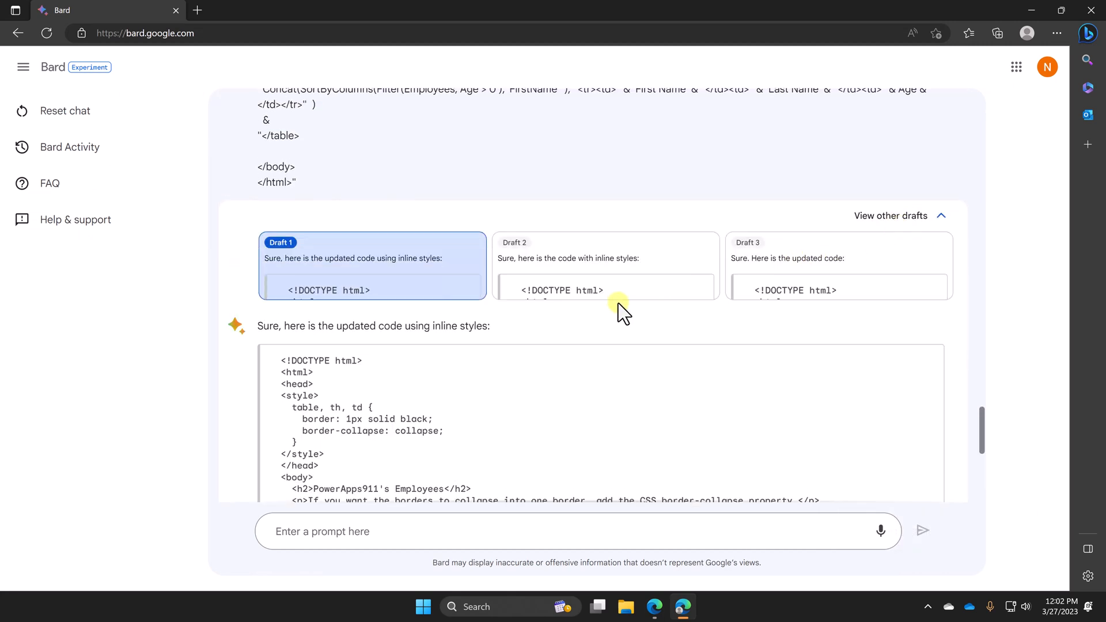
{"action": "left_click", "coordinate": [603, 254]}
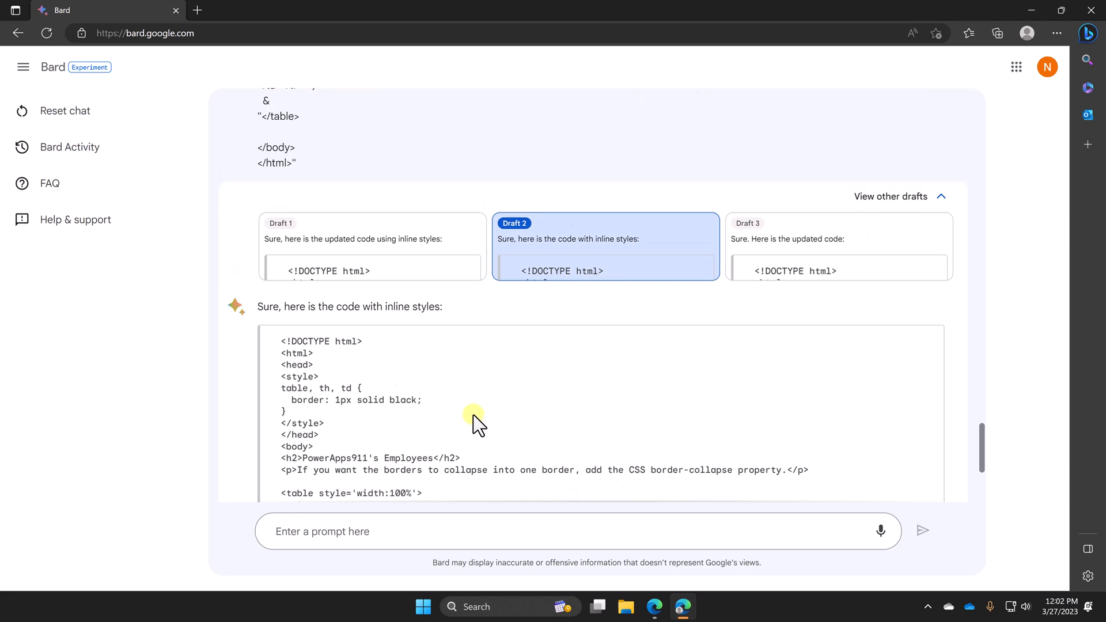
{"action": "scroll", "scroll_direction": "down", "scroll_amount": 3}
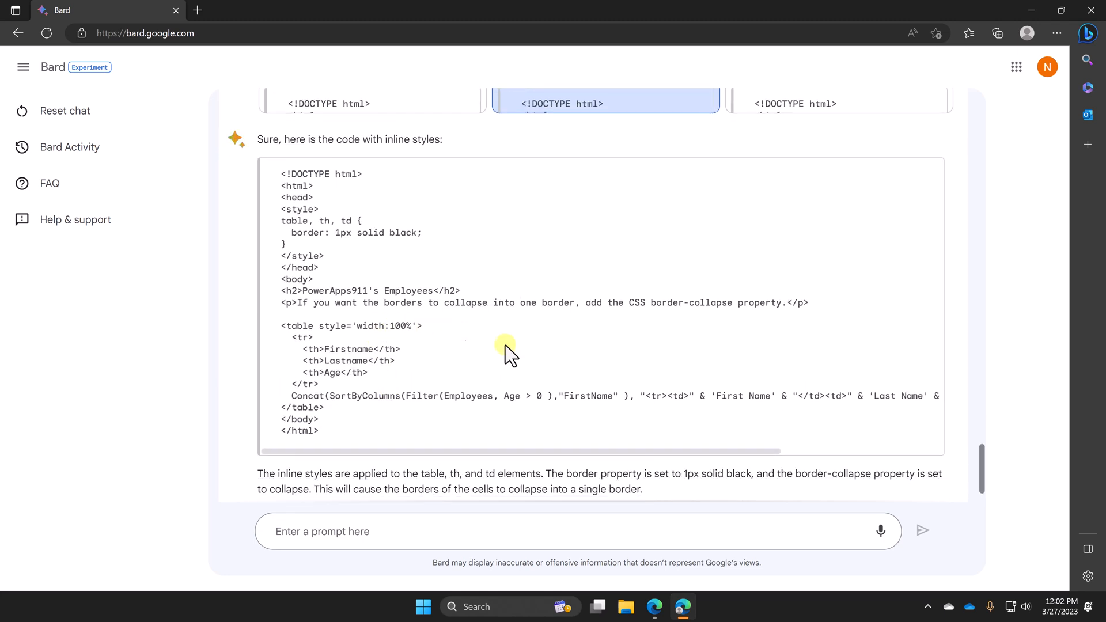
{"action": "mouse_move", "coordinate": [840, 111]}
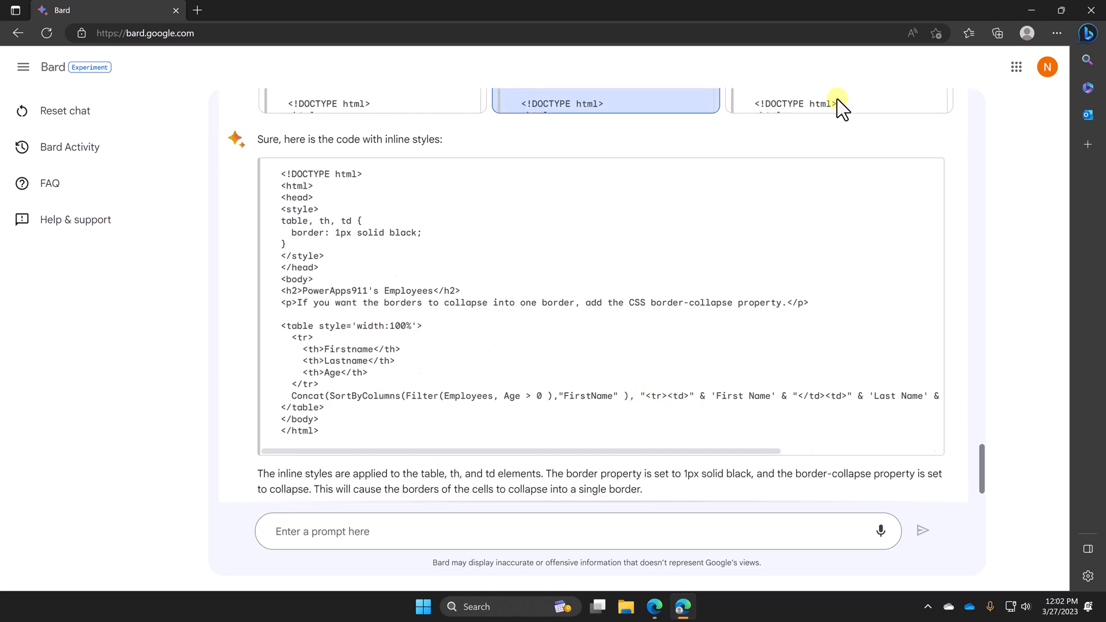
{"action": "left_click", "coordinate": [839, 103]}
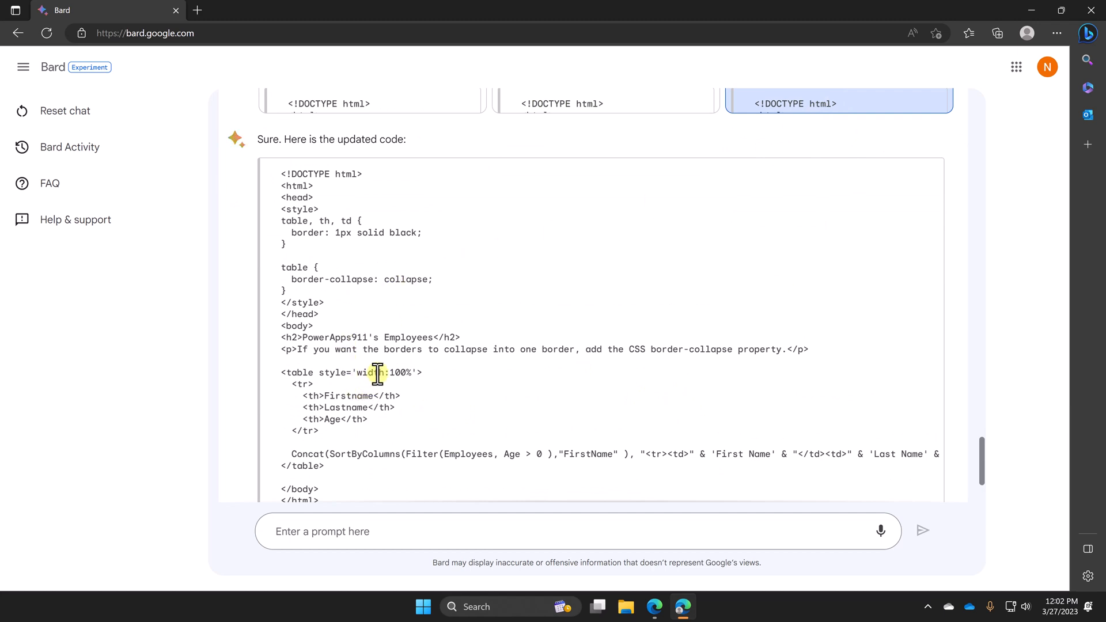
{"action": "mouse_move", "coordinate": [679, 462]}
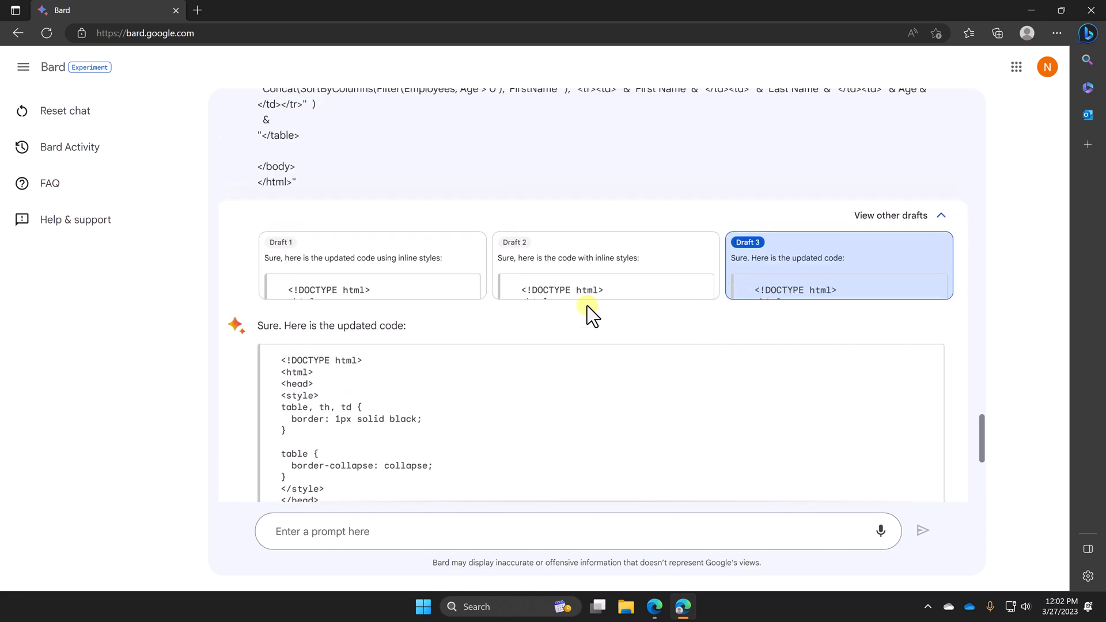
{"action": "mouse_move", "coordinate": [596, 321]}
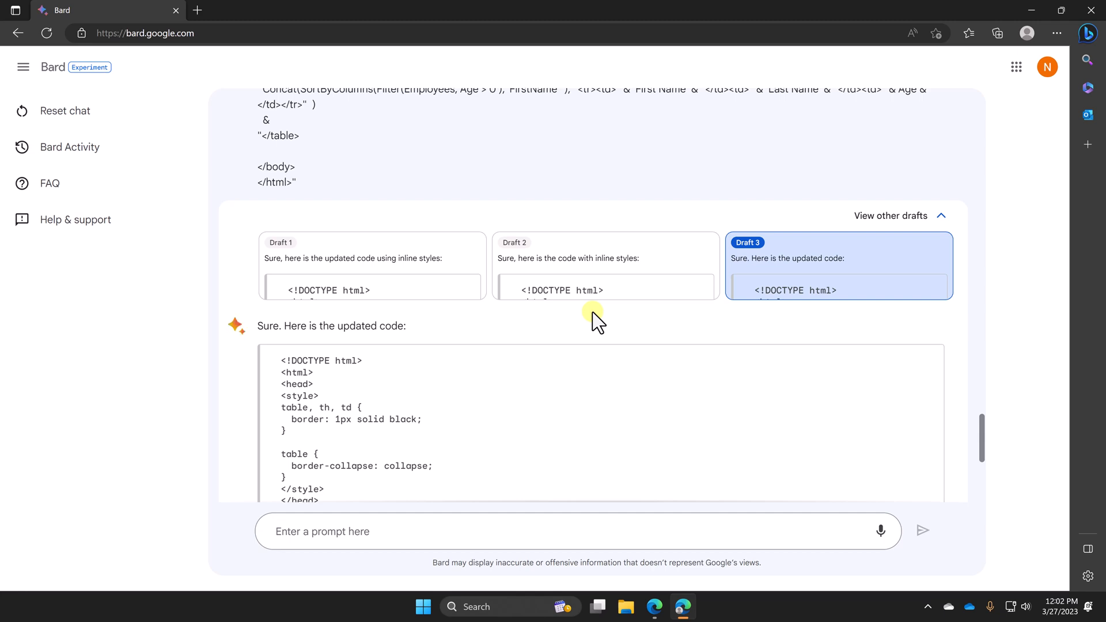
{"action": "mouse_move", "coordinate": [940, 224]}
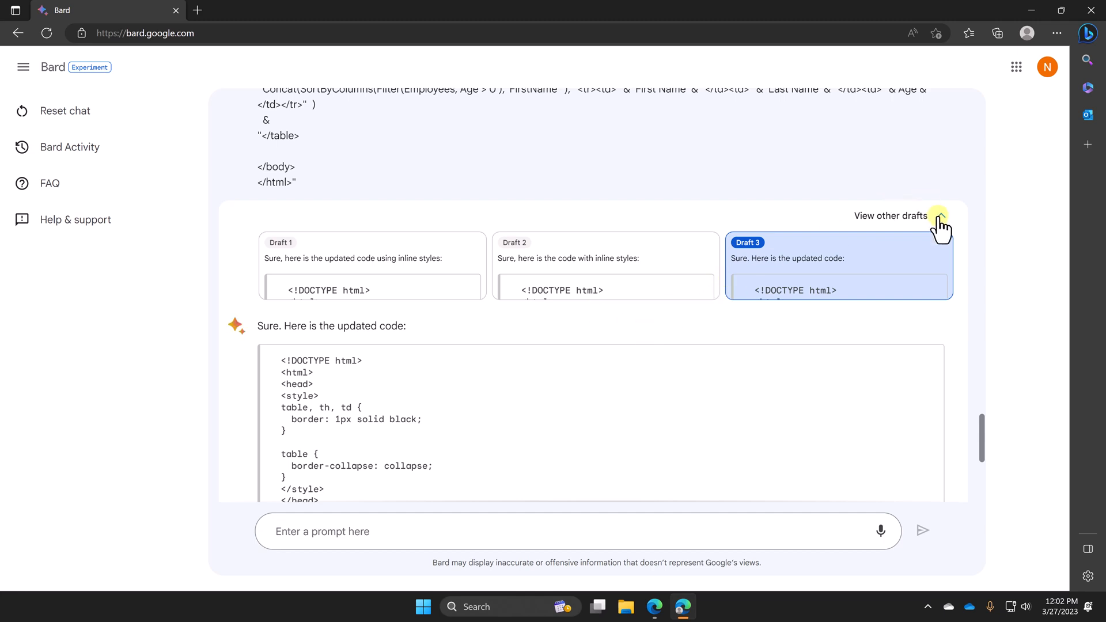
{"action": "left_click", "coordinate": [940, 219]}
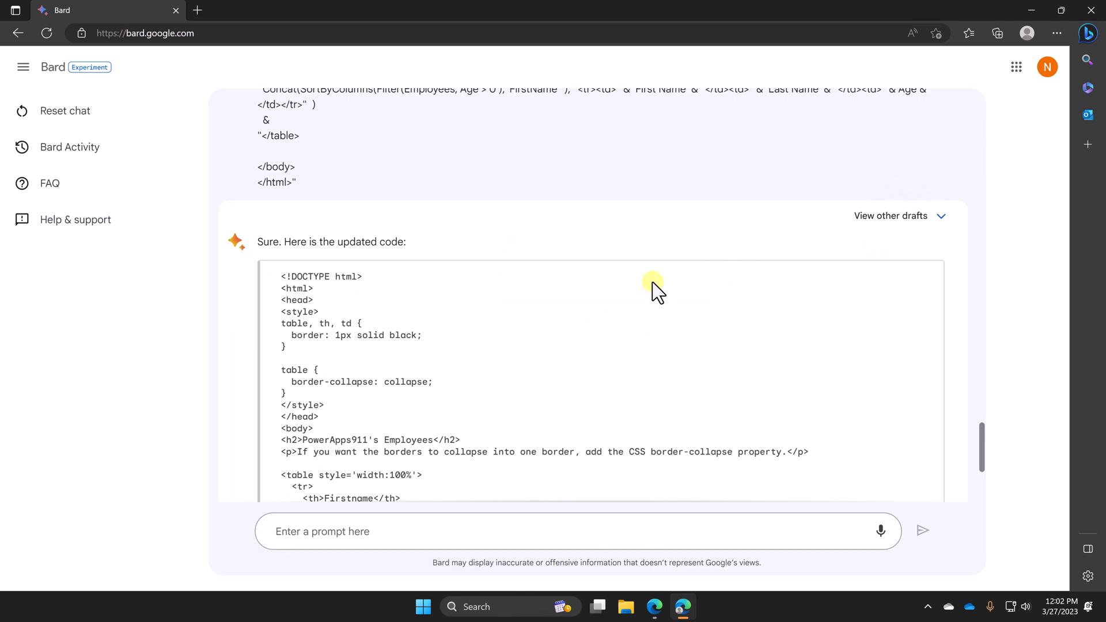
- Ask Bard 'Can you add a column for report date and set it to today?'
{"action": "scroll", "scroll_direction": "down", "scroll_amount": 3}
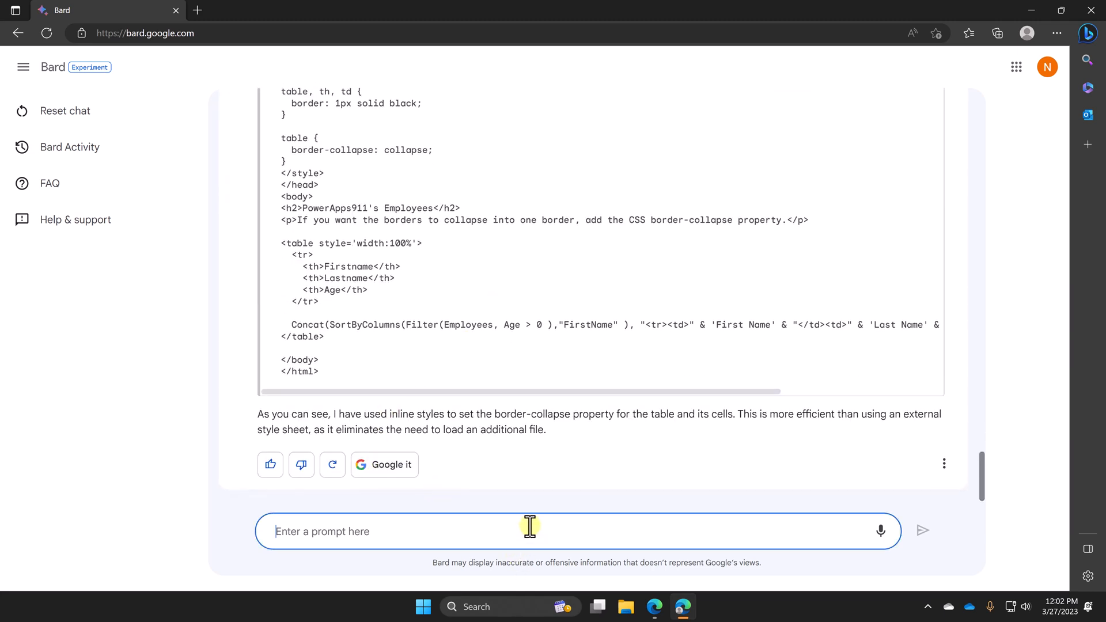
{"action": "type", "text": "Can you add a column for report date and set it to today?"}
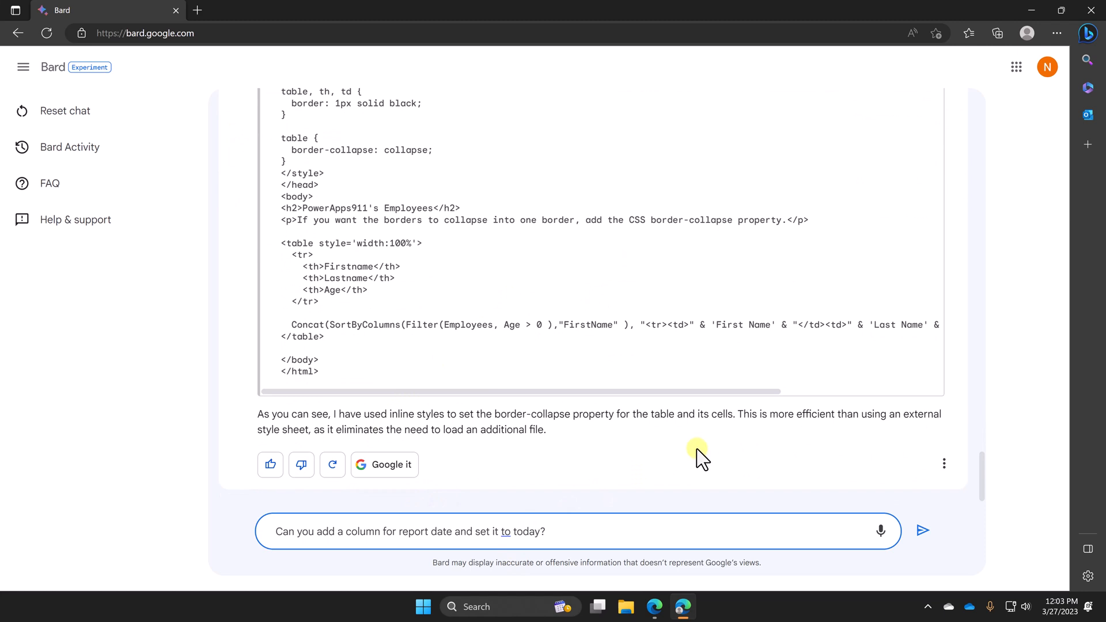
{"action": "mouse_move", "coordinate": [923, 531]}
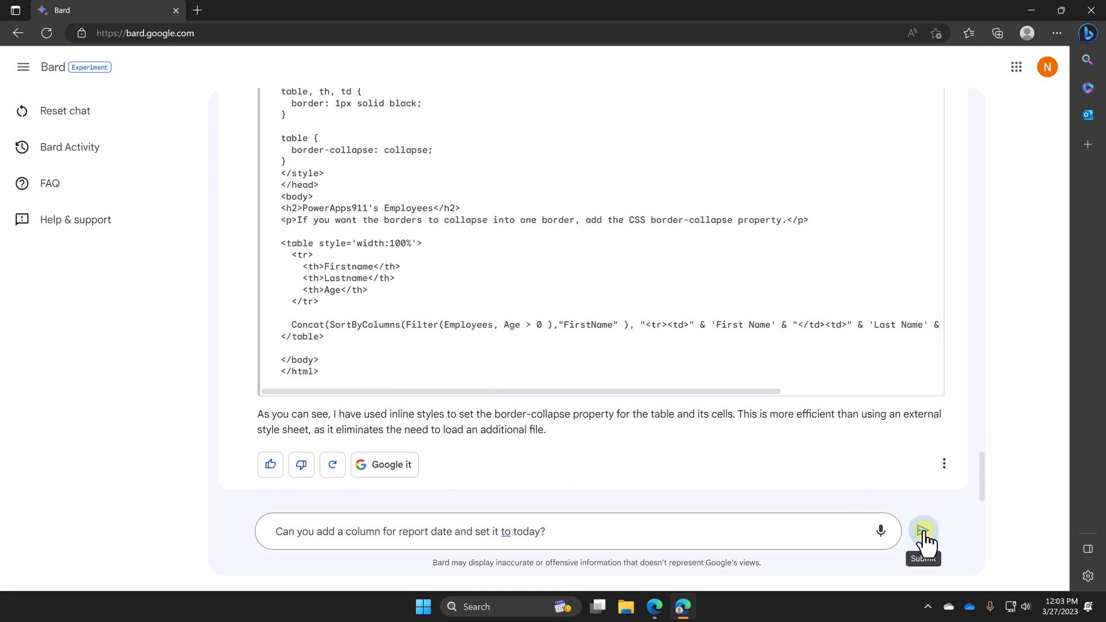
{"action": "left_click", "coordinate": [924, 531]}
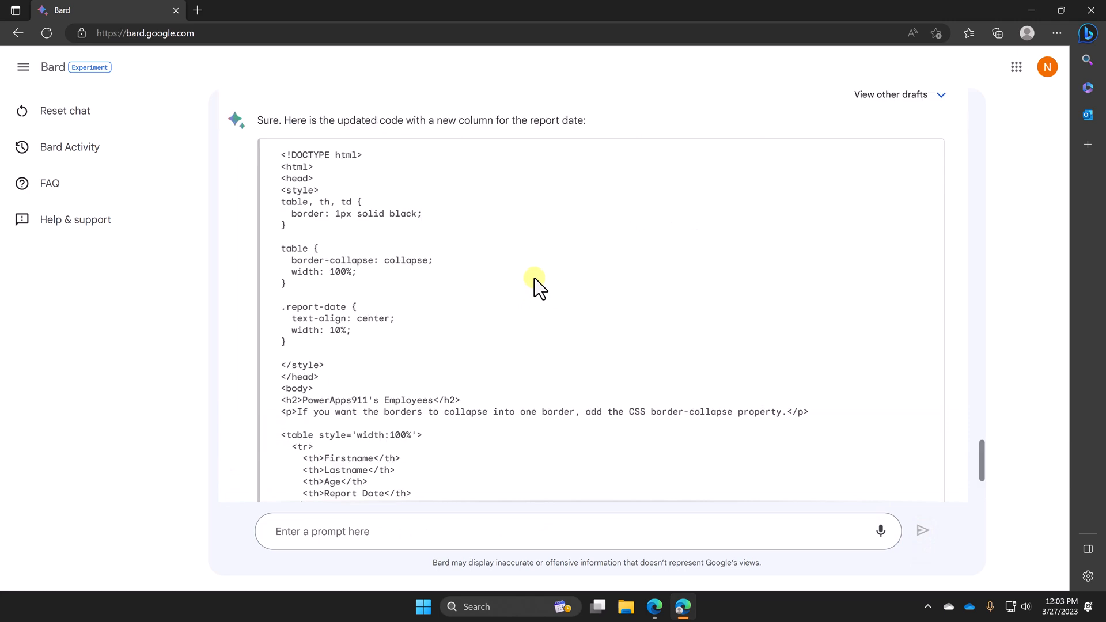
{"action": "scroll", "scroll_direction": "up", "scroll_amount": 3}
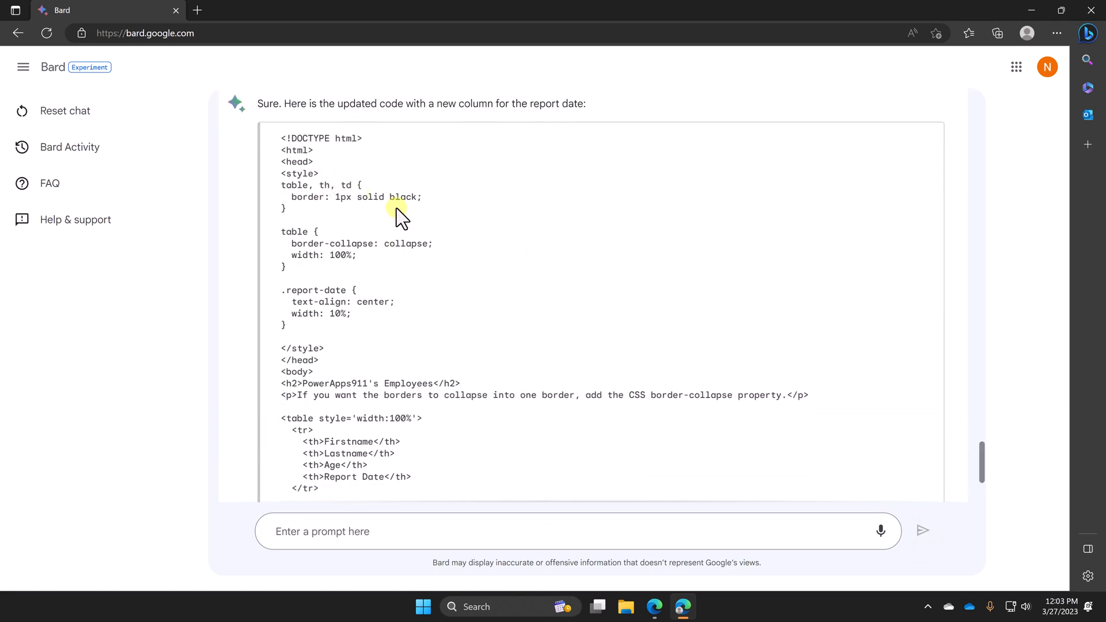
{"action": "scroll", "scroll_direction": "down", "scroll_amount": 3}
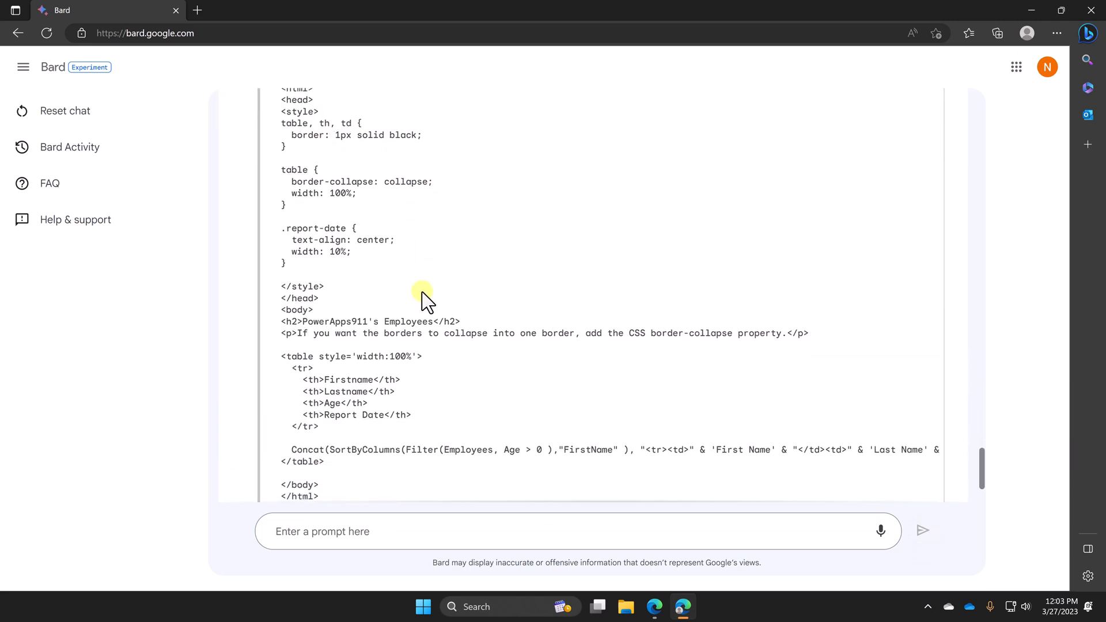
{"action": "mouse_move", "coordinate": [357, 211]}
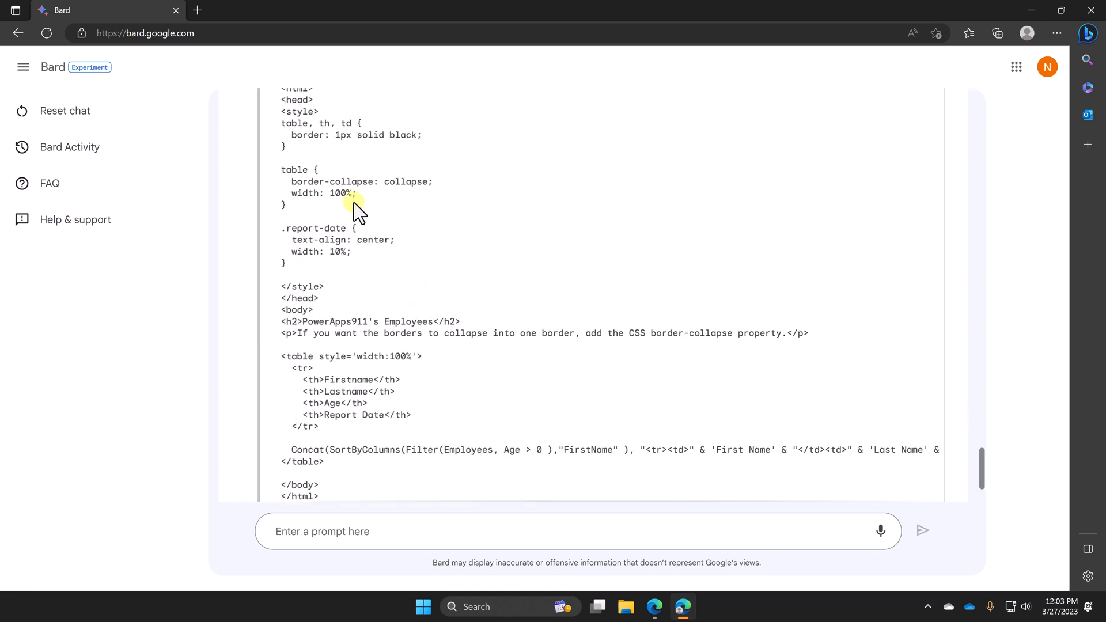
{"action": "scroll", "scroll_direction": "up", "scroll_amount": 3}
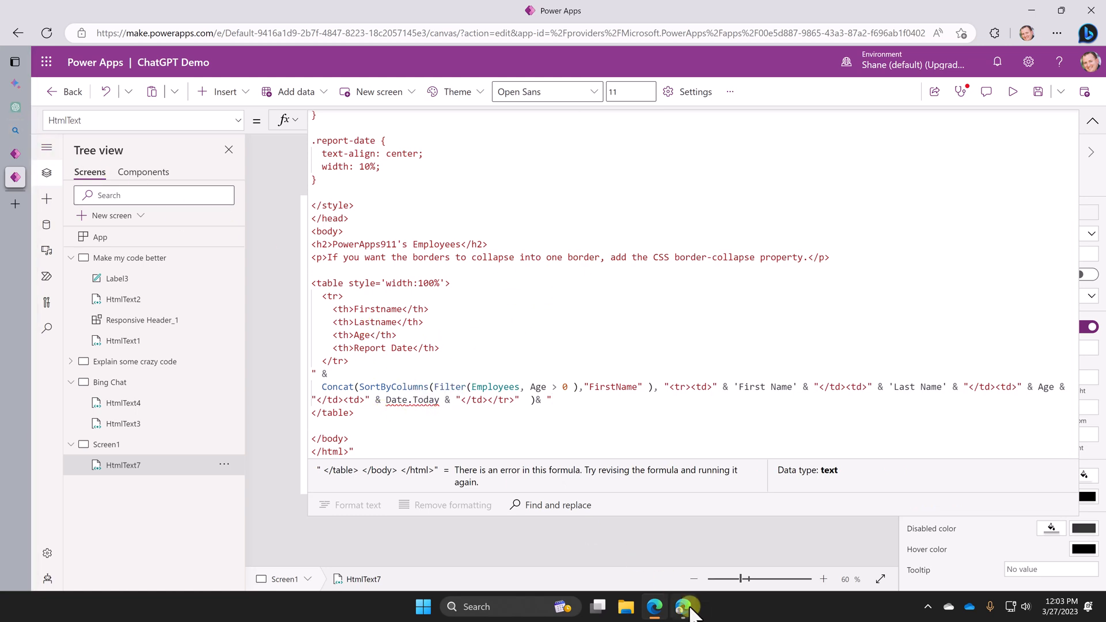
- Return to the Bard conversation from Power Apps via the Edge taskbar icon
{"action": "left_click", "coordinate": [682, 607]}
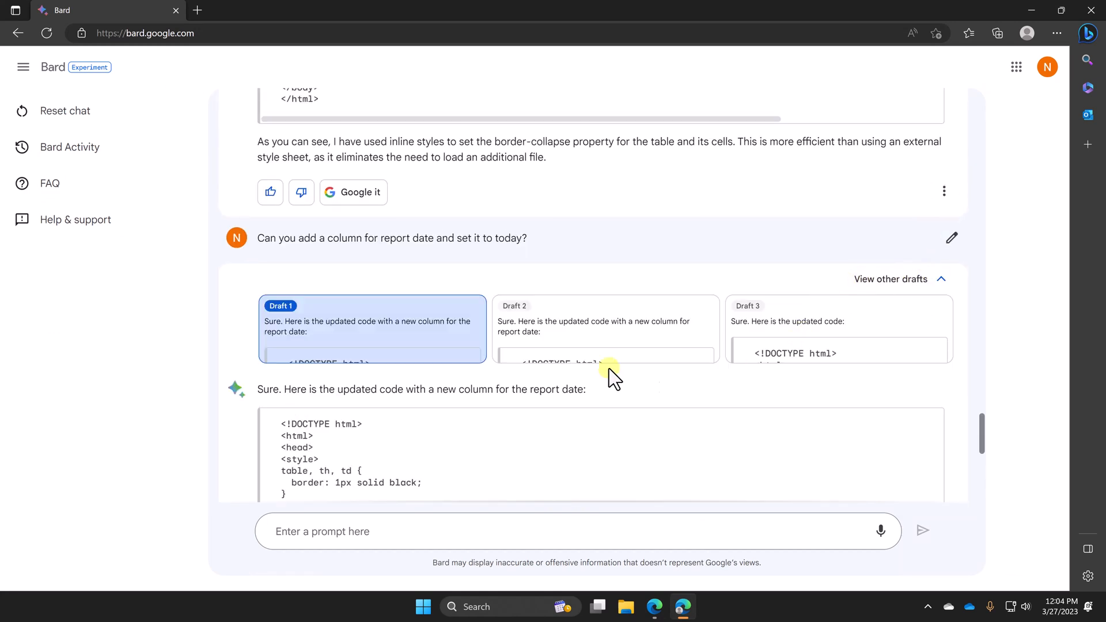
- Select the Today function in Bard's report-date code block
{"action": "scroll", "scroll_direction": "down", "scroll_amount": 3}
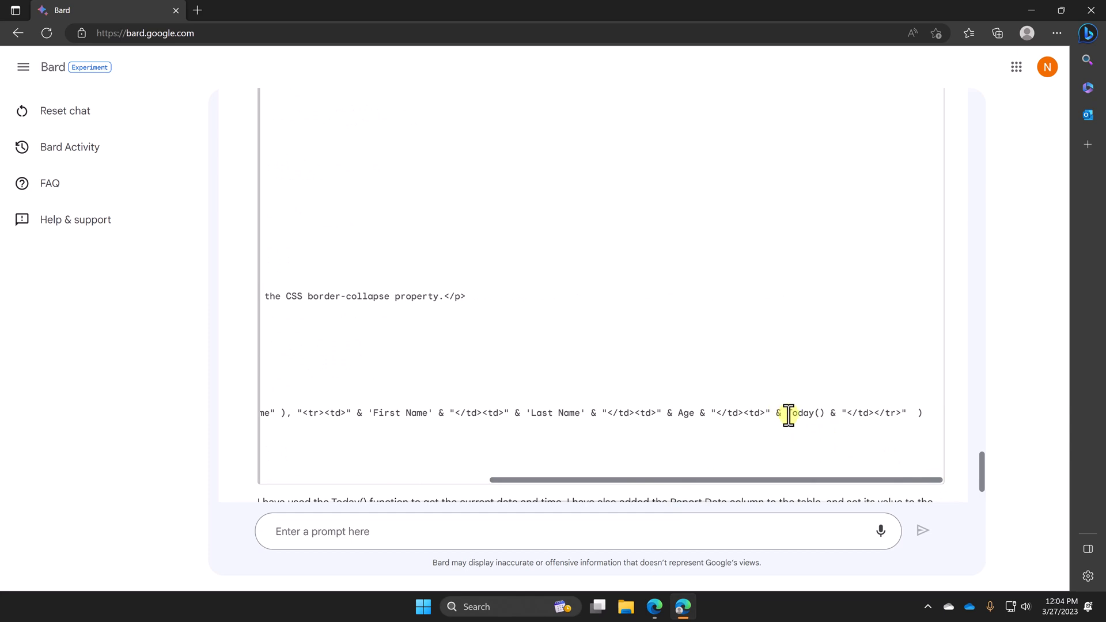
{"action": "double_click", "coordinate": [804, 412]}
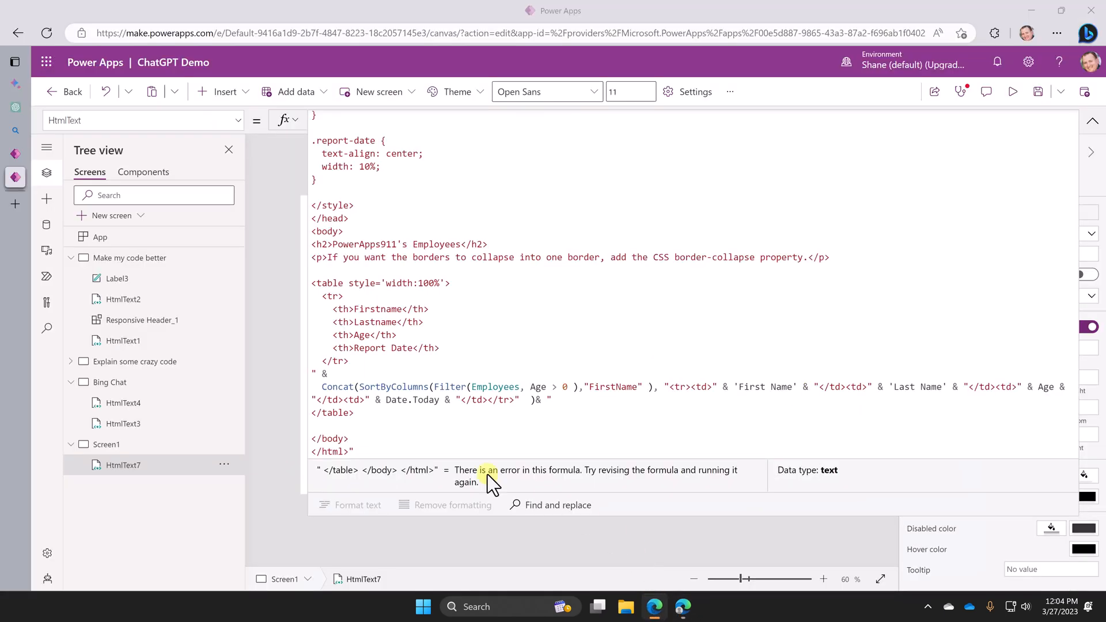
- Select the erroneous Date.Today expression in the HtmlText formula to replace with Today()
{"action": "double_click", "coordinate": [412, 400]}
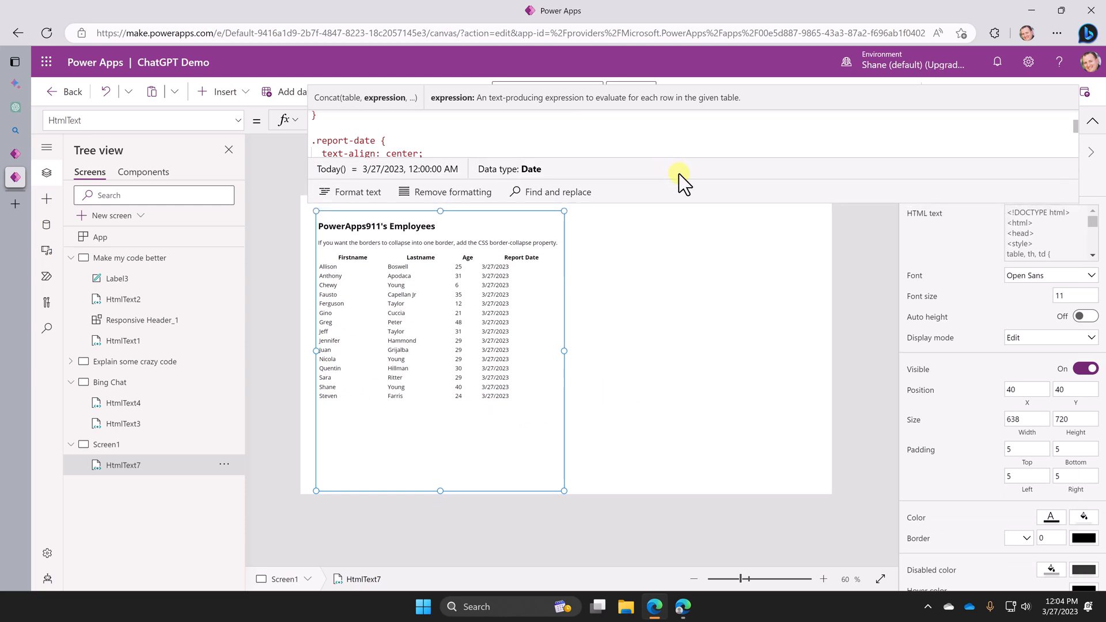
{"action": "mouse_move", "coordinate": [577, 425]}
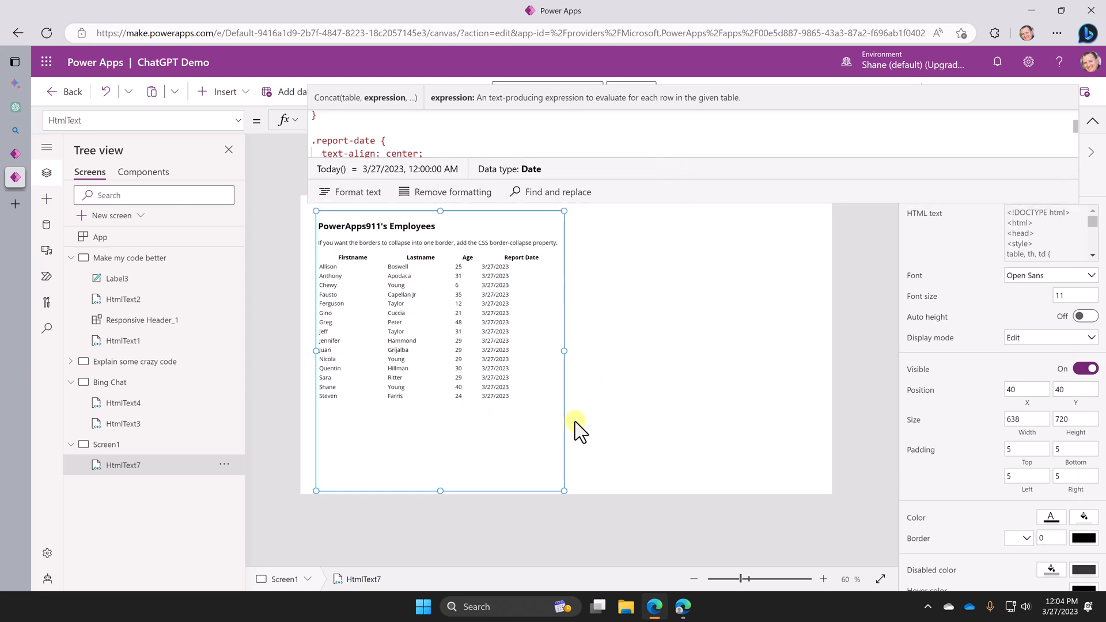
{"action": "mouse_move", "coordinate": [574, 424]}
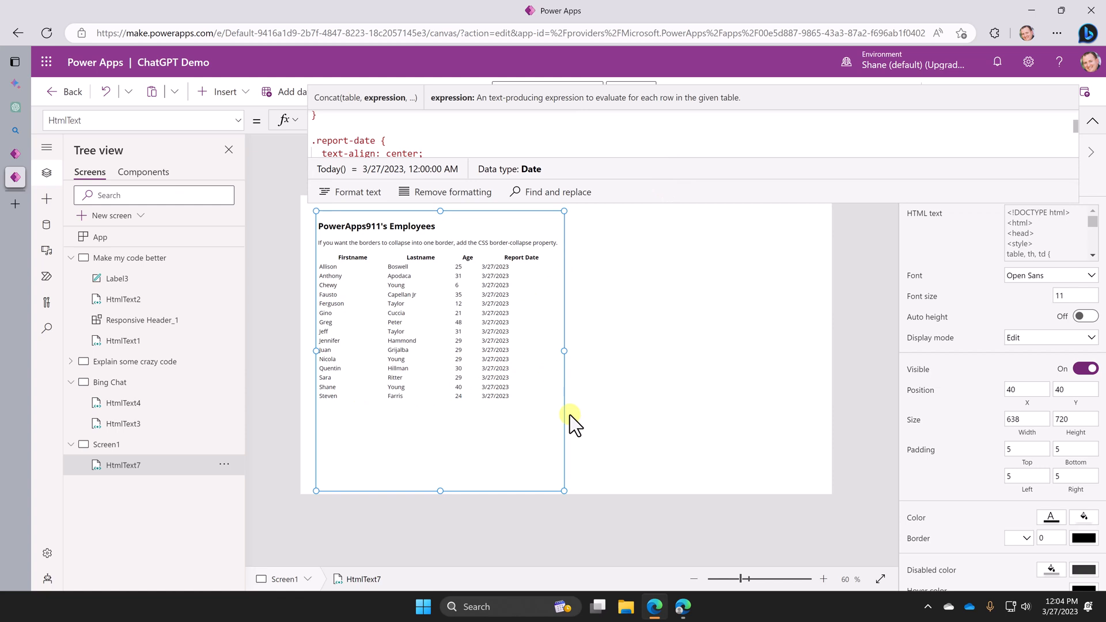